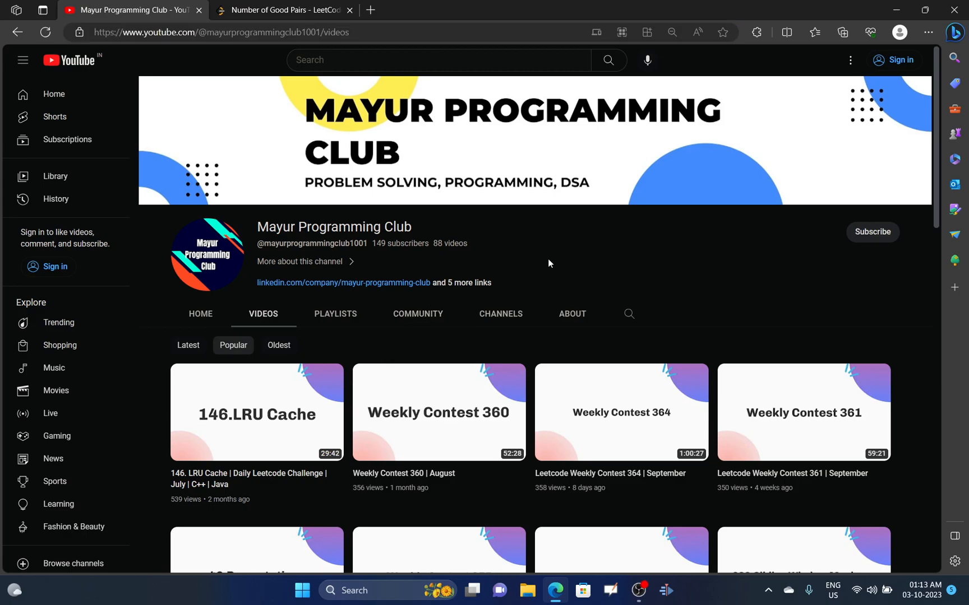
pyautogui.moveTo(486, 173)
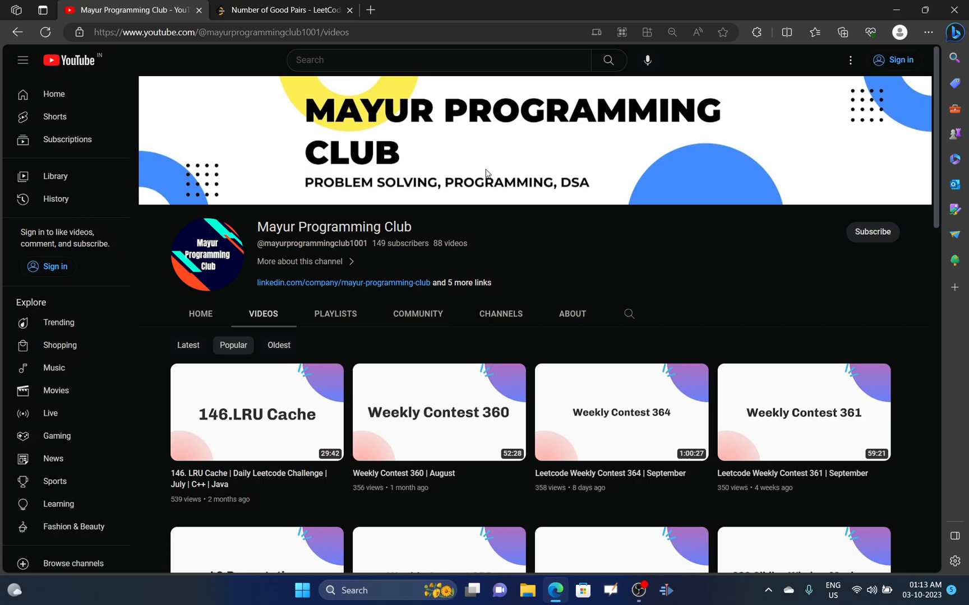
# - Read problem 1512's i < j good-pair condition and highlight the constraints capping nums at 100
pyautogui.click(283, 10)
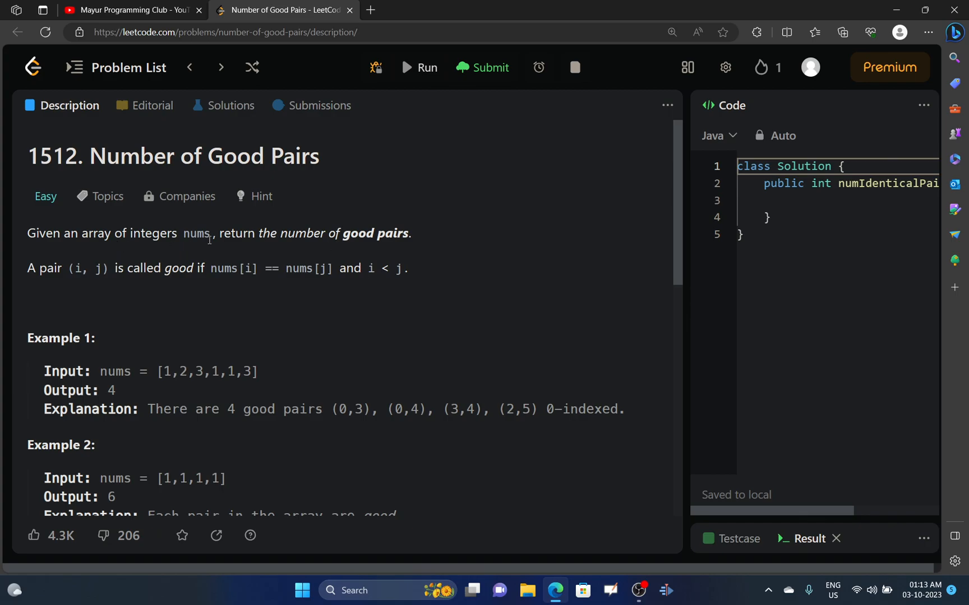
pyautogui.moveTo(285, 234)
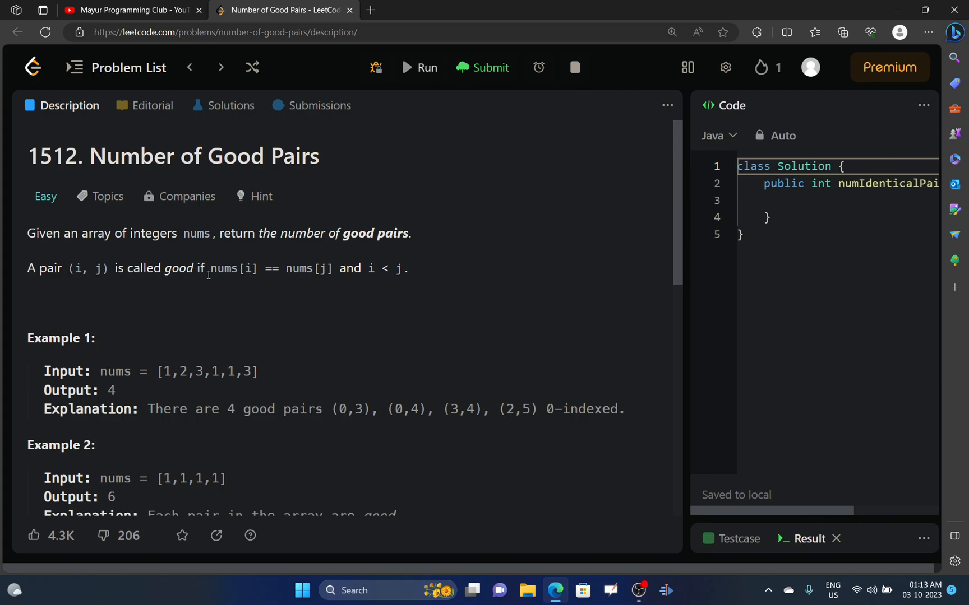
pyautogui.moveTo(208, 275)
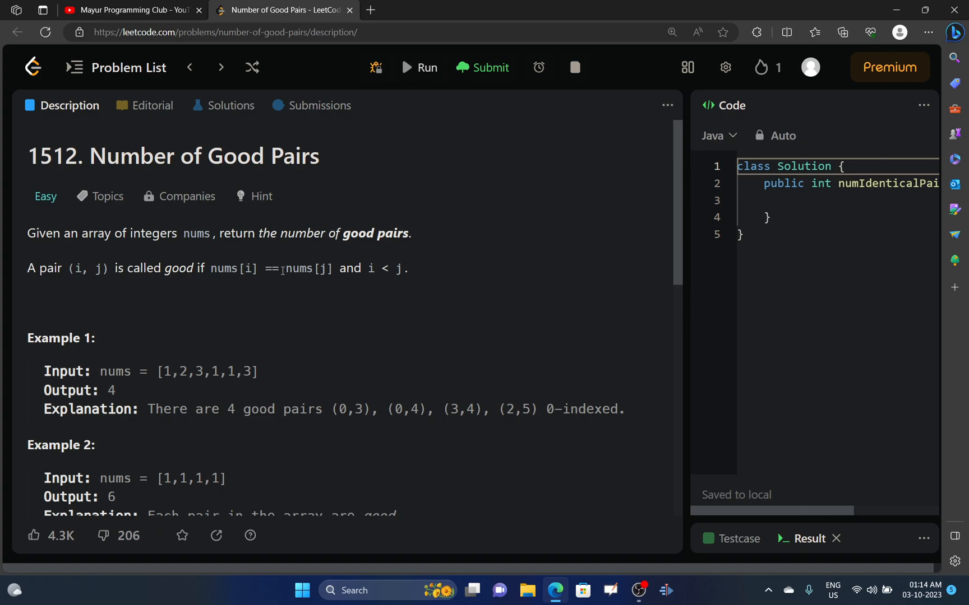
pyautogui.doubleClick(371, 268)
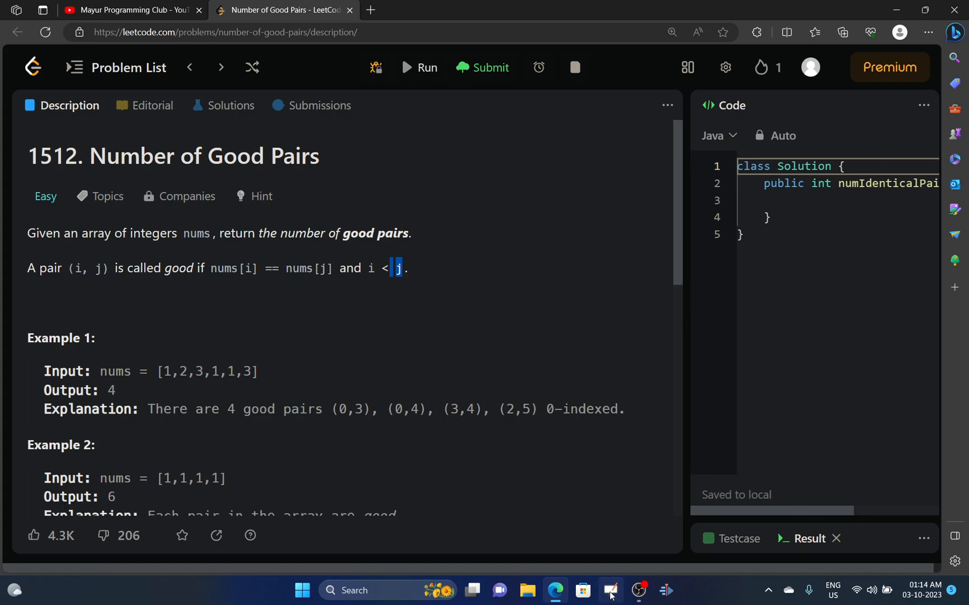
pyautogui.scroll(-3)
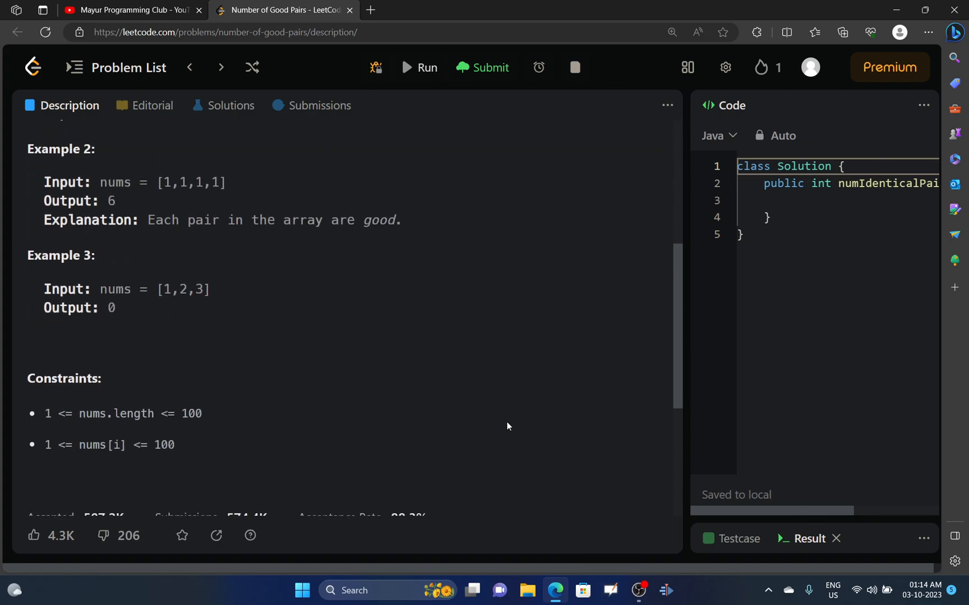
pyautogui.scroll(-3)
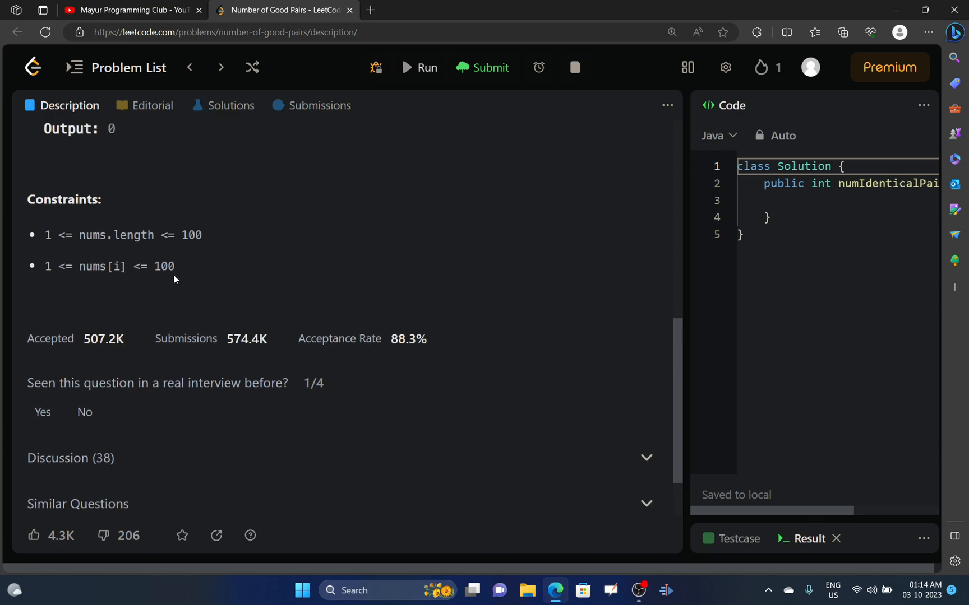
pyautogui.moveTo(46, 234); pyautogui.dragTo(174, 266)
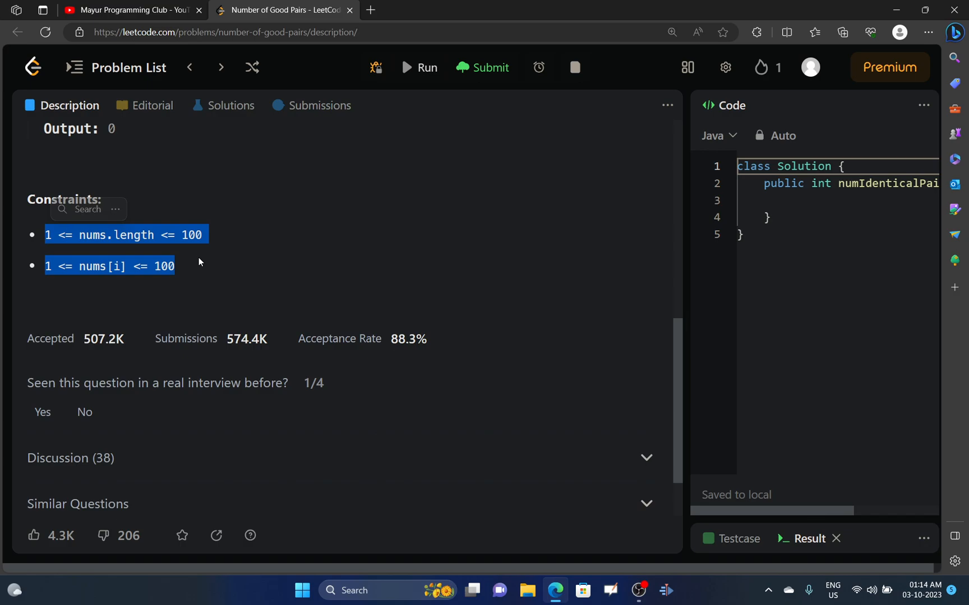
pyautogui.moveTo(216, 269)
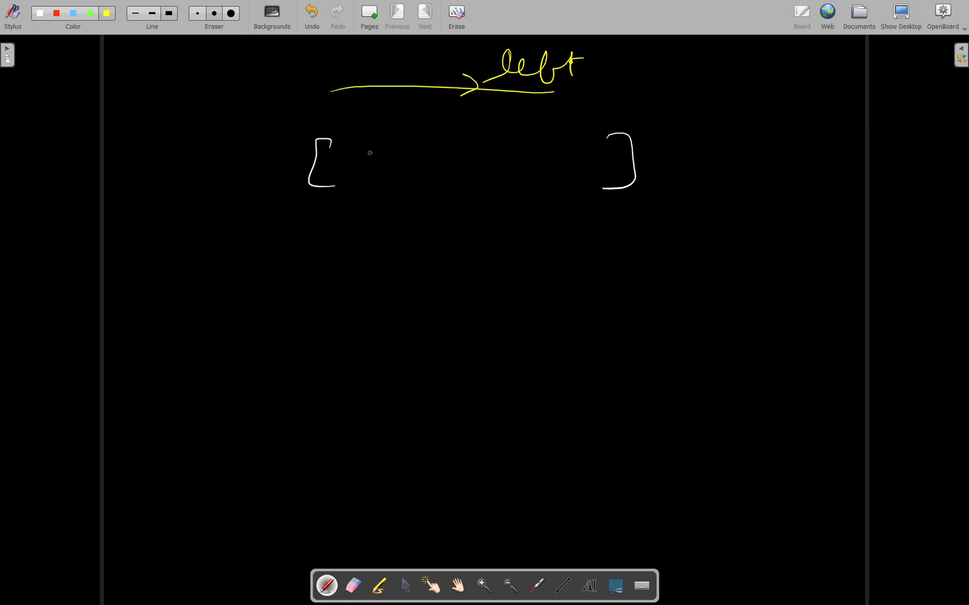
# - Sketch the nums array as three x elements with indices 0 and 1 labelled above
pyautogui.moveTo(355, 164); pyautogui.dragTo(371, 151)
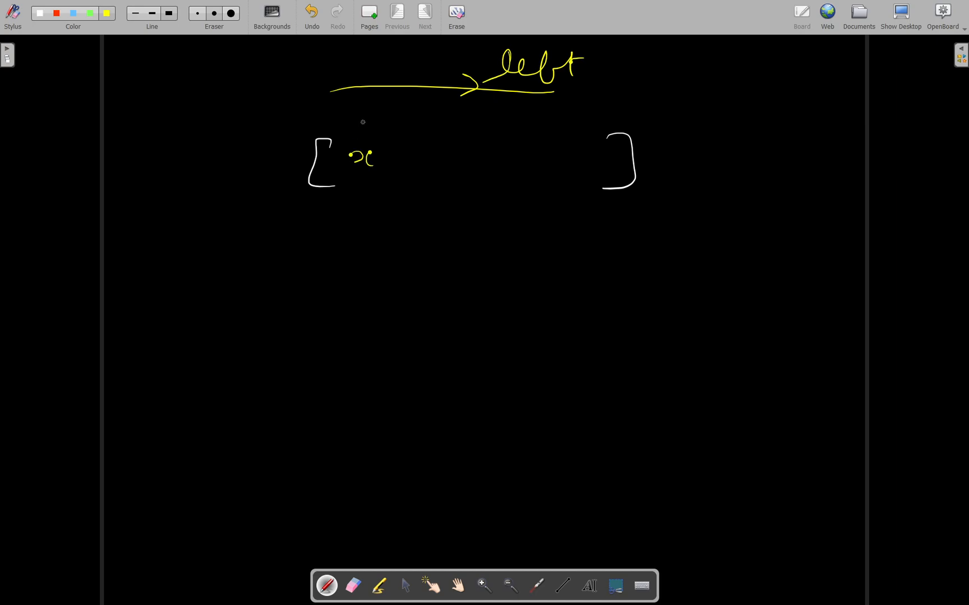
pyautogui.moveTo(356, 120); pyautogui.dragTo(372, 114)
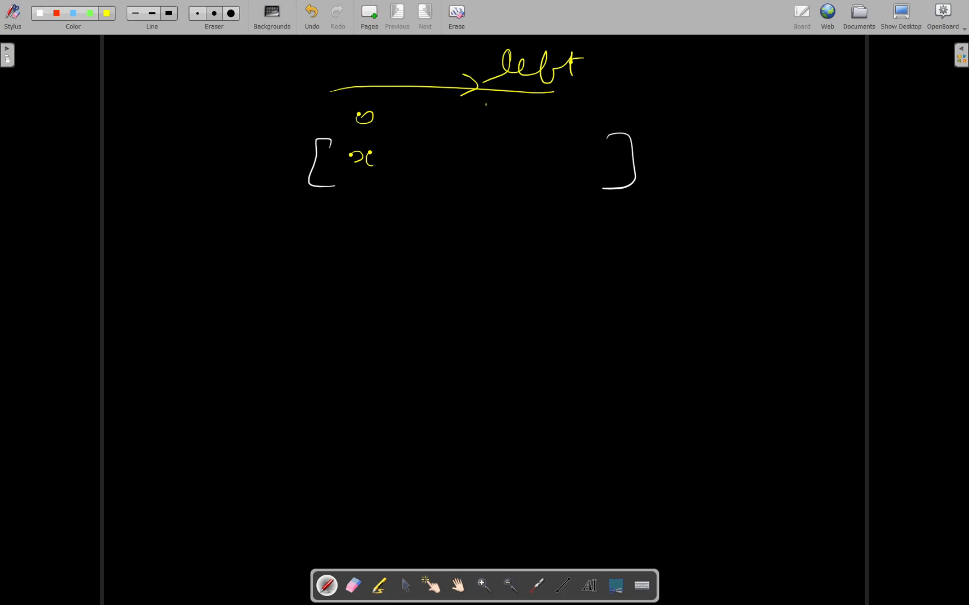
pyautogui.moveTo(486, 106); pyautogui.dragTo(479, 164)
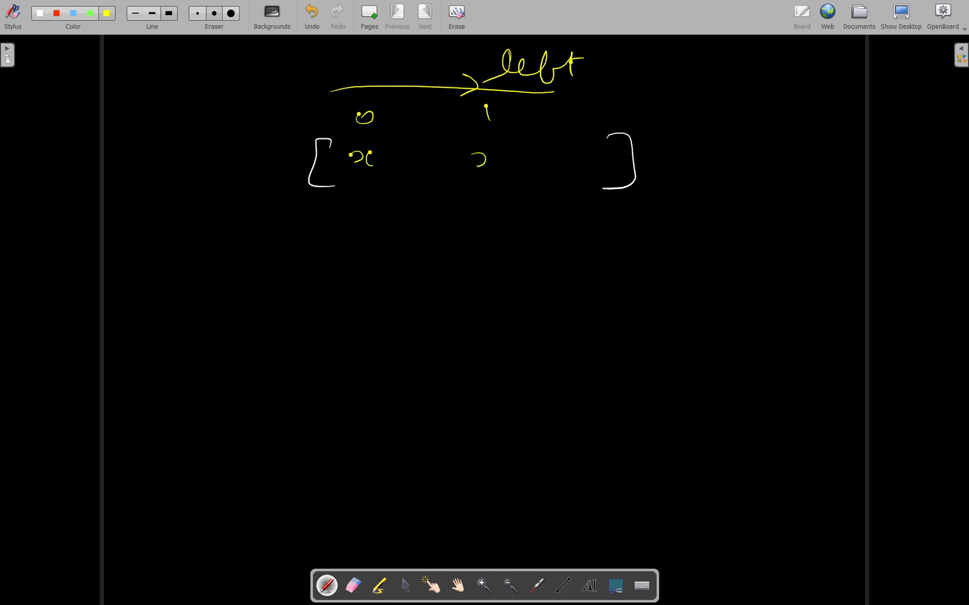
pyautogui.moveTo(473, 164); pyautogui.dragTo(498, 155)
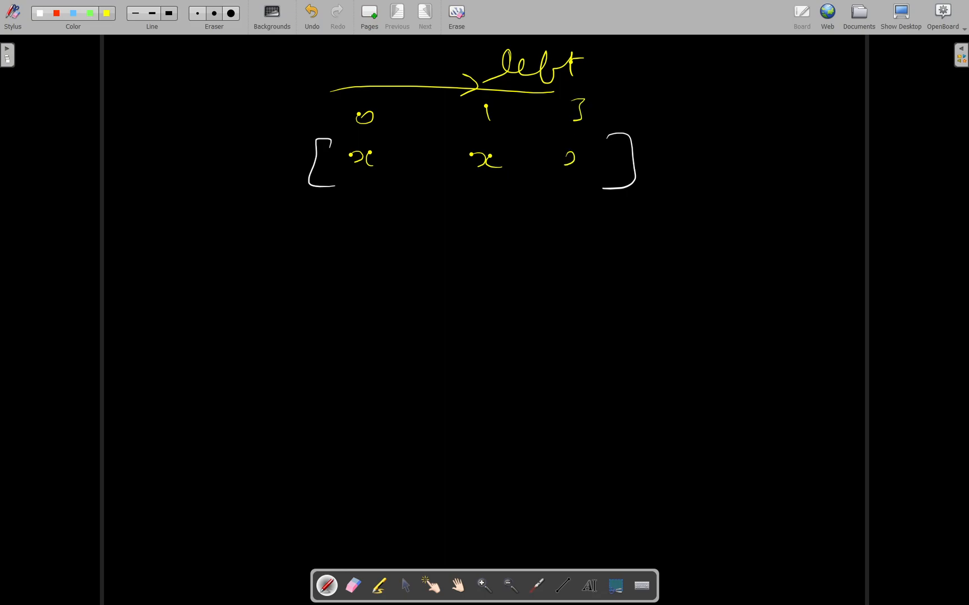
pyautogui.moveTo(651, 151); pyautogui.dragTo(723, 151)
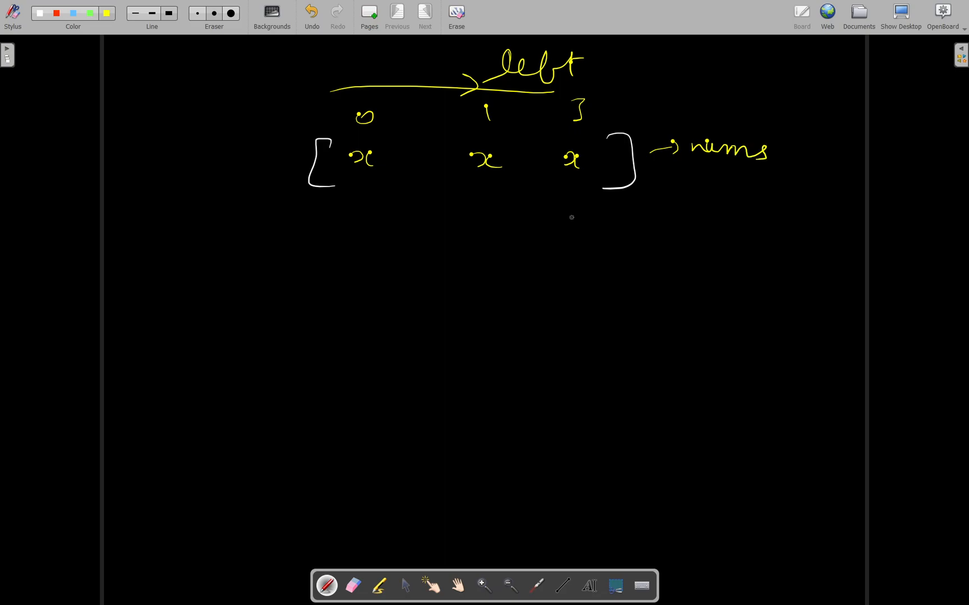
# - Add an up arrow at the last element, a box containing 2, and flag the circled index 3
pyautogui.moveTo(576, 235); pyautogui.dragTo(578, 183)
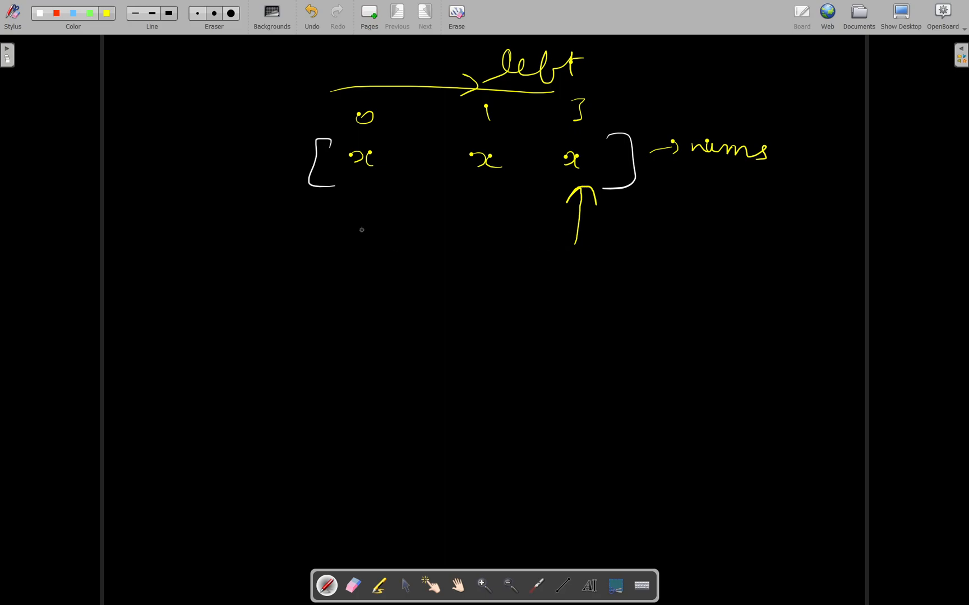
pyautogui.moveTo(359, 230); pyautogui.dragTo(491, 250)
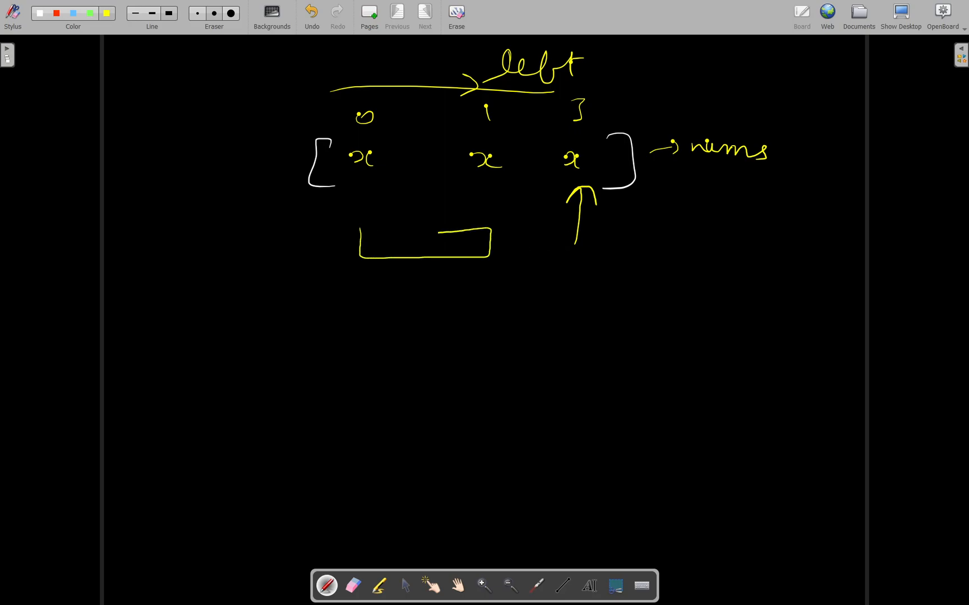
pyautogui.write('2')
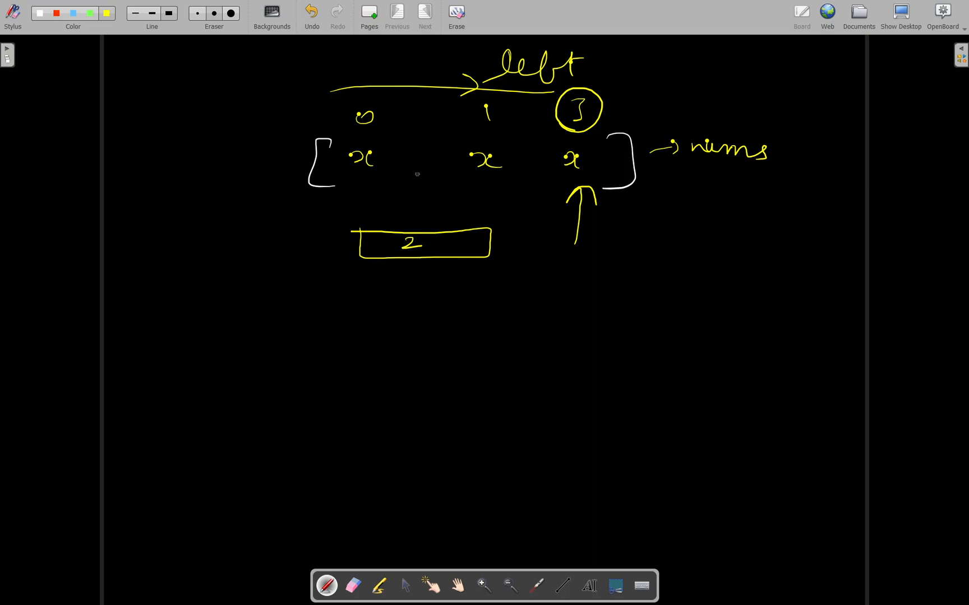
pyautogui.moveTo(301, 294)
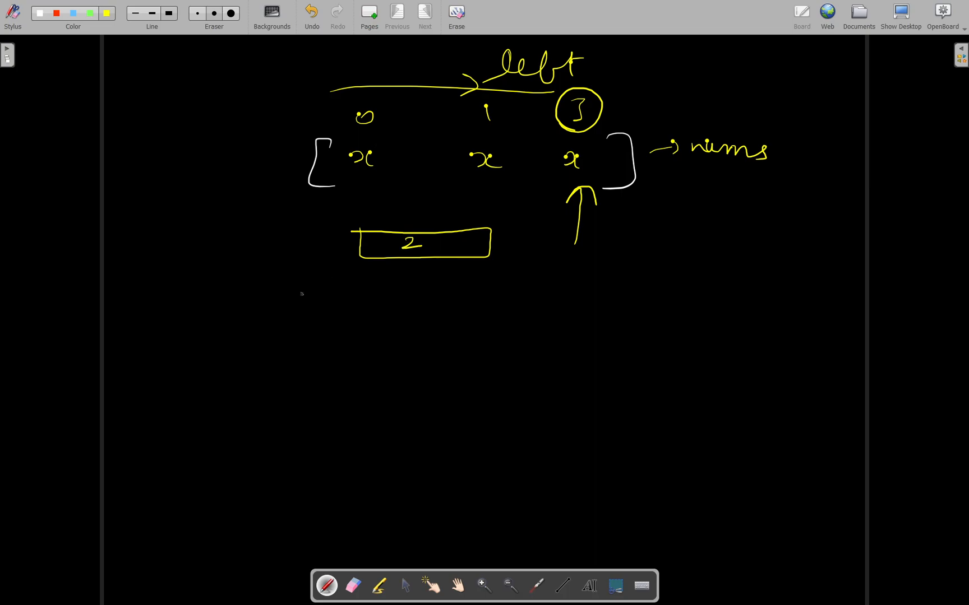
pyautogui.moveTo(352, 138); pyautogui.dragTo(386, 134)
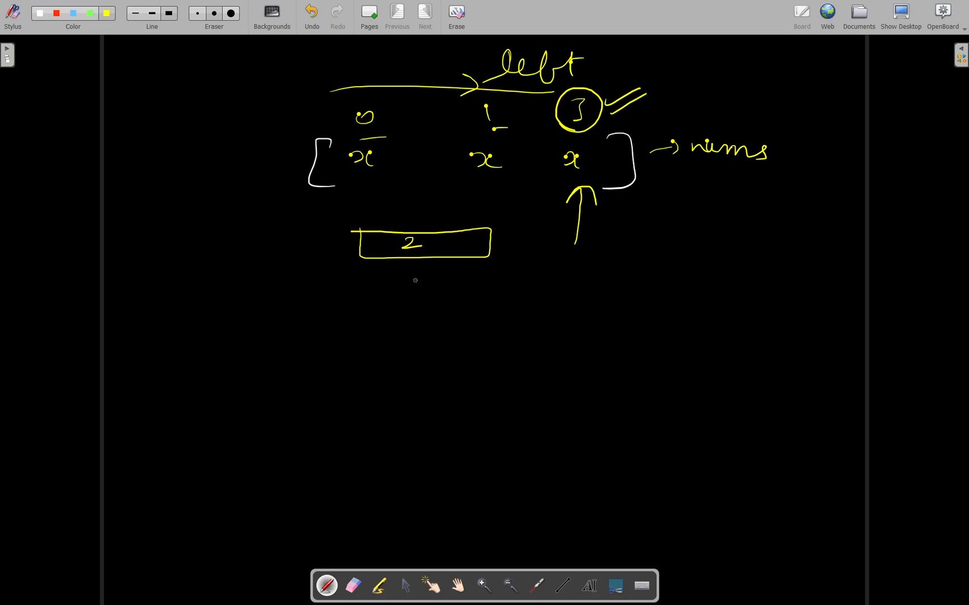
pyautogui.moveTo(367, 171)
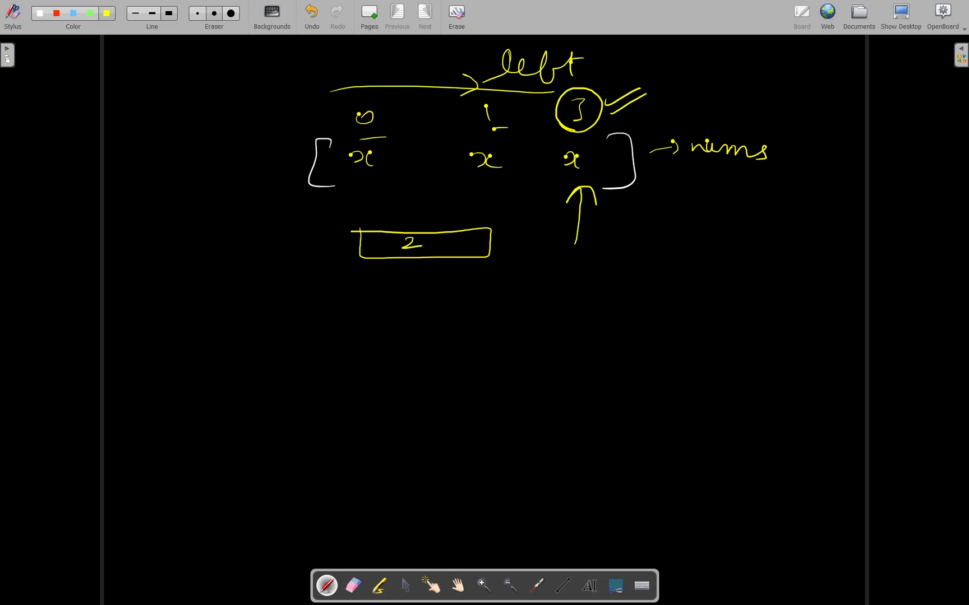
# - Write the pairs (0,3) and (0,1) under the box and group them with a brace
pyautogui.moveTo(386, 296); pyautogui.dragTo(398, 315)
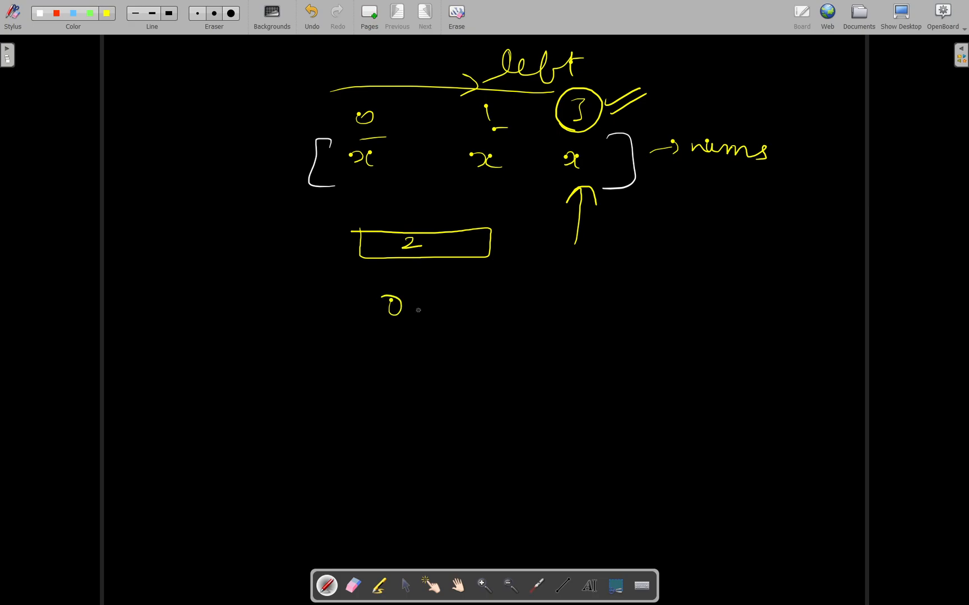
pyautogui.moveTo(371, 303); pyautogui.dragTo(470, 346)
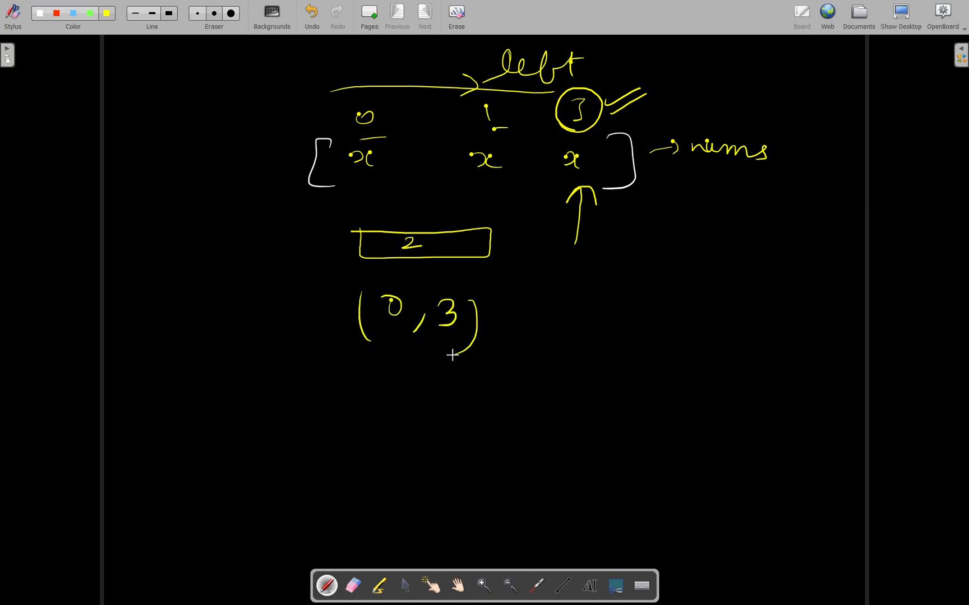
pyautogui.moveTo(346, 384); pyautogui.dragTo(451, 383)
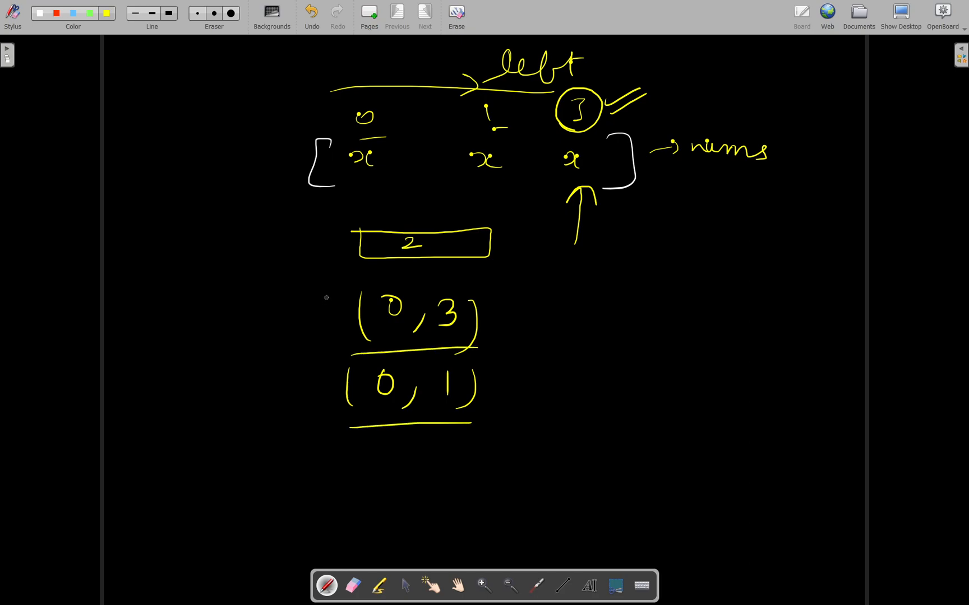
pyautogui.moveTo(324, 290); pyautogui.dragTo(315, 433)
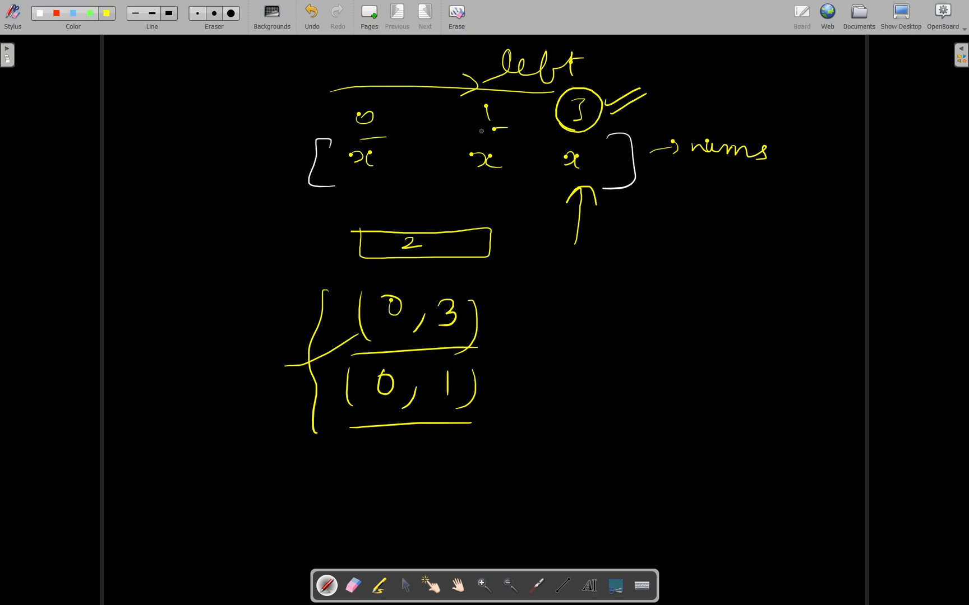
# - Tick index 1, then write (0,1) on the right with a bracket, plus sign and tick
pyautogui.moveTo(481, 130); pyautogui.dragTo(507, 127)
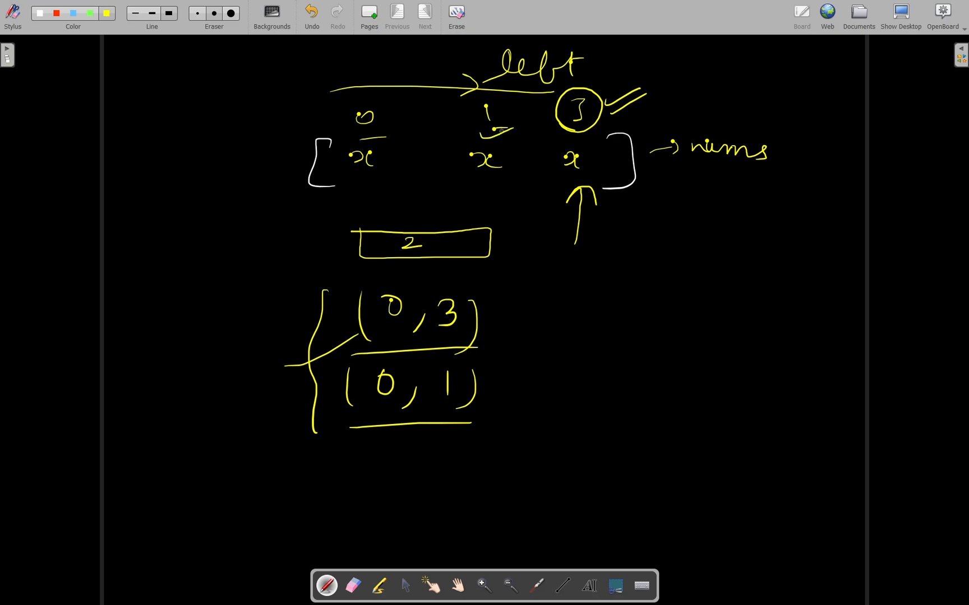
pyautogui.moveTo(624, 325)
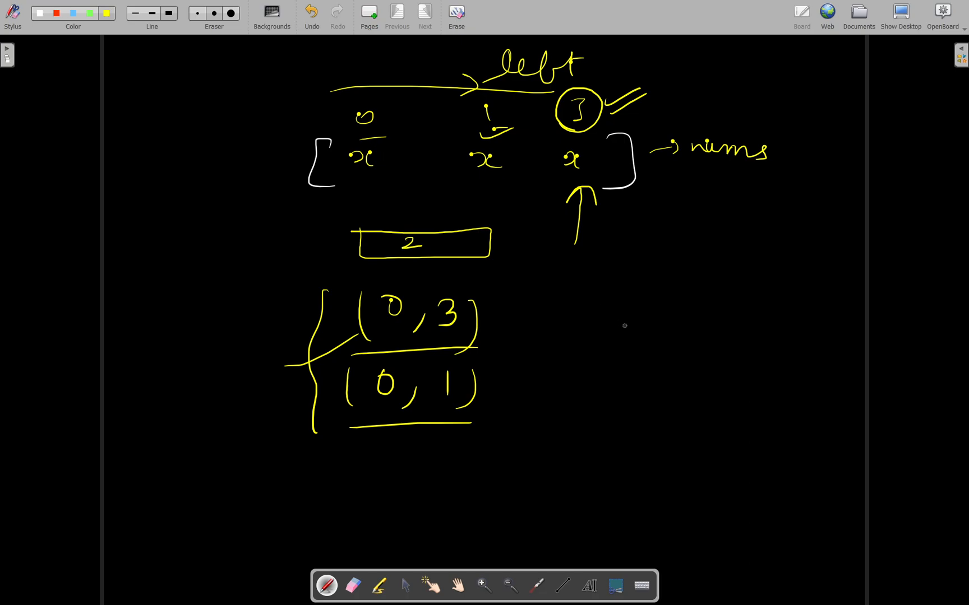
pyautogui.moveTo(612, 322); pyautogui.dragTo(670, 336)
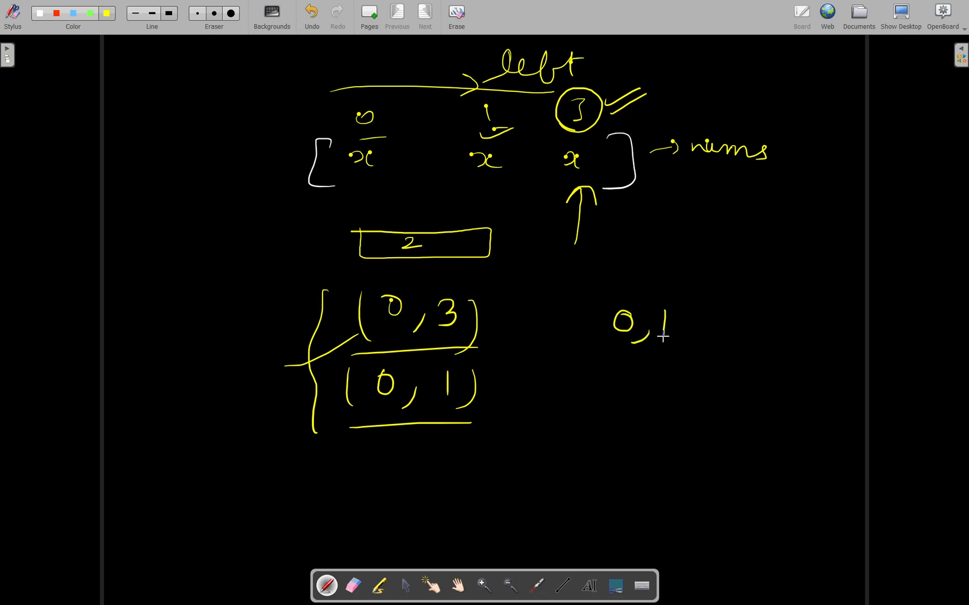
pyautogui.moveTo(599, 296); pyautogui.dragTo(741, 334)
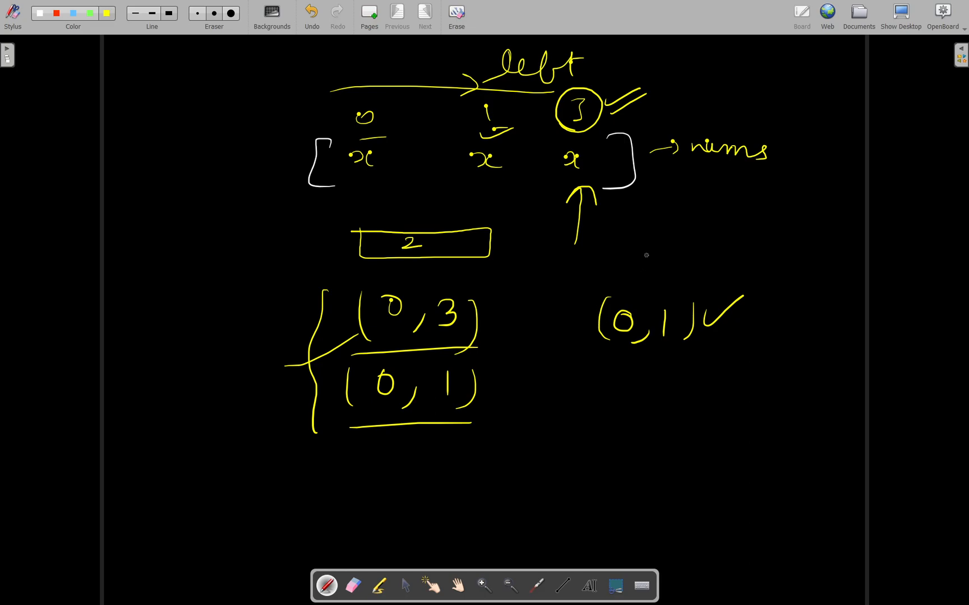
pyautogui.moveTo(643, 263); pyautogui.dragTo(695, 257)
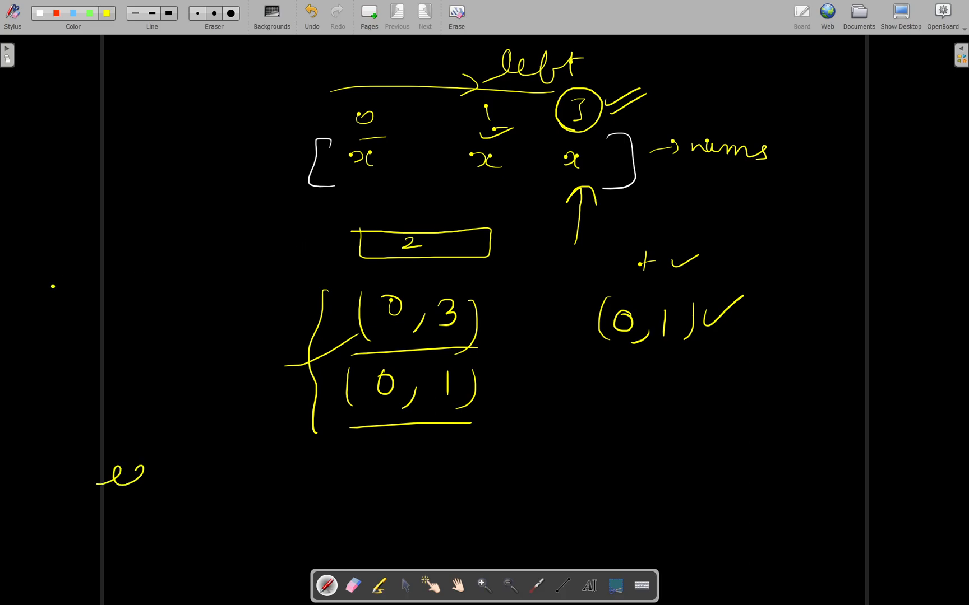
# - Handwrite: each time you encounter an occurrence of a number, increment ans by times seen before
pyautogui.moveTo(123, 476); pyautogui.dragTo(220, 487)
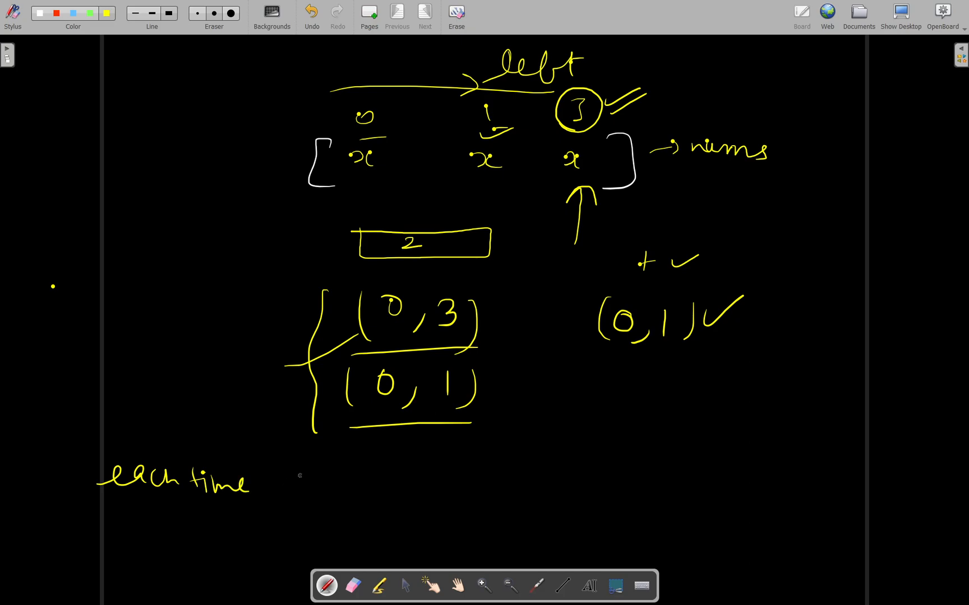
pyautogui.click(290, 475)
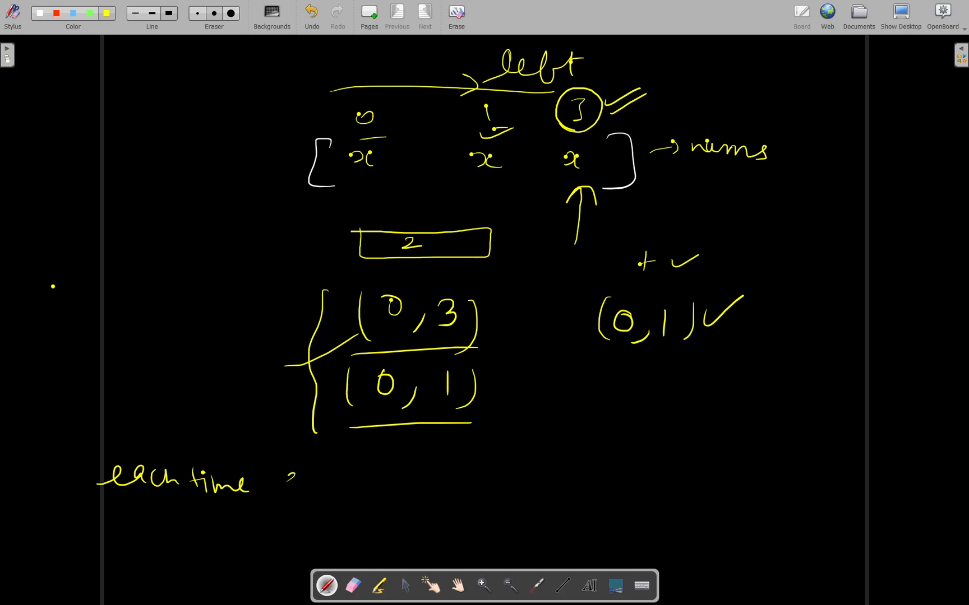
pyautogui.moveTo(287, 479); pyautogui.dragTo(393, 485)
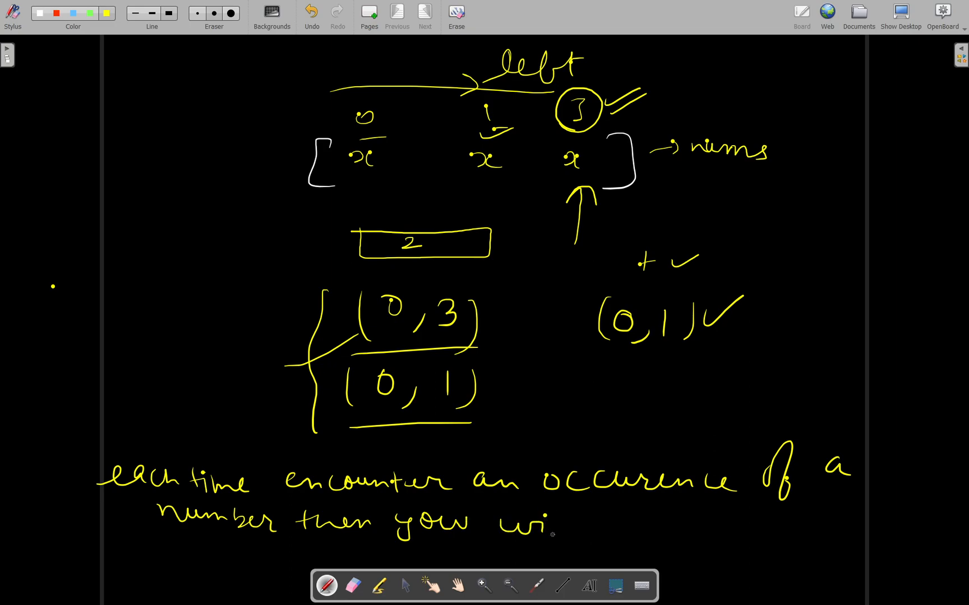
pyautogui.moveTo(537, 525); pyautogui.dragTo(674, 523)
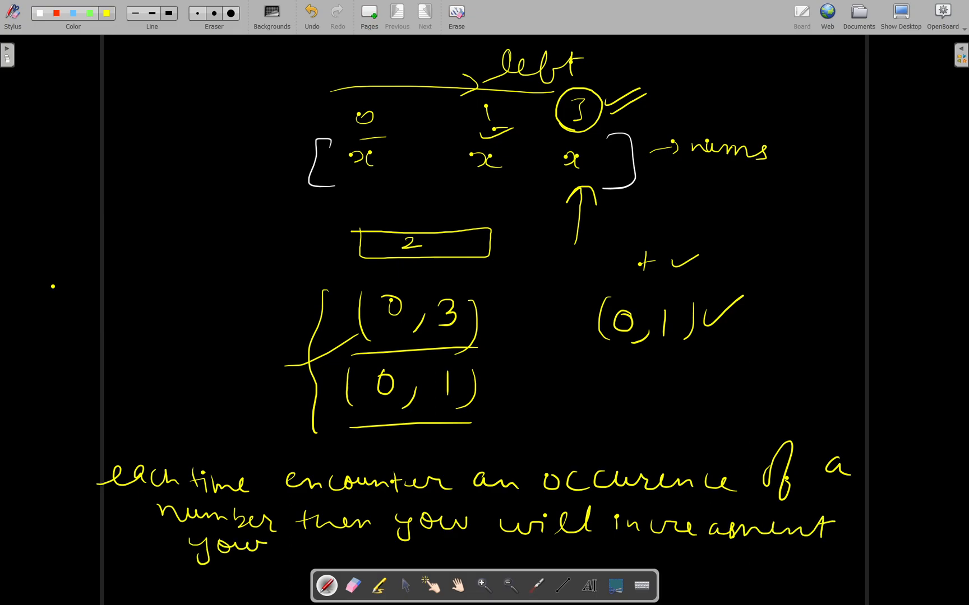
pyautogui.write('answer the no. of tim')
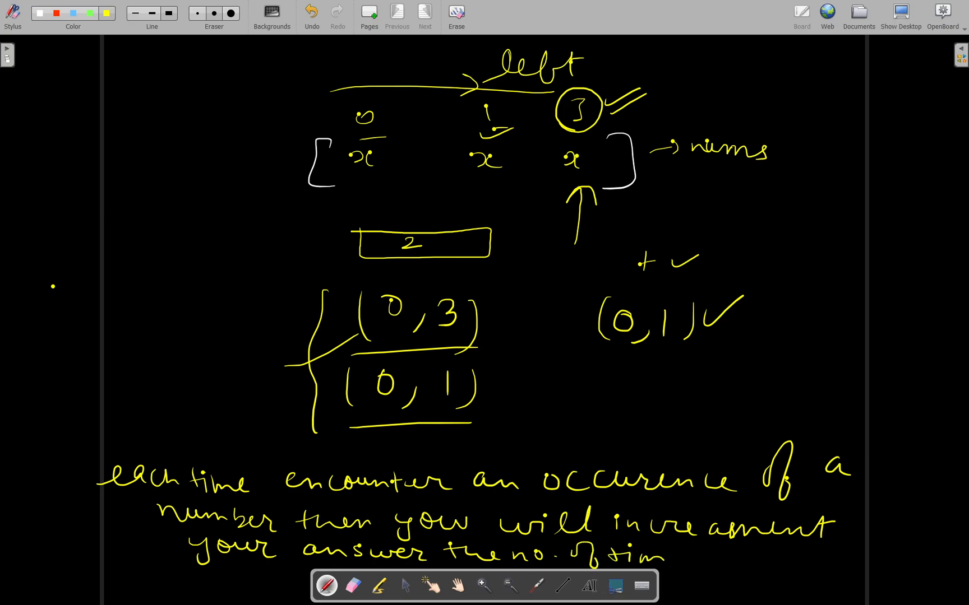
pyautogui.moveTo(686, 560); pyautogui.dragTo(741, 562)
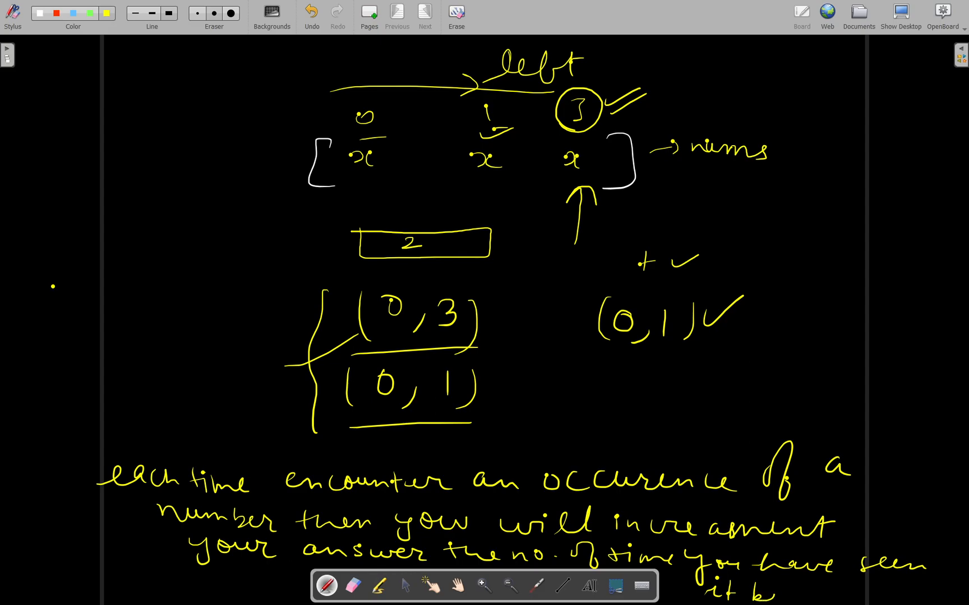
pyautogui.write('before')
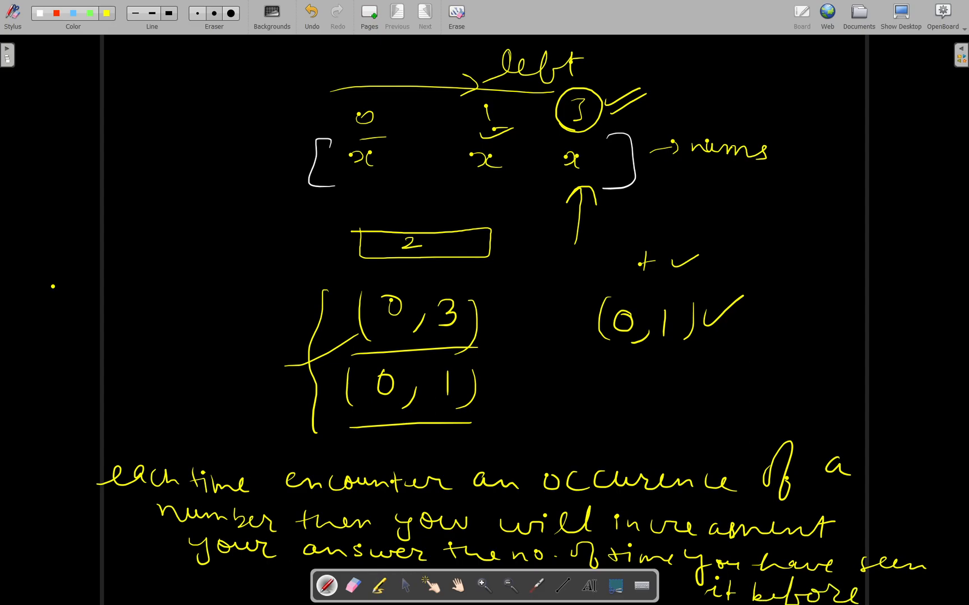
pyautogui.click(555, 590)
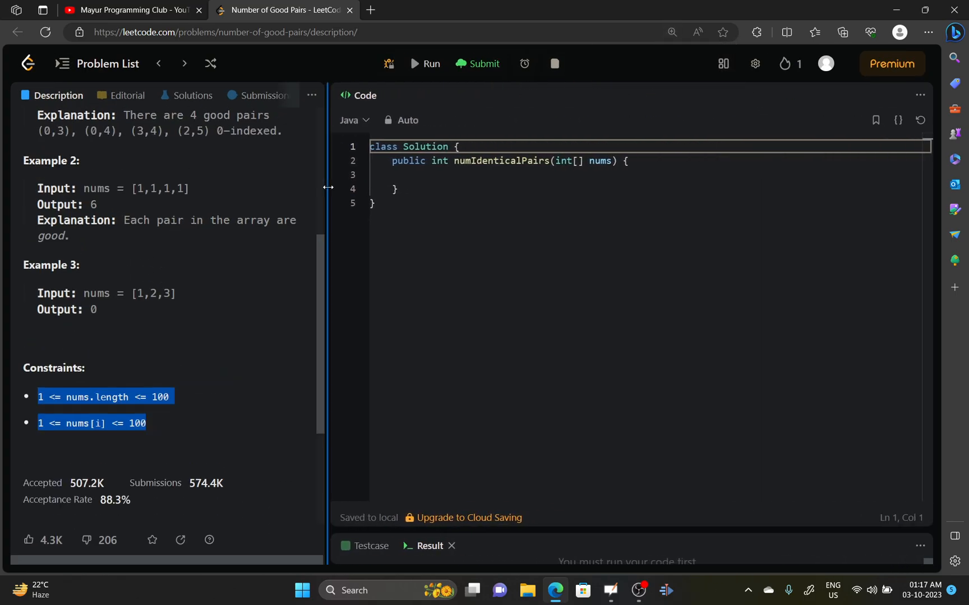
# - Start the Java method body with an int sz declaration and a for(var ) loop stub
pyautogui.click(671, 33)
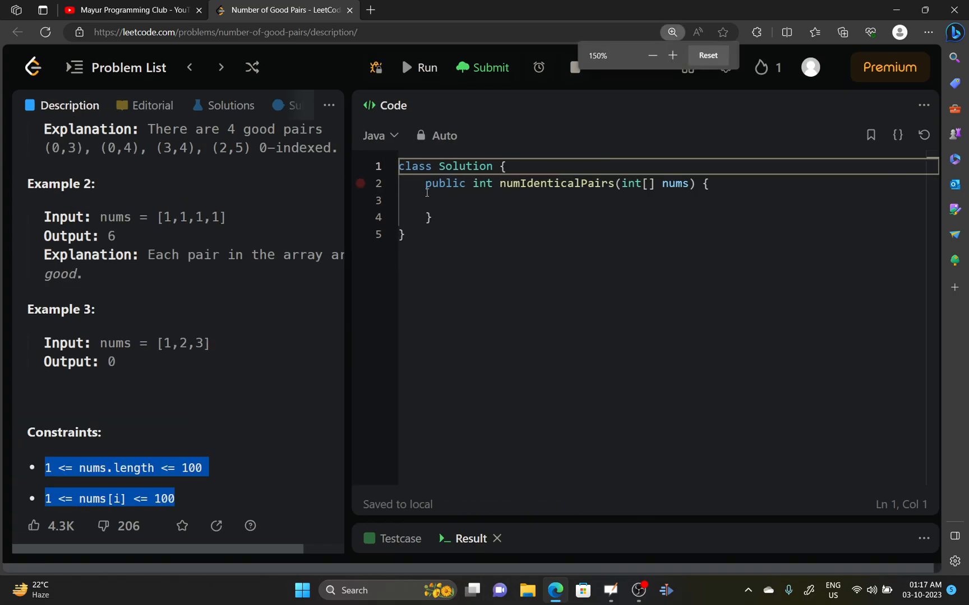
pyautogui.click(451, 201)
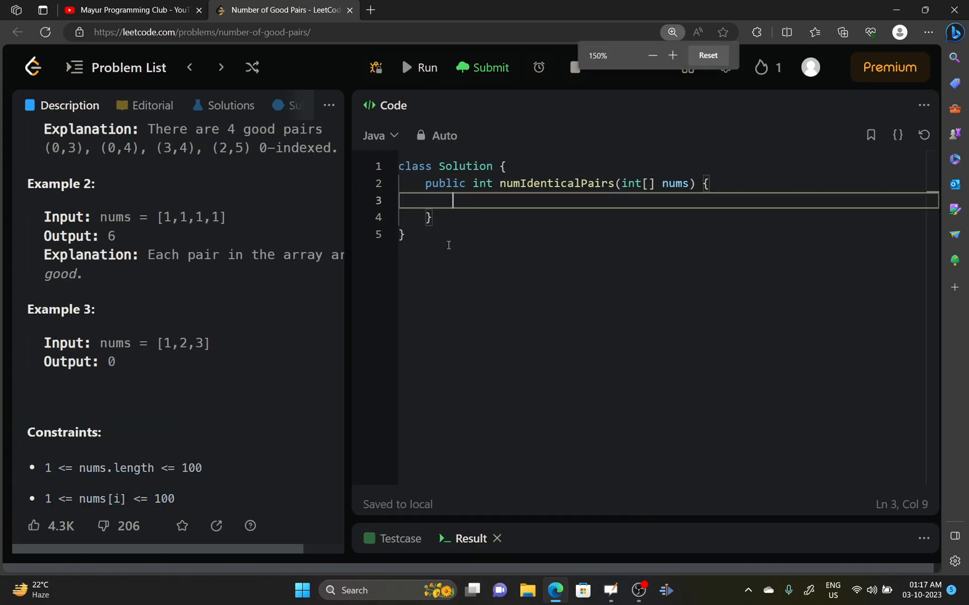
pyautogui.write('int sz = nums.size(')
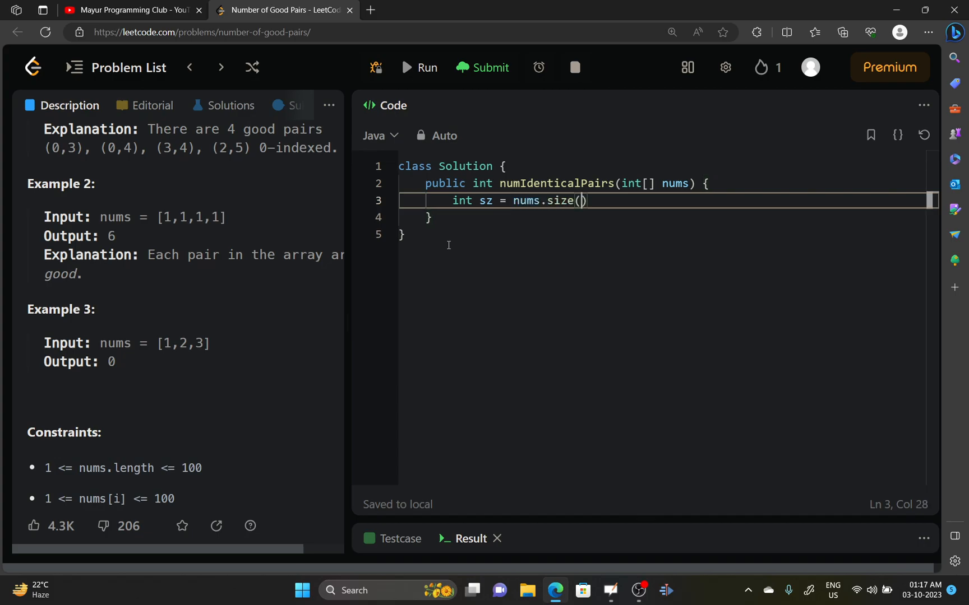
pyautogui.write(');')
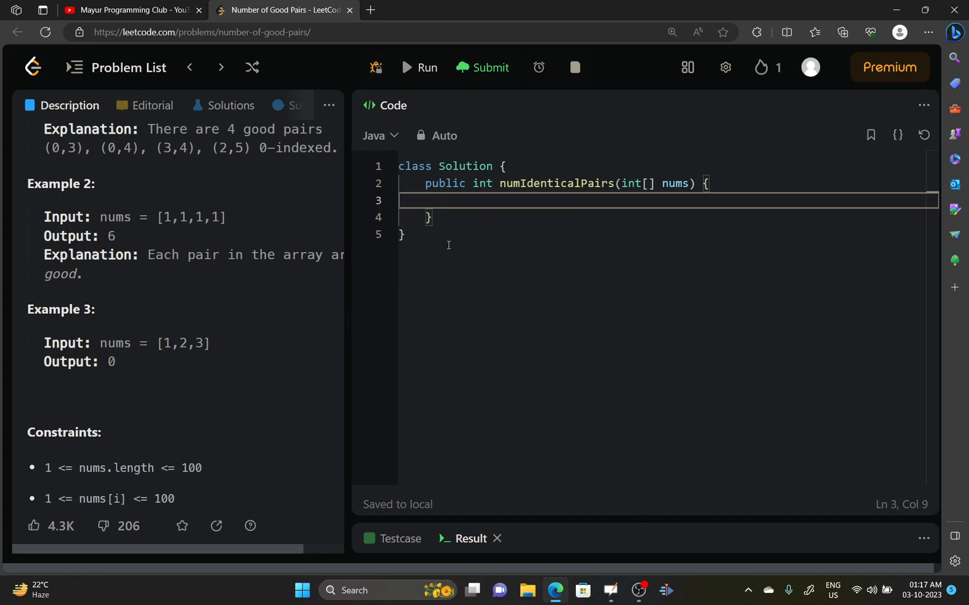
pyautogui.write('for()')
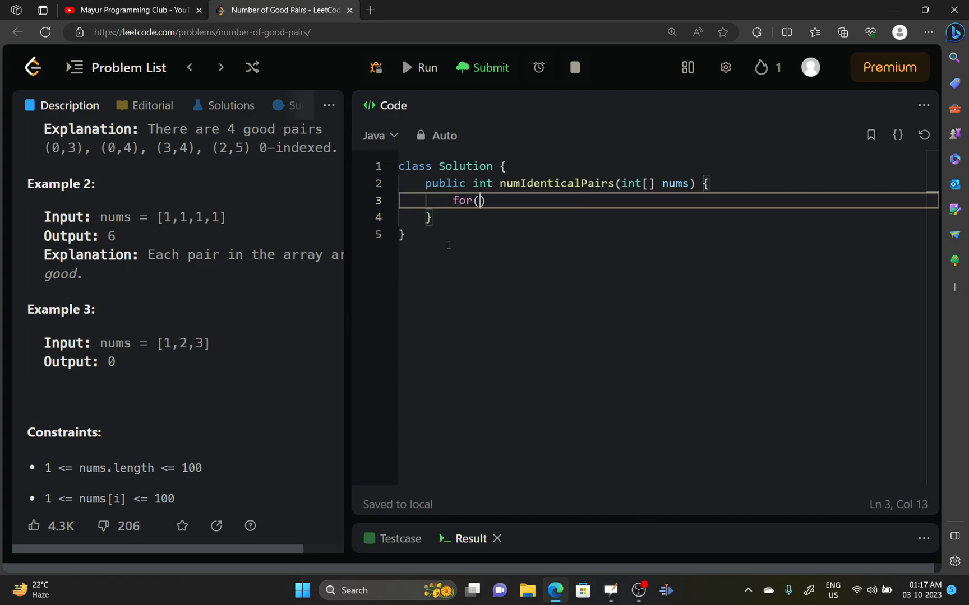
pyautogui.write('av')
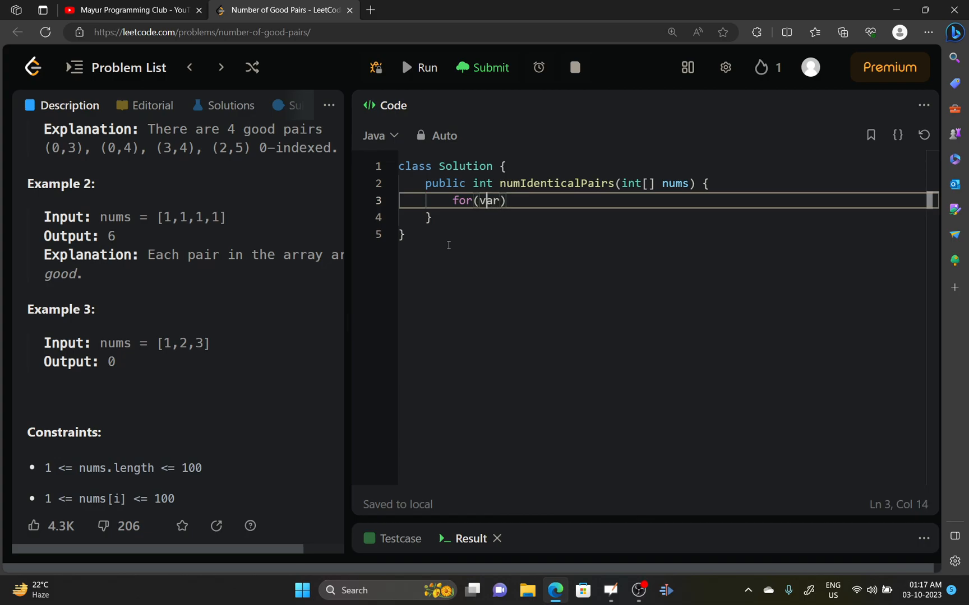
pyautogui.press('Enter')
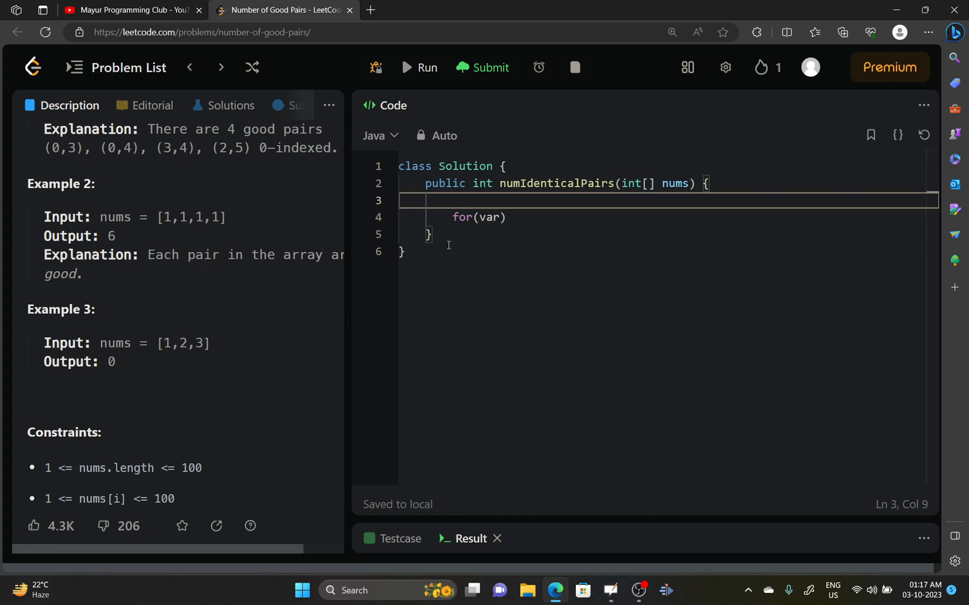
# - Add the comment '//to store the number occurences of an element' above the loop
pyautogui.write('/')
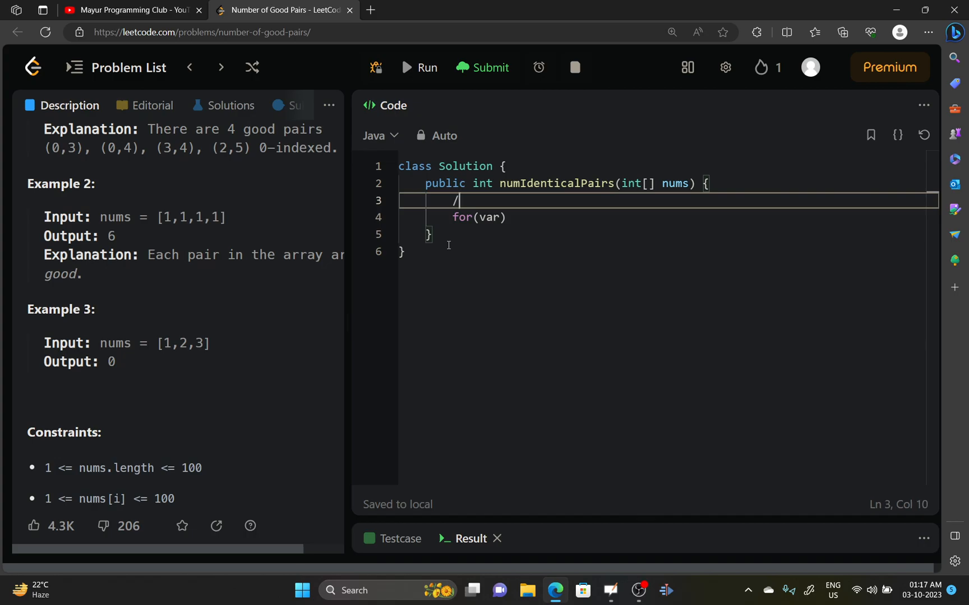
pyautogui.write('/to store')
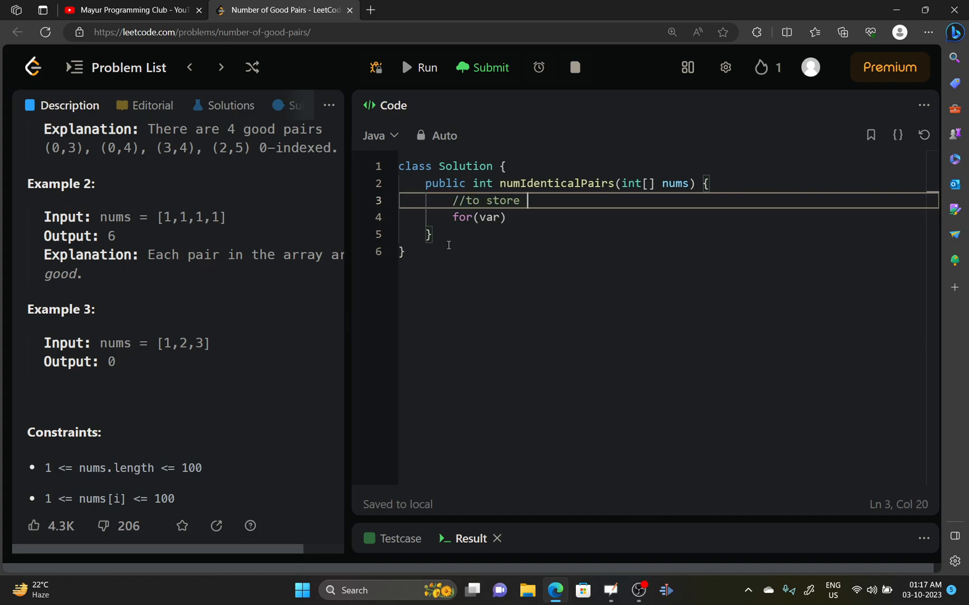
pyautogui.write('the num')
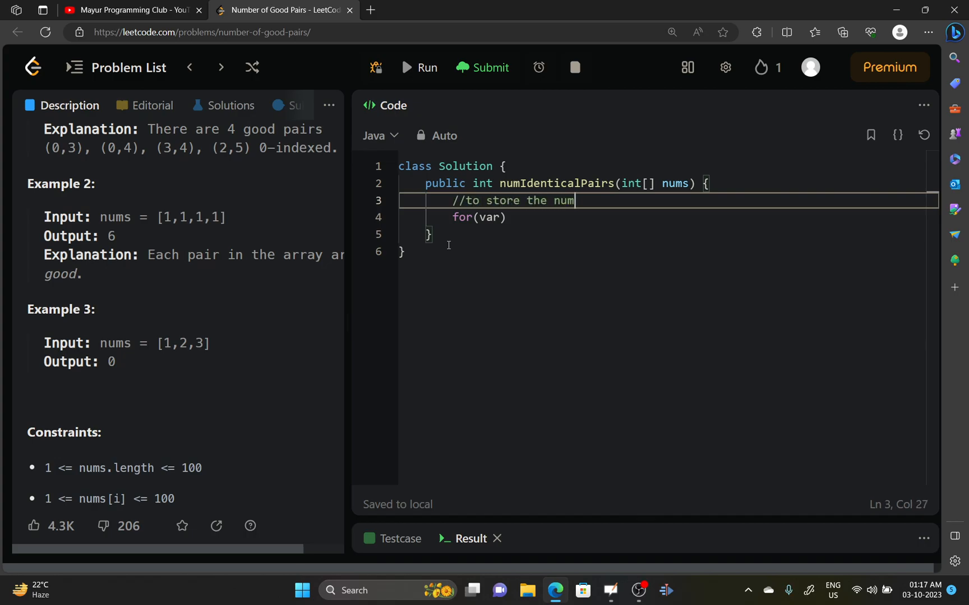
pyautogui.write('ber')
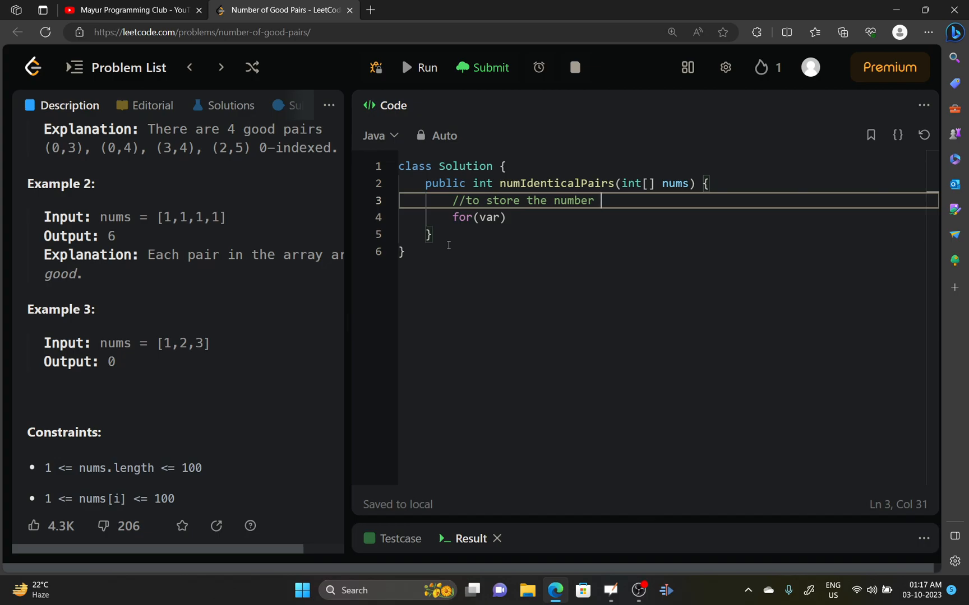
pyautogui.write('occuren')
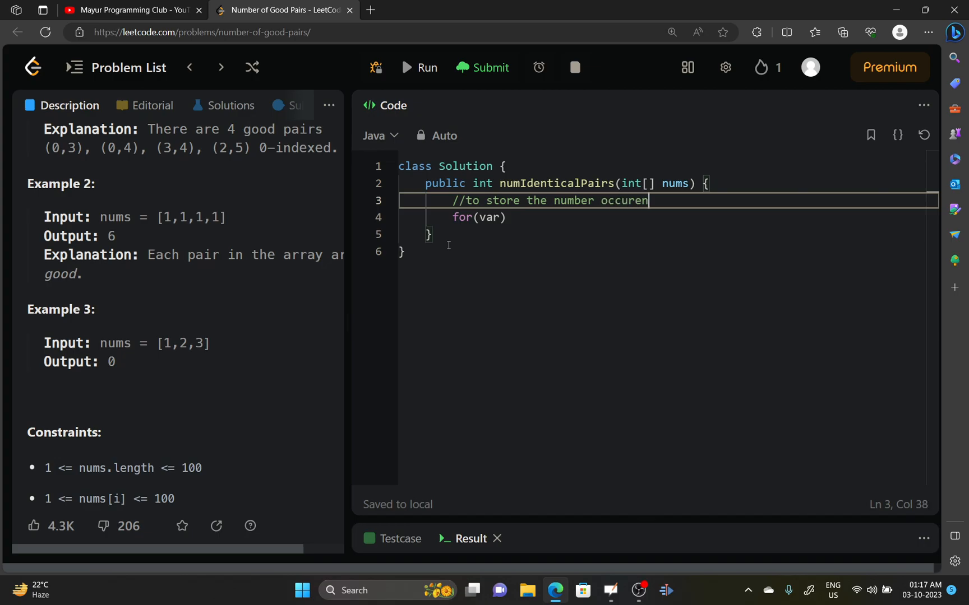
pyautogui.write('ces of')
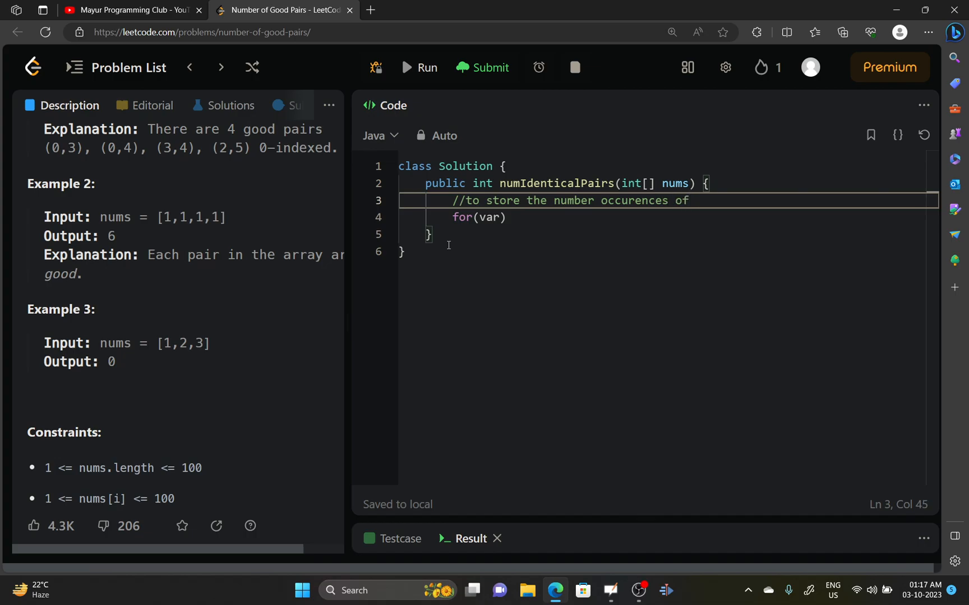
pyautogui.write('a')
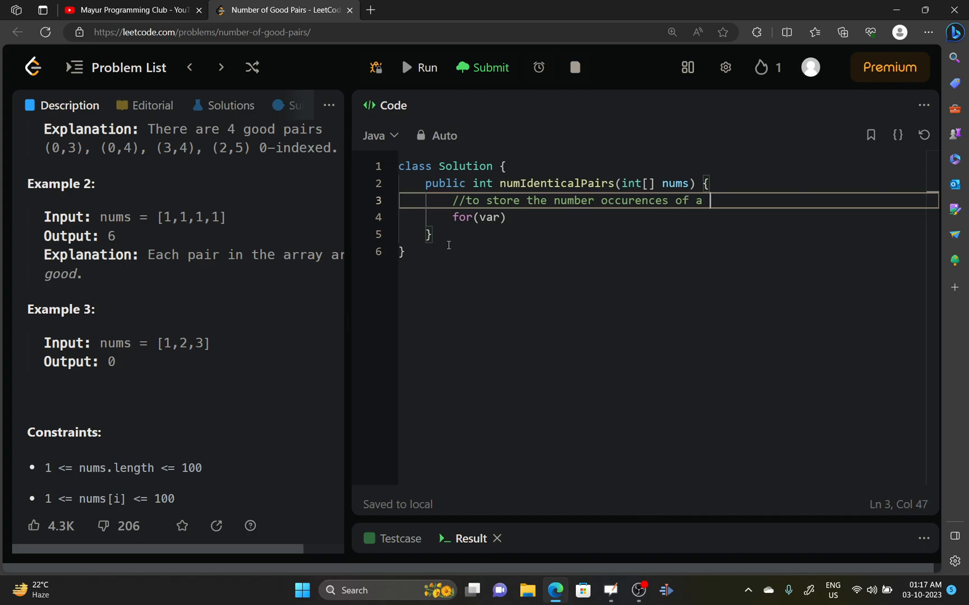
pyautogui.write('n elem')
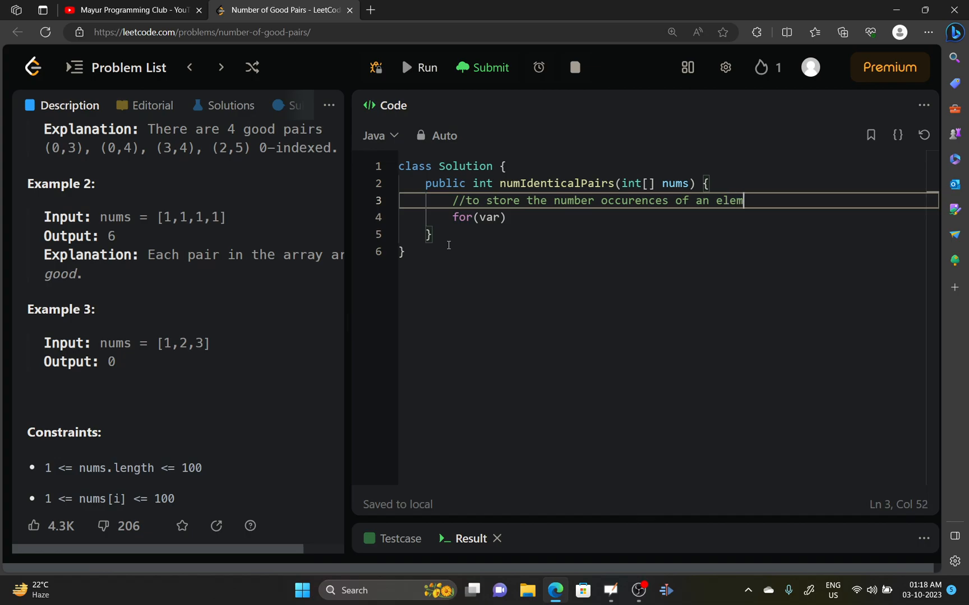
pyautogui.write('ent')
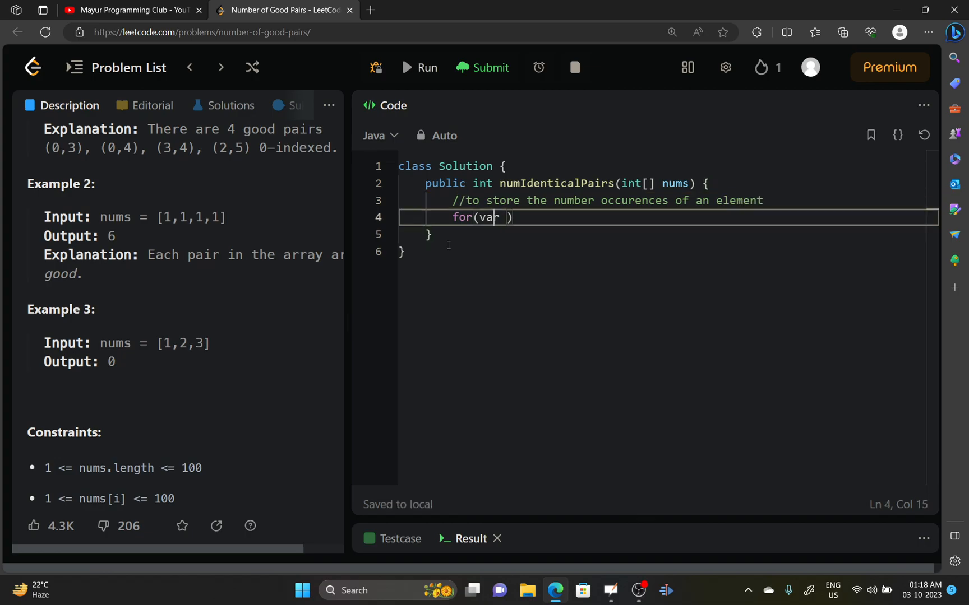
# - Add the comment 'left to right traversal' above the loop and open a line for a declaration
pyautogui.press('Enter')
pyautogui.write('//')
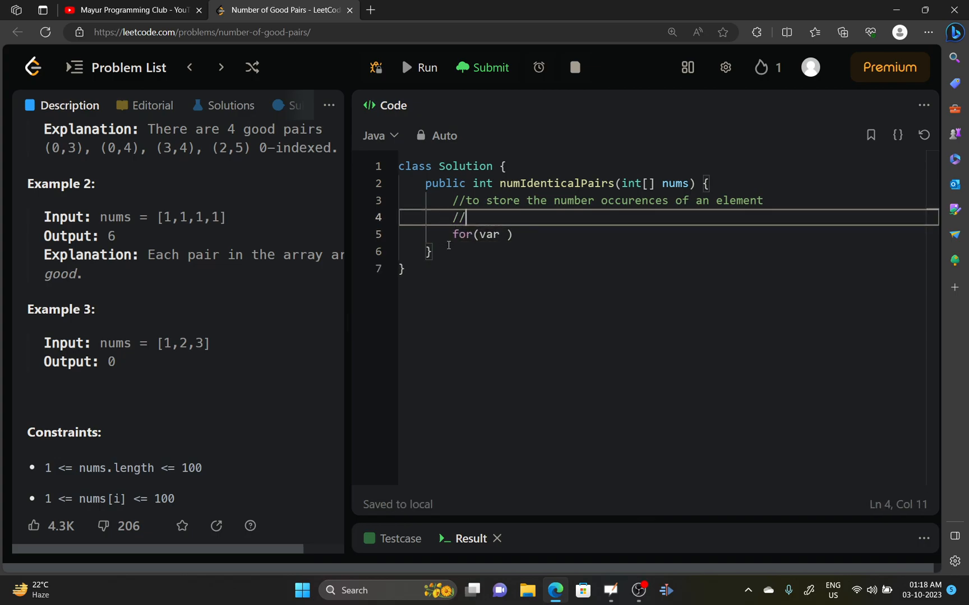
pyautogui.write('left to right')
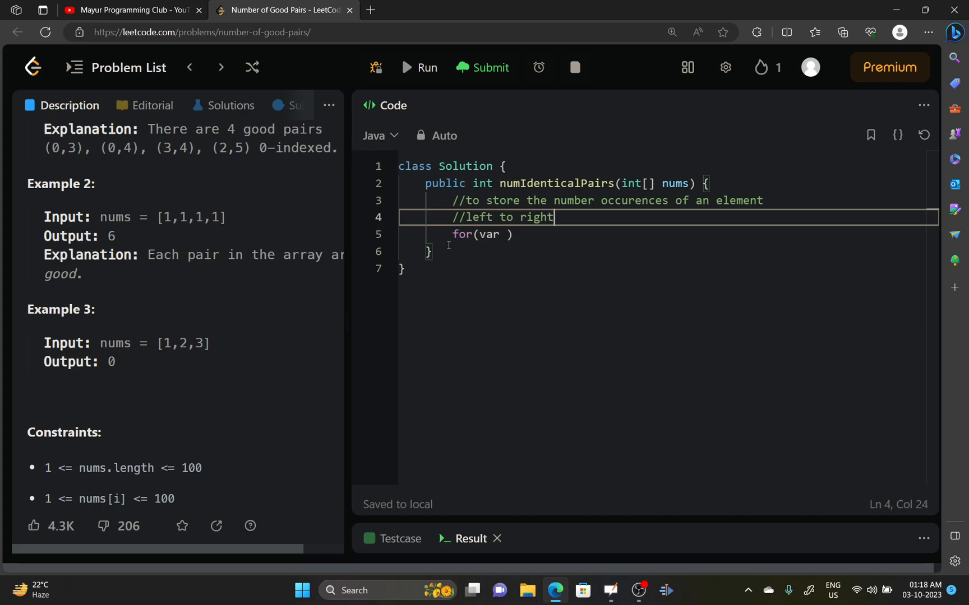
pyautogui.write('travers')
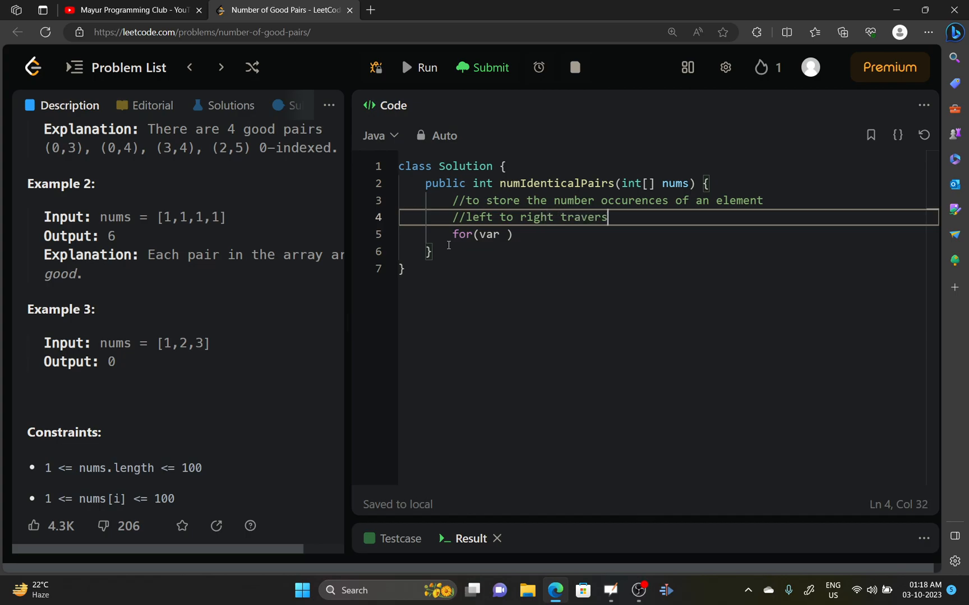
pyautogui.write('al')
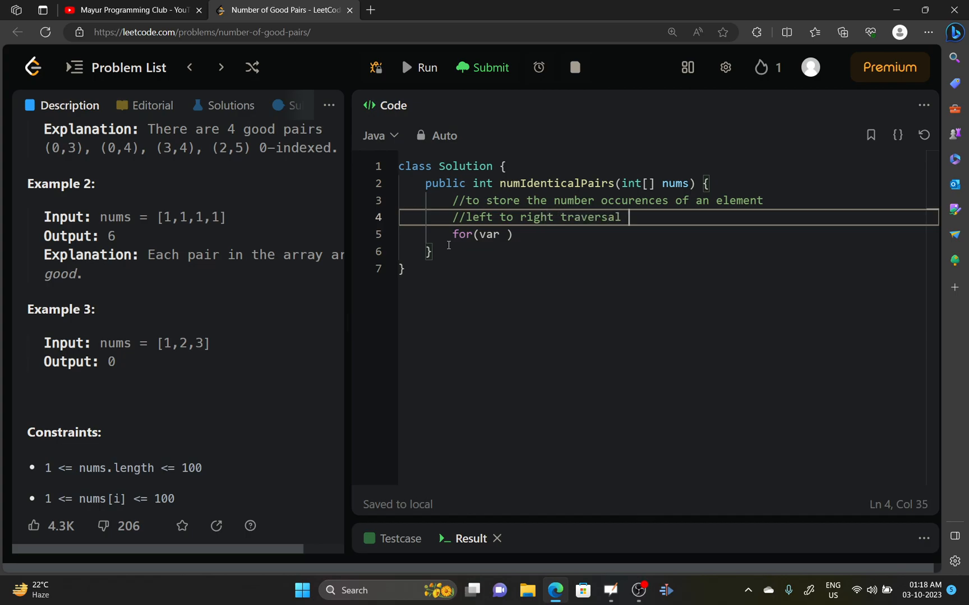
pyautogui.press('Enter')
pyautogui.write('int a')
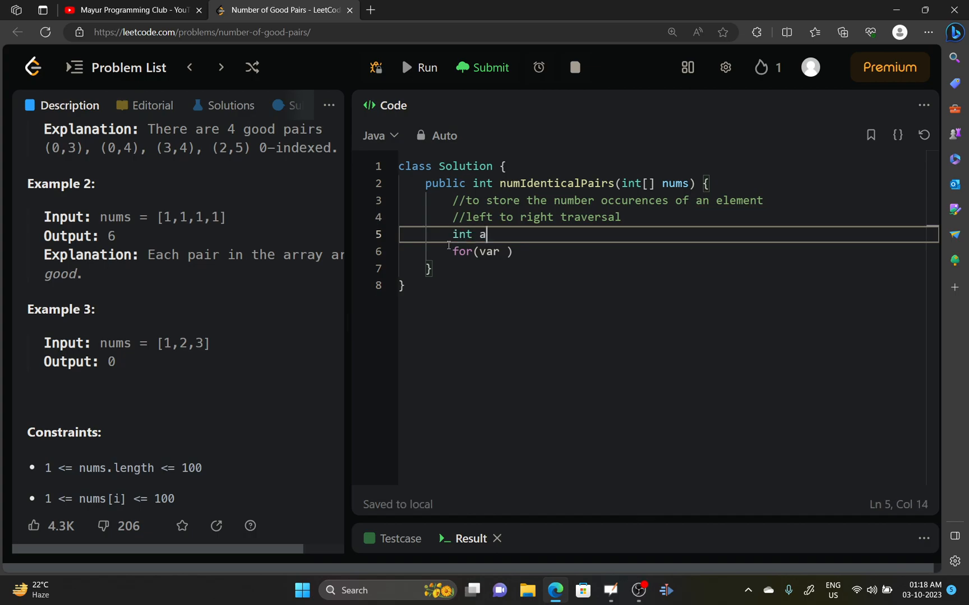
# - Declare int answer = 0; and complete the loop as for(var num : nums){
pyautogui.write('nswer =')
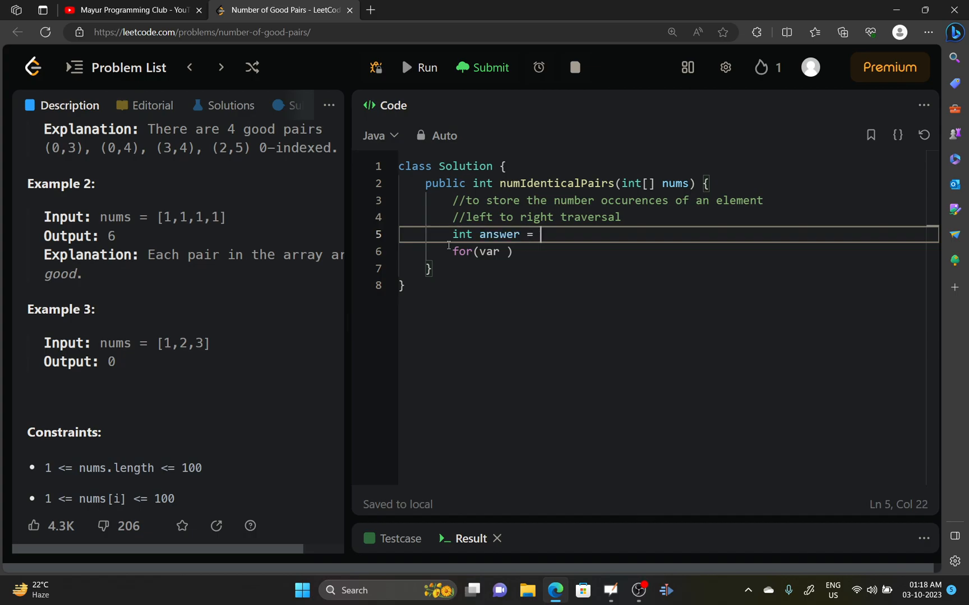
pyautogui.write('0;')
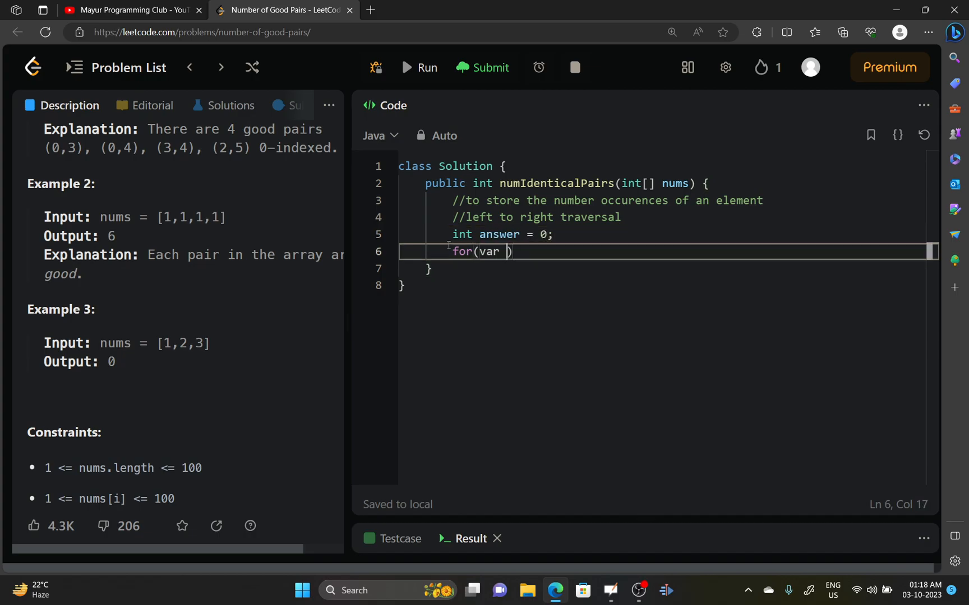
pyautogui.write('num : num')
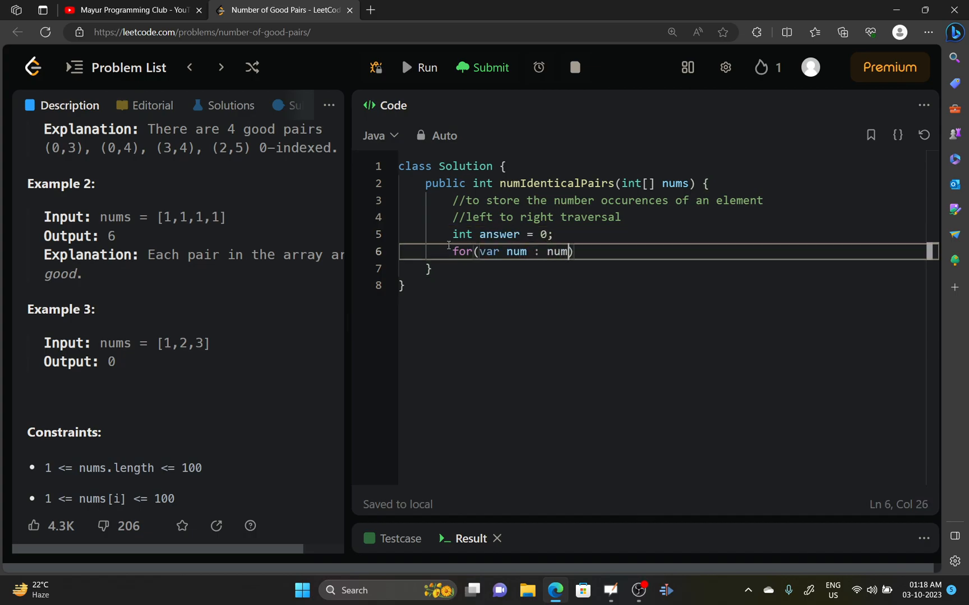
pyautogui.write('s){')
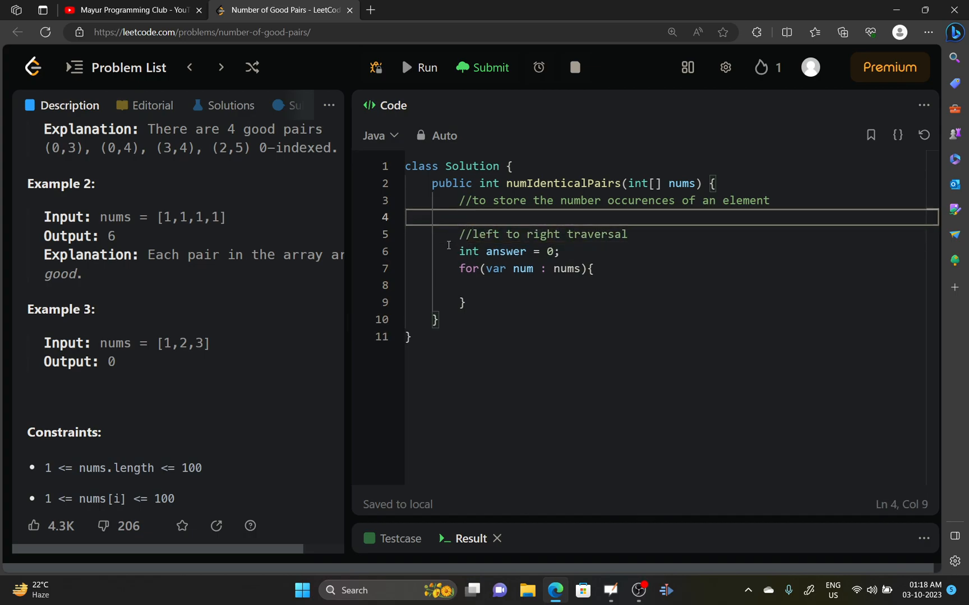
# - Declare Map<Integer> numFreqMp = new HashMap<>(); on line 4 under the occurrences comment
pyautogui.write('Mpa')
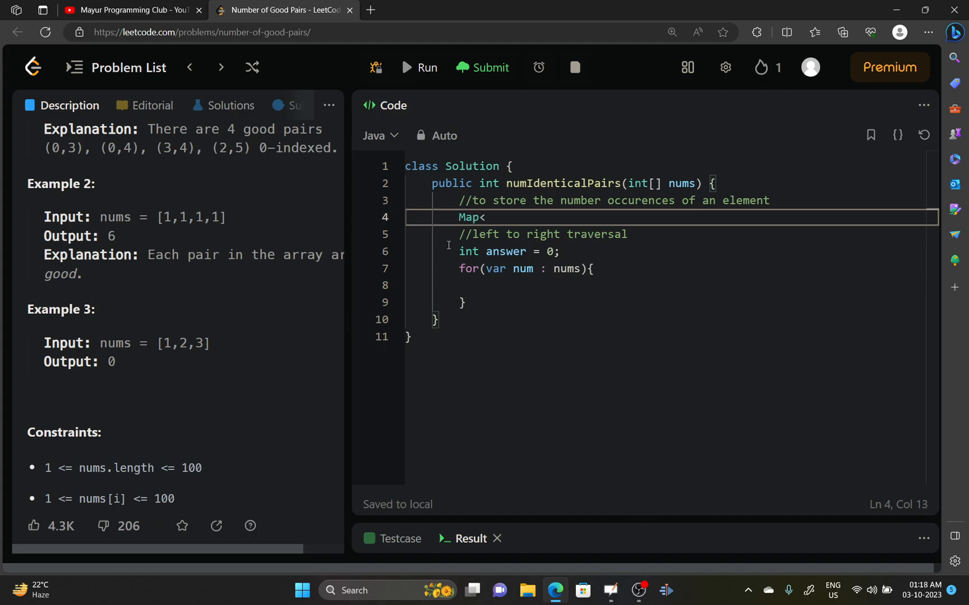
pyautogui.write('In')
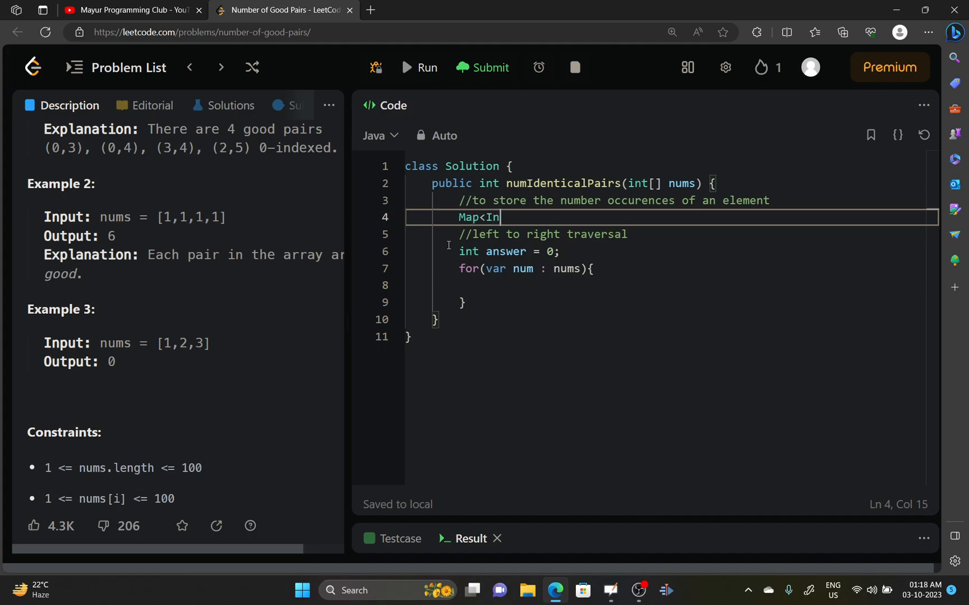
pyautogui.write('teger>')
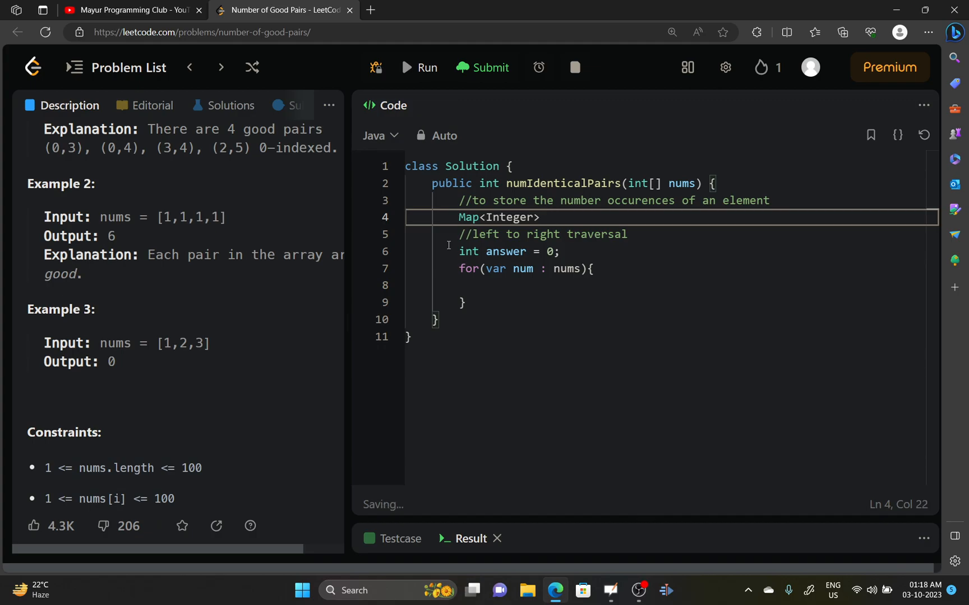
pyautogui.write('numFreq')
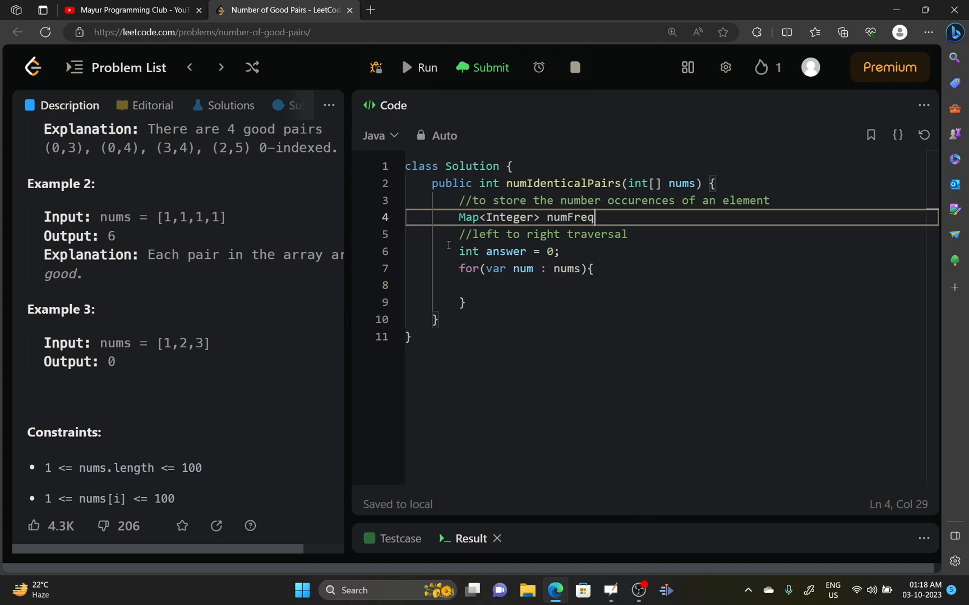
pyautogui.write('Mp = new')
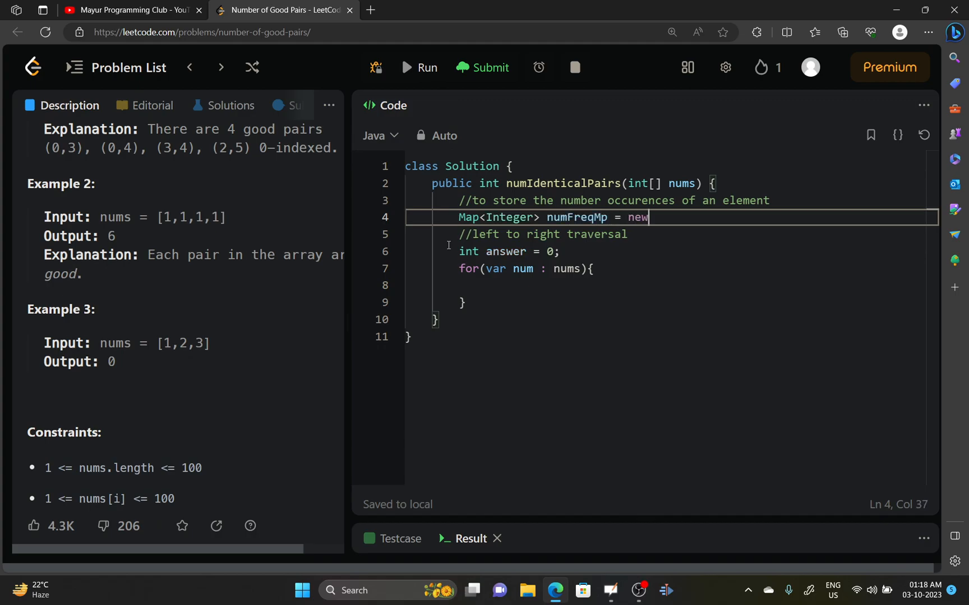
pyautogui.write('HashMpa')
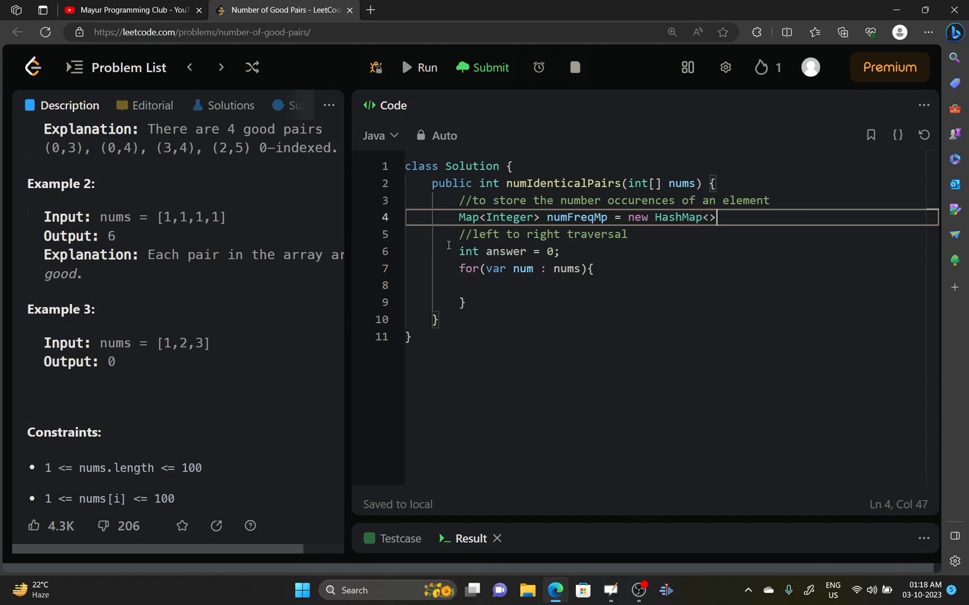
pyautogui.write('();')
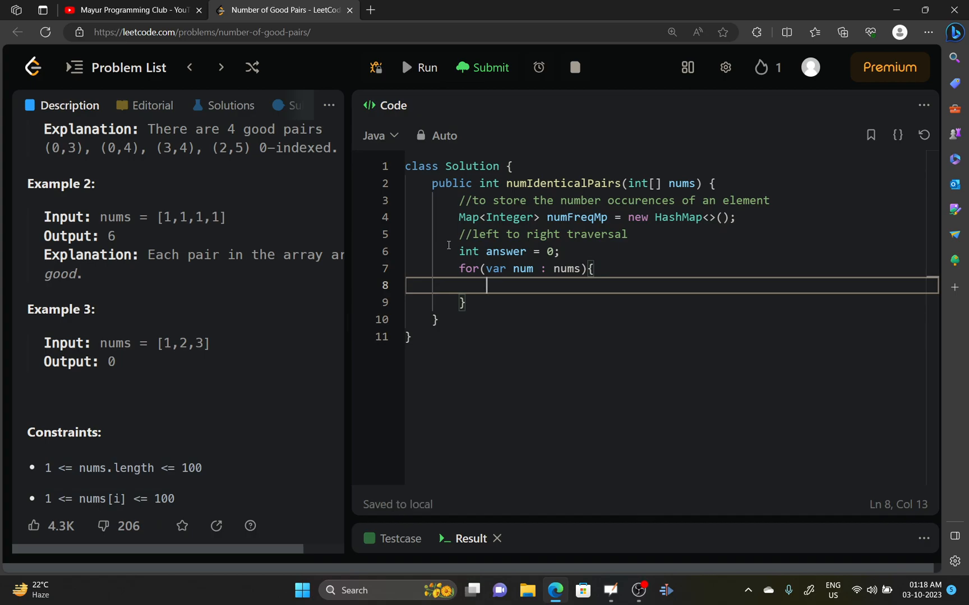
# - Write answer = numFreqMp.getOrDefault(num, ) in the loop and open a blank line above it
pyautogui.write('answer =')
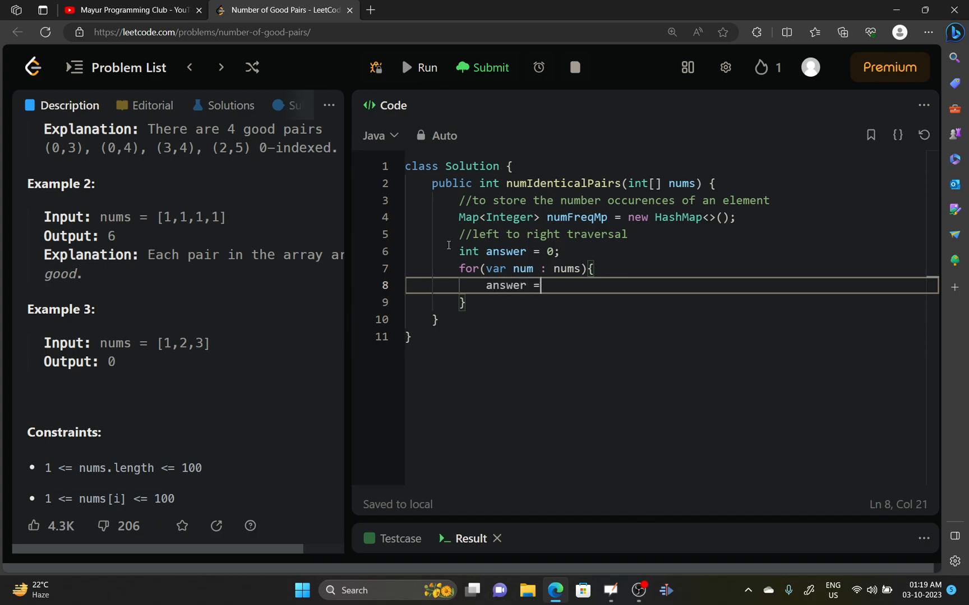
pyautogui.write('num')
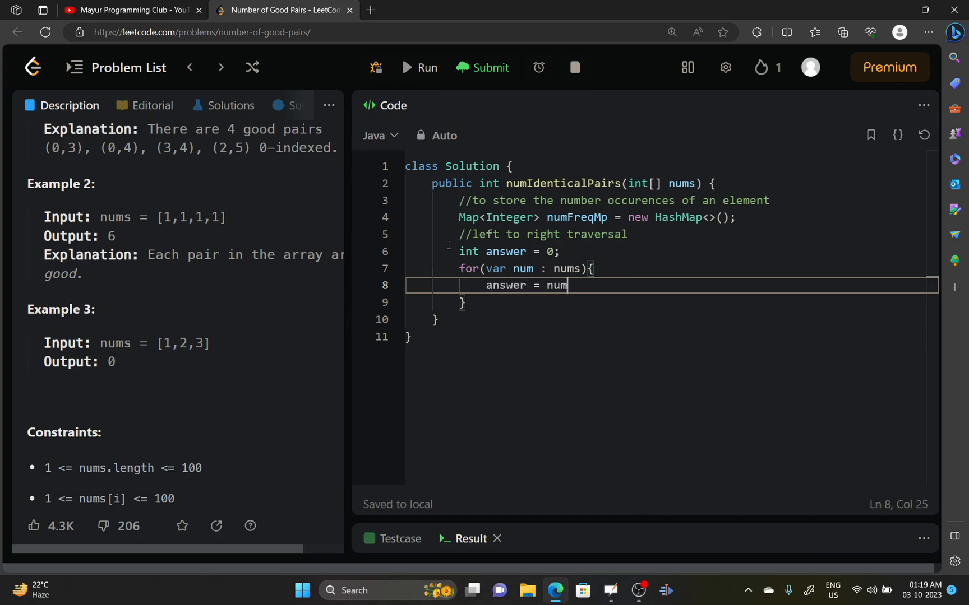
pyautogui.write('FreqMp')
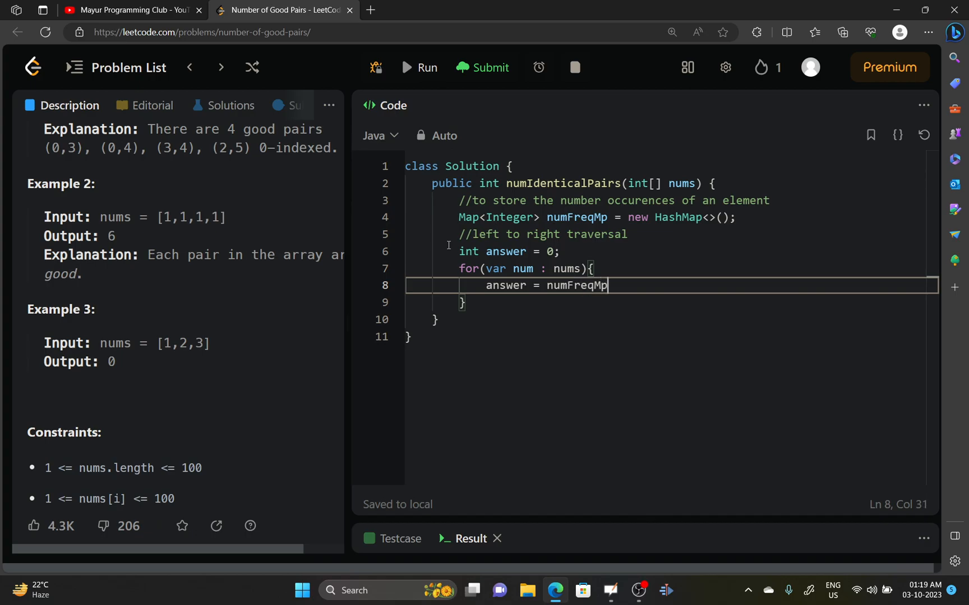
pyautogui.write('.get')
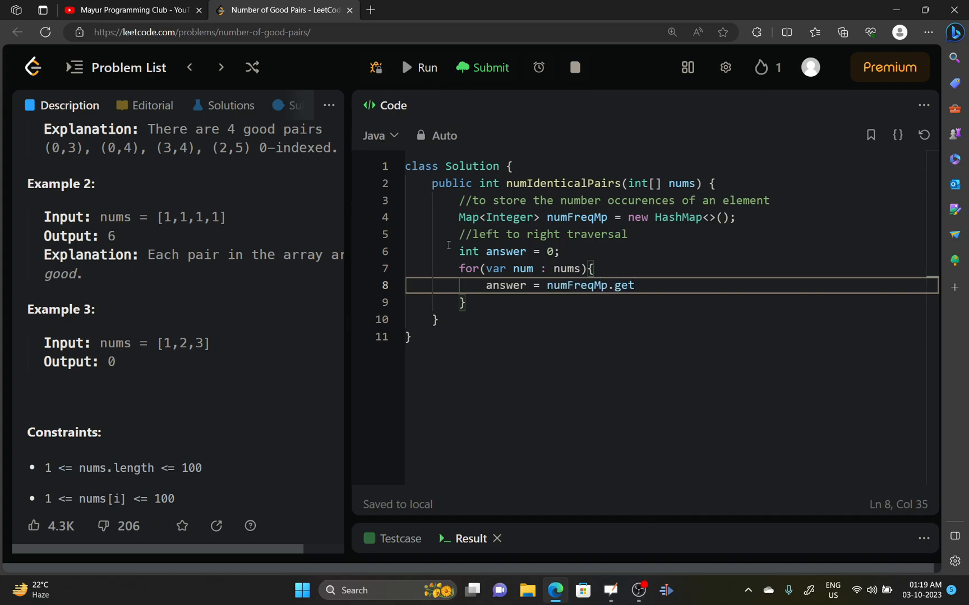
pyautogui.write('OrDe')
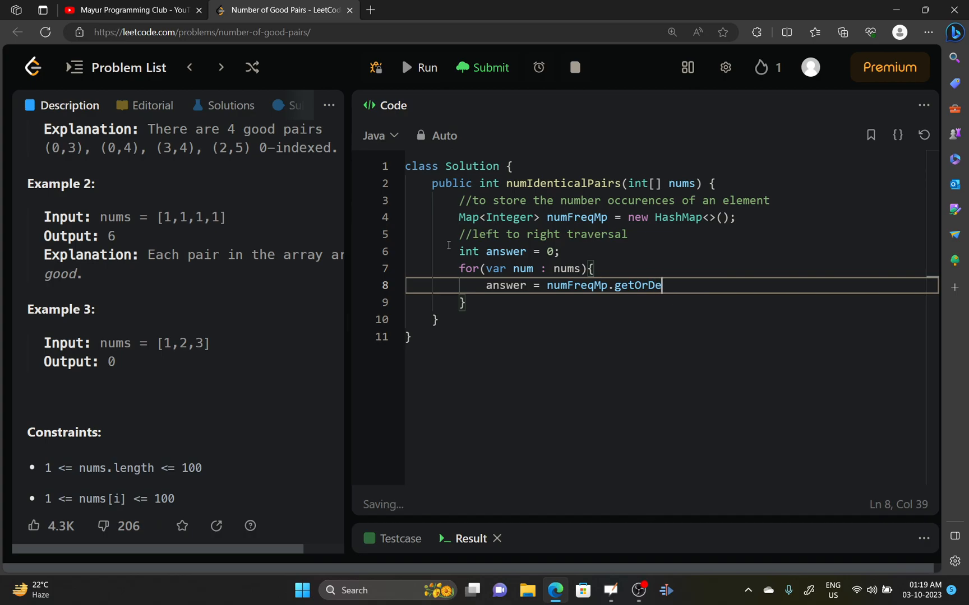
pyautogui.write('f')
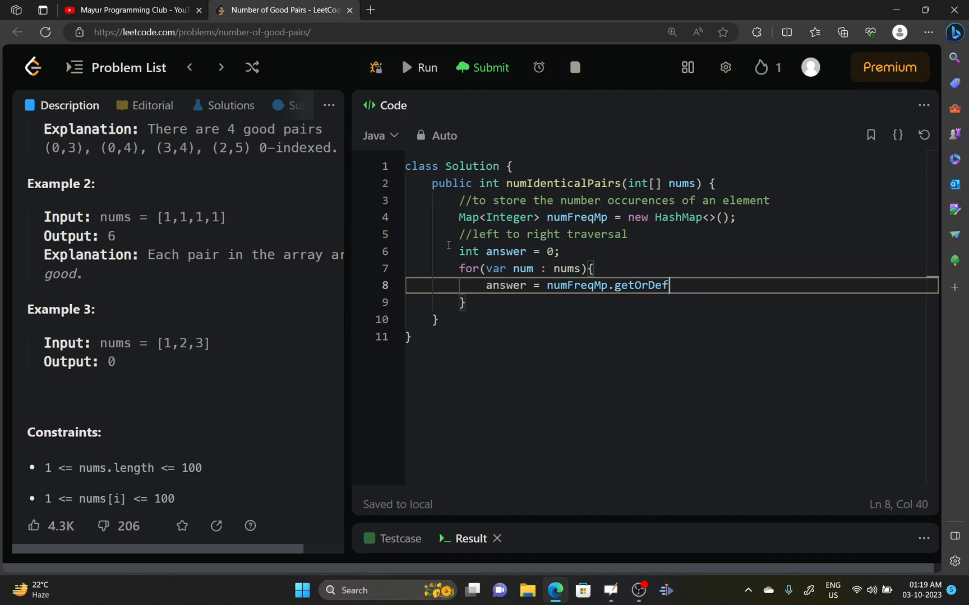
pyautogui.write('ault()')
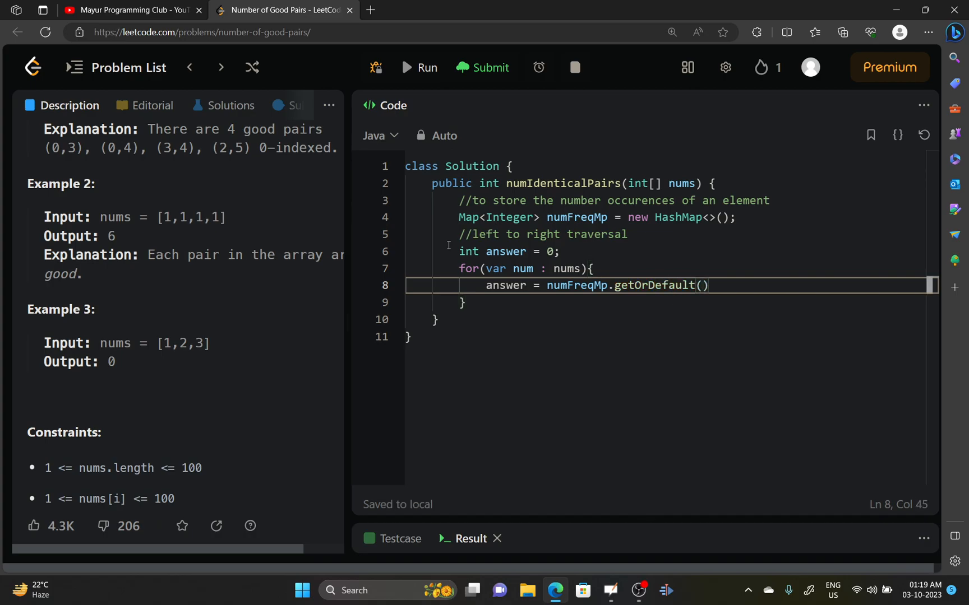
pyautogui.write('num,')
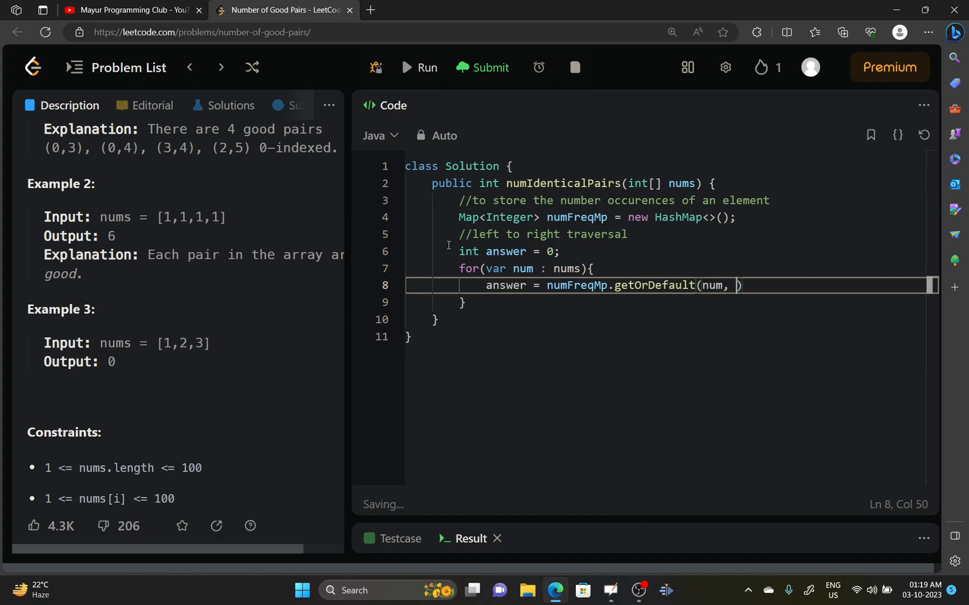
pyautogui.press('Enter')
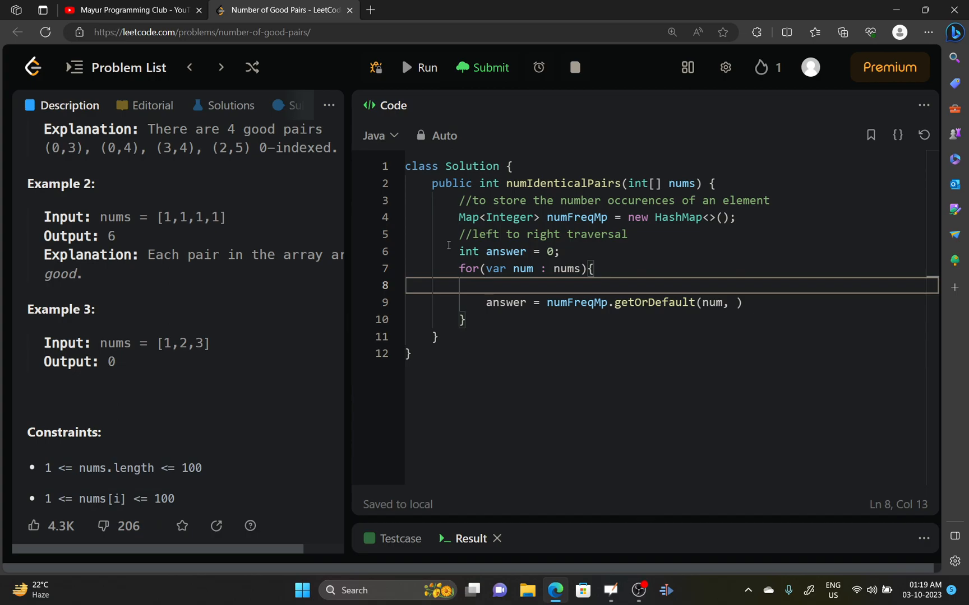
# - Add the comment '//curr number is num' and make the line answer += numFreqMp.getOrDefault(num, 0);
pyautogui.write('//curr')
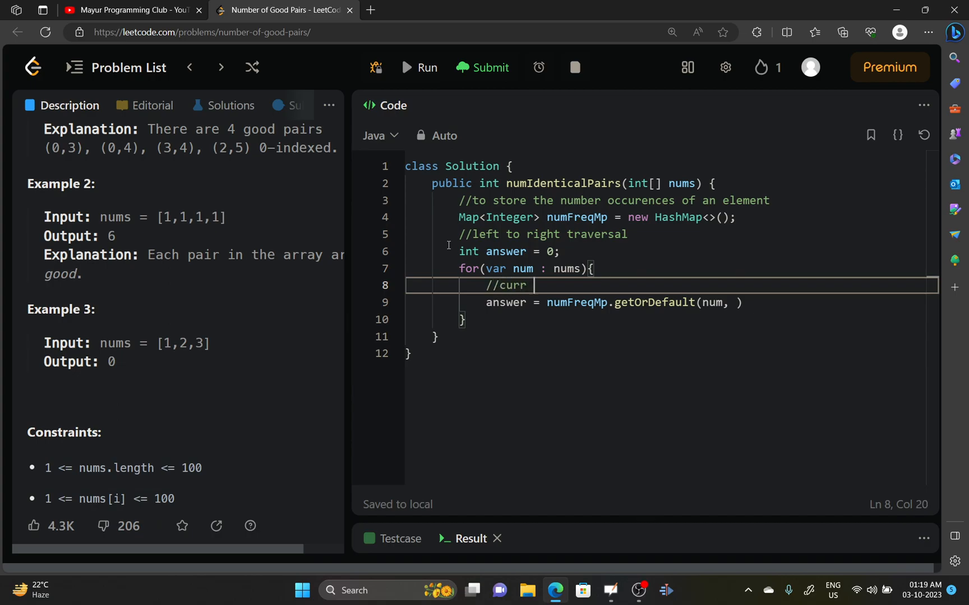
pyautogui.write('number is num')
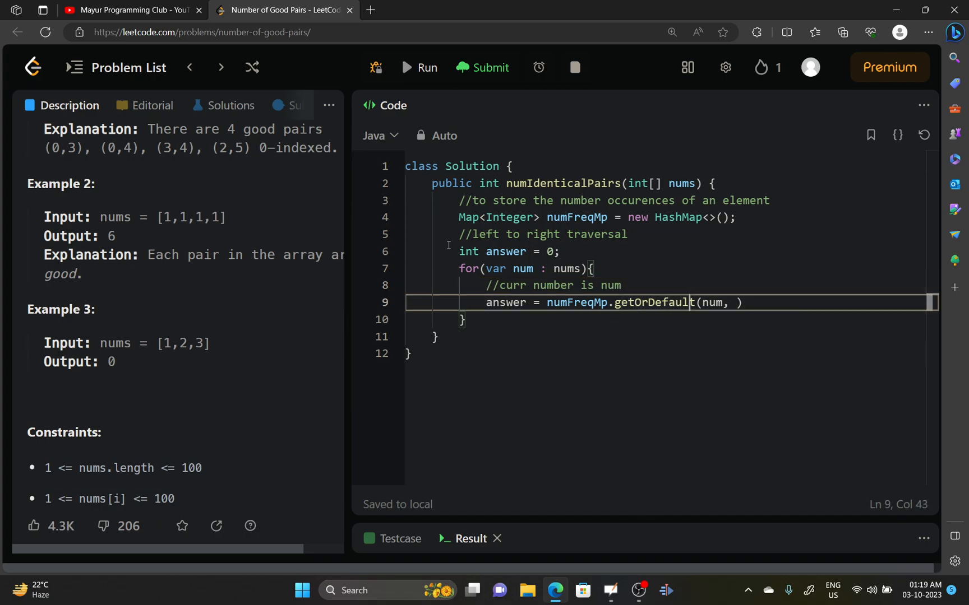
pyautogui.write('0')
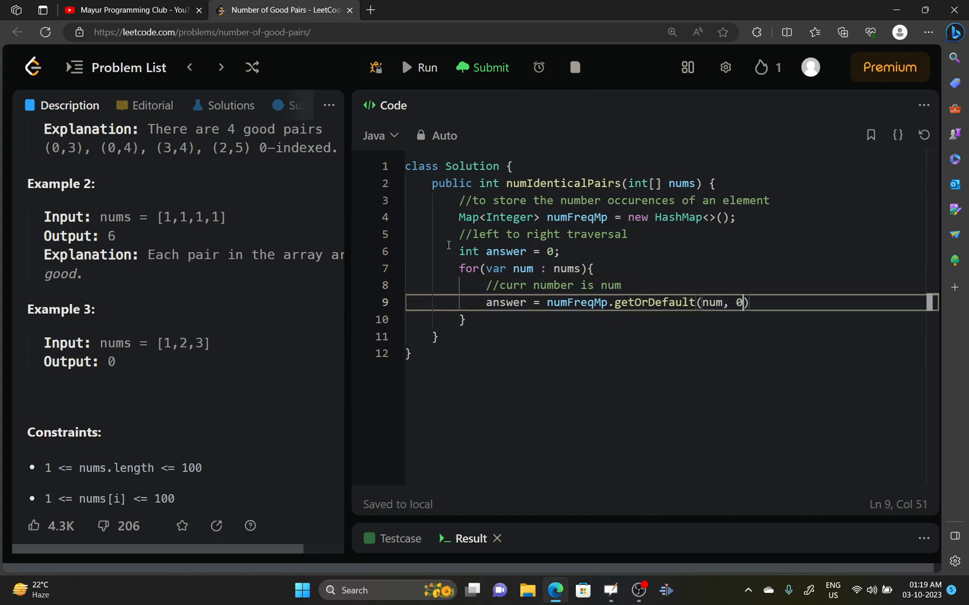
pyautogui.write(';')
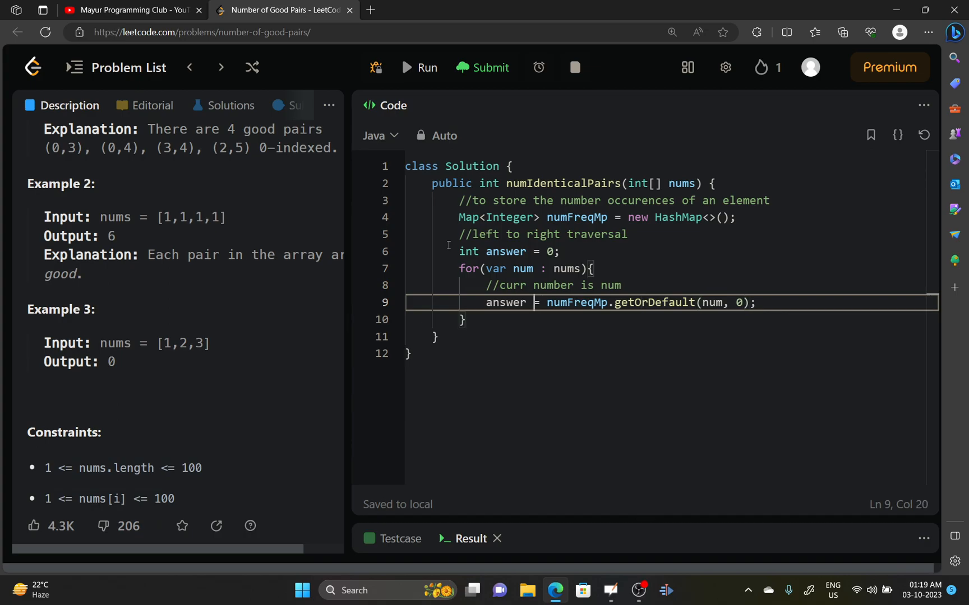
pyautogui.write('+')
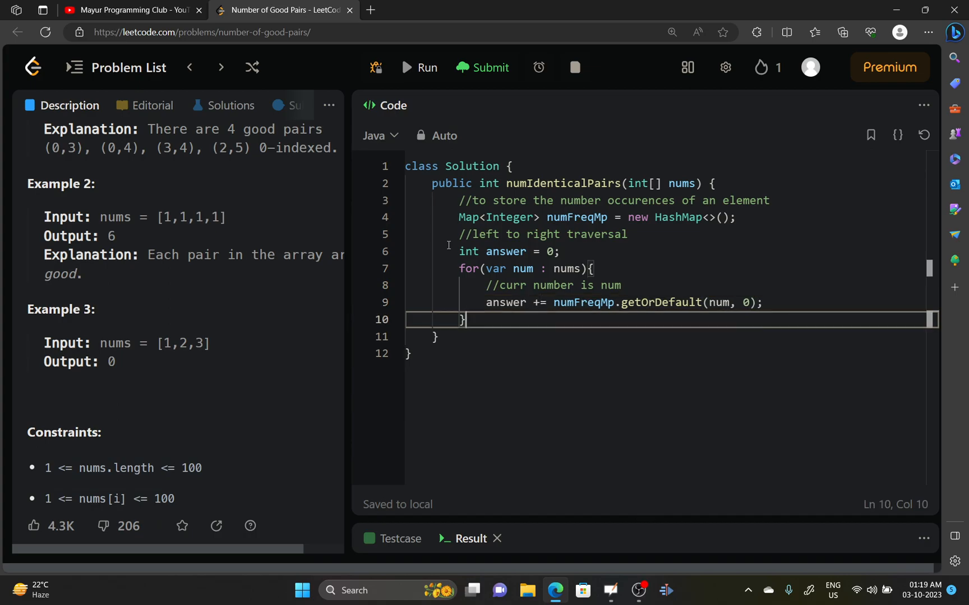
# - Add return answer; after the loop
pyautogui.write('ret')
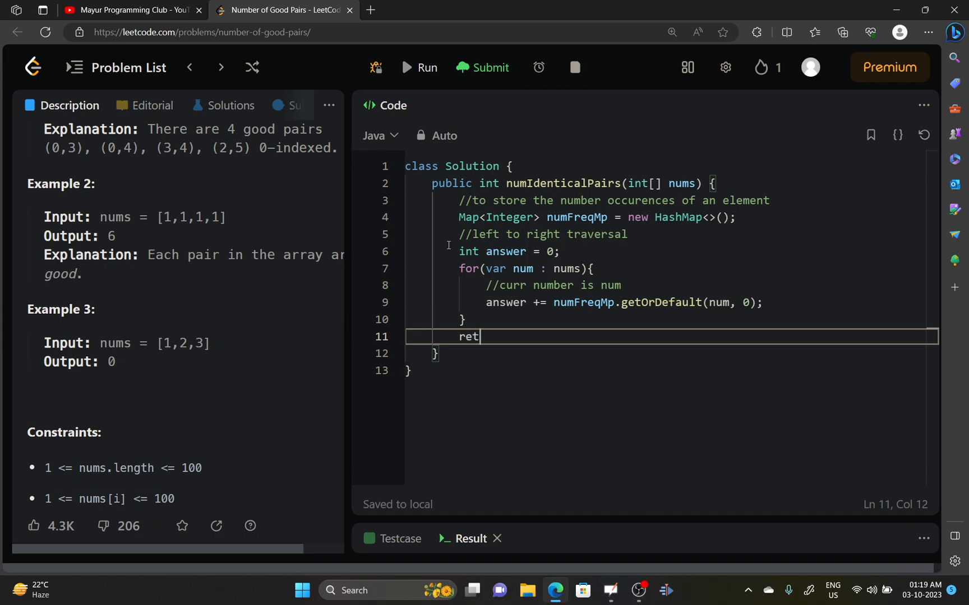
pyautogui.write('urn answer')
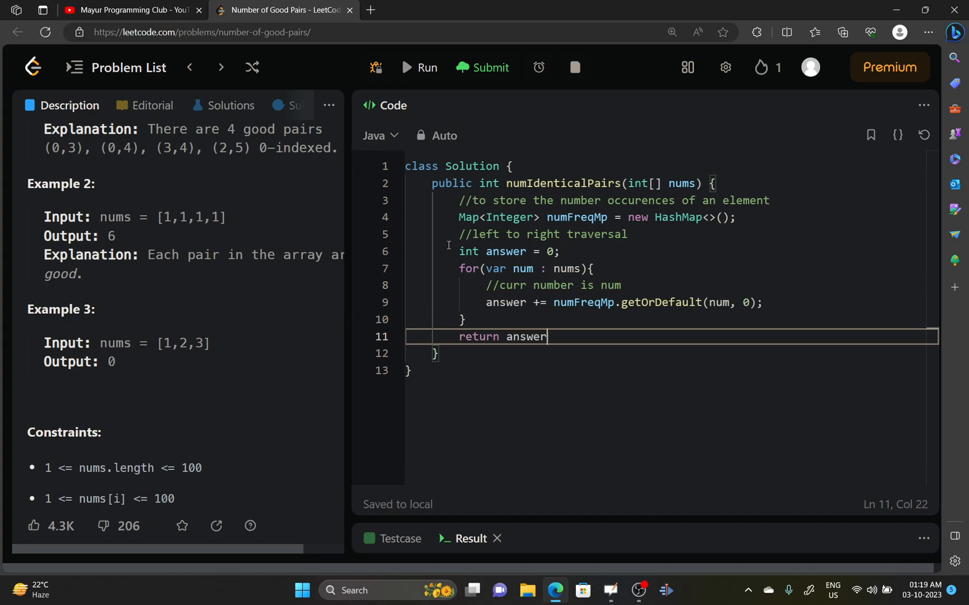
pyautogui.write(';')
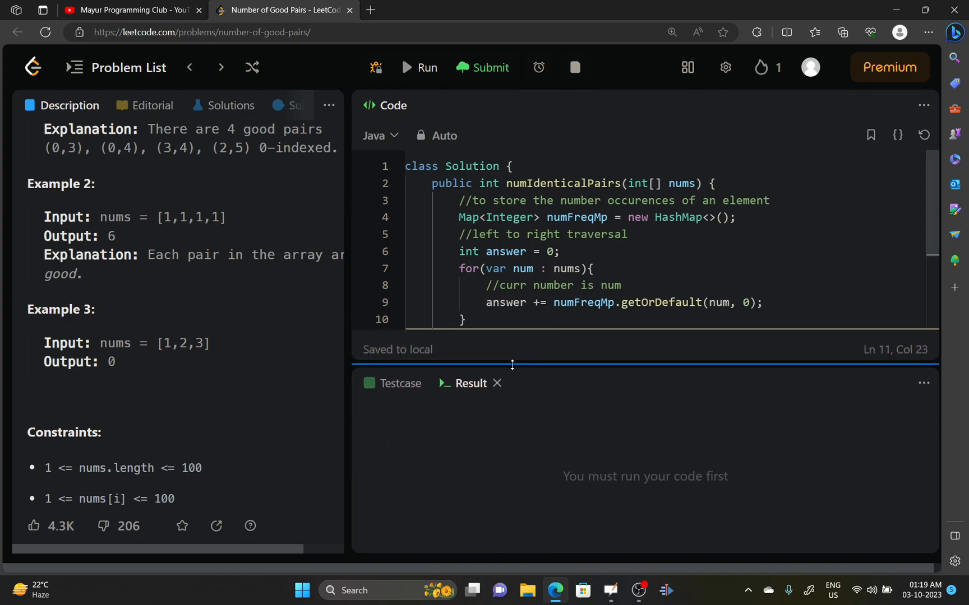
# - Run the Java solution, hit the line 4 type-argument compile error, and fix the map to Map<Integer, Integer>
pyautogui.moveTo(511, 365); pyautogui.dragTo(511, 370)
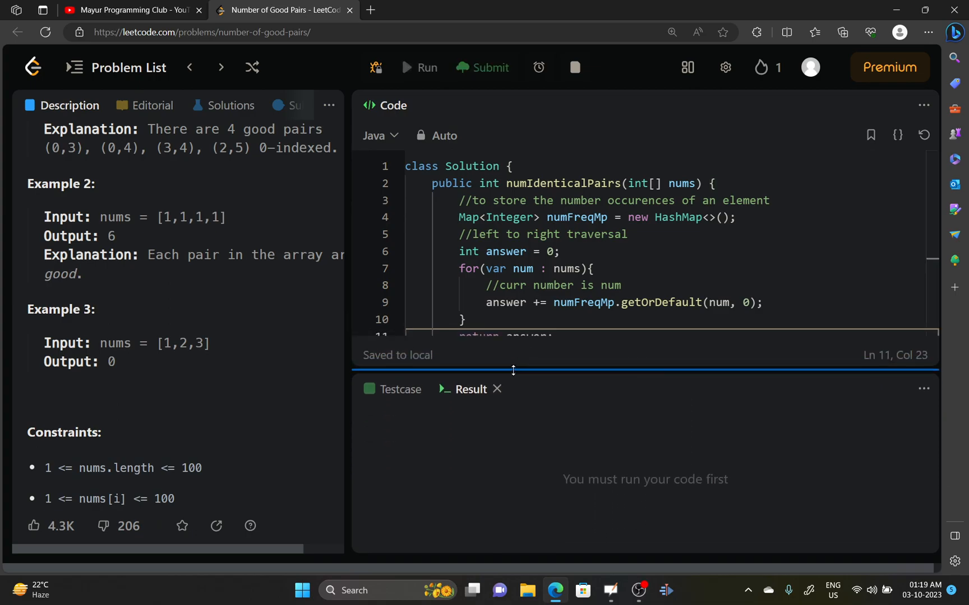
pyautogui.click(423, 67)
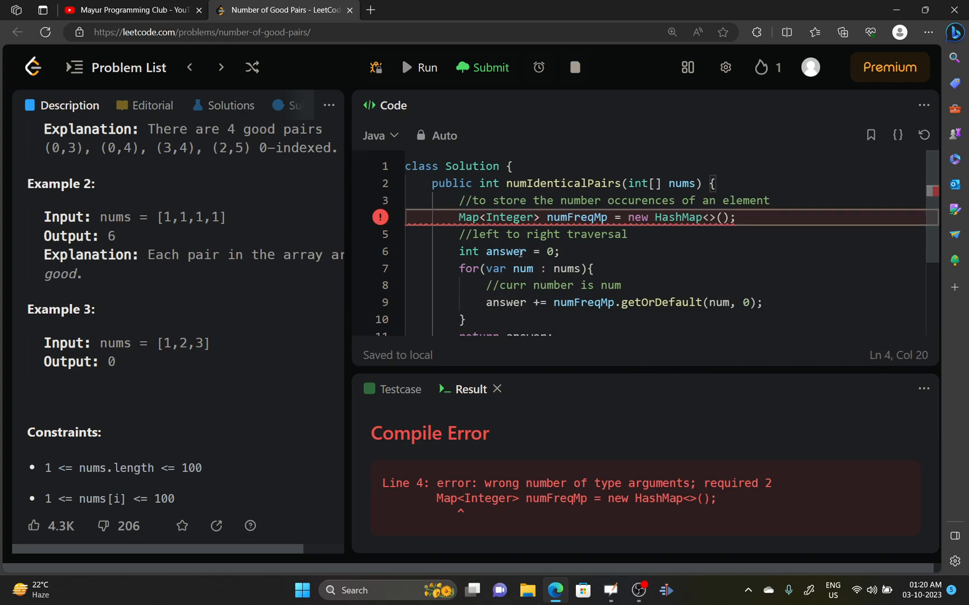
pyautogui.write(', INteg')
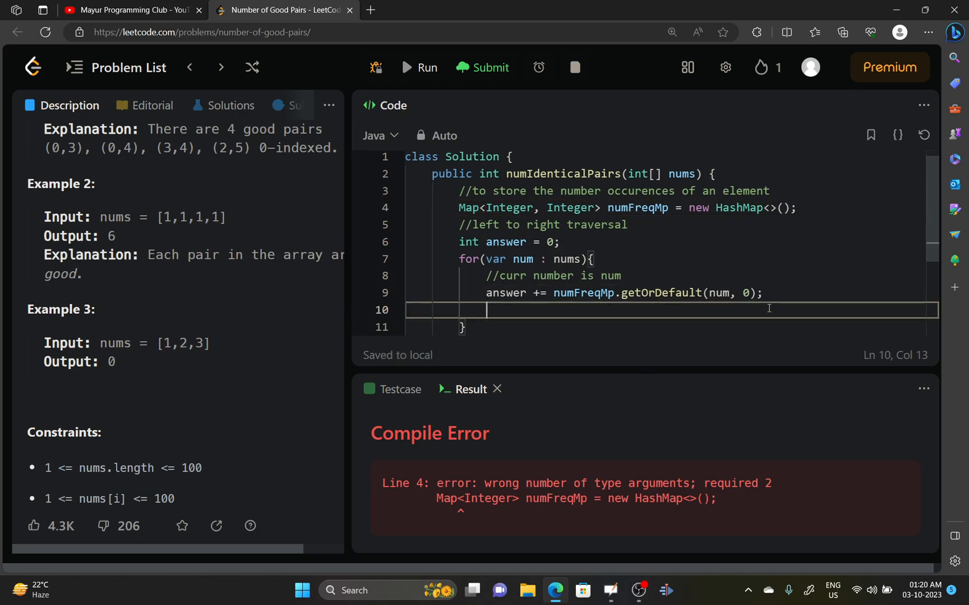
# - Write numFreqMp.put(num, numFreqMp.getOrDefault(num, 0) + 1); so each number's count increments
pyautogui.write('num')
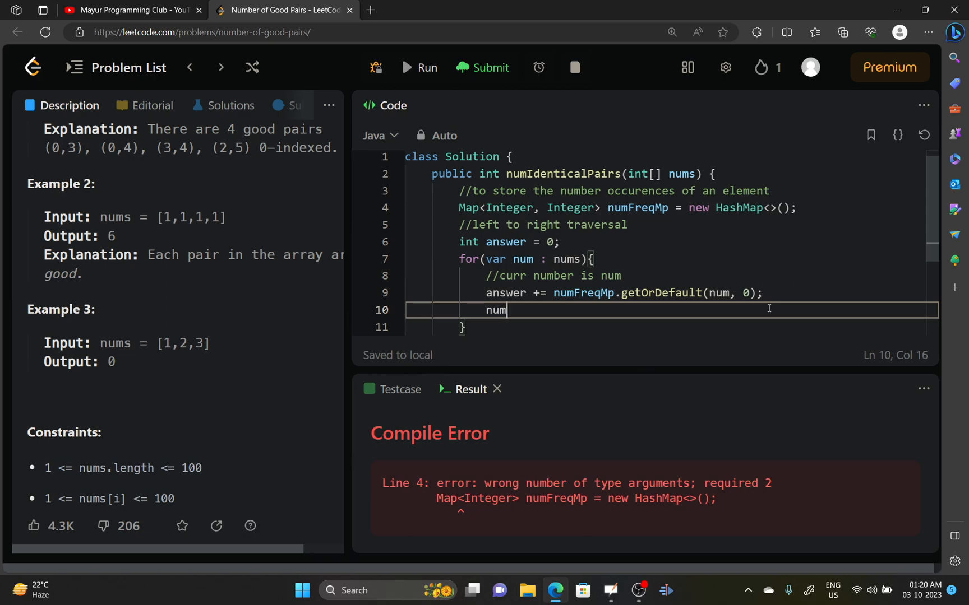
pyautogui.write('FreqM')
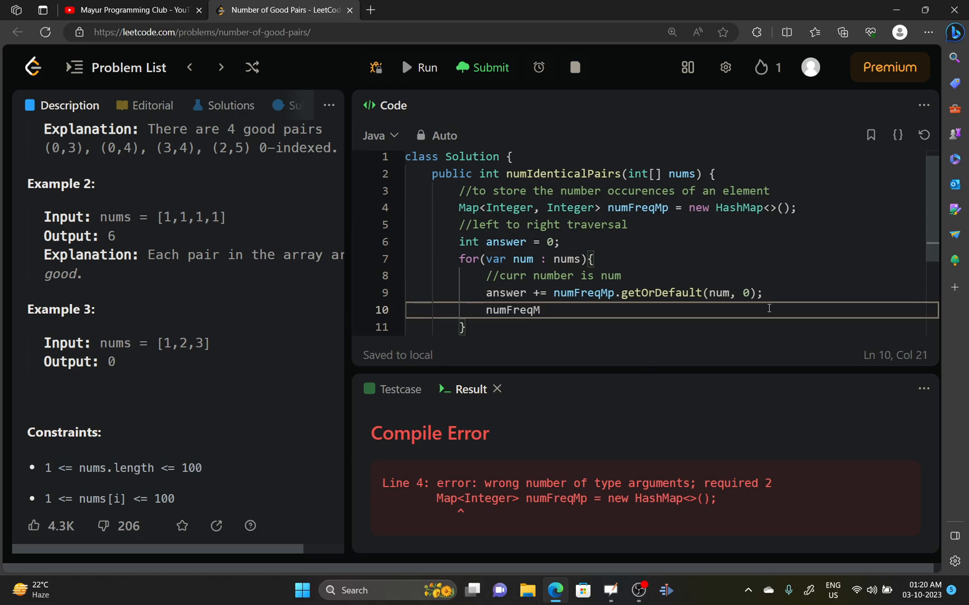
pyautogui.write('p.pu')
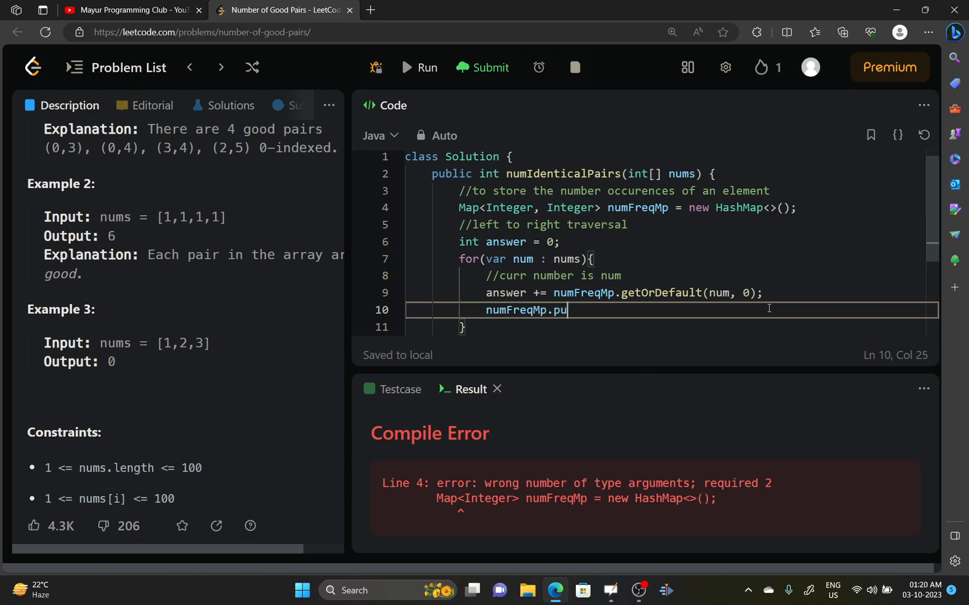
pyautogui.write('t()')
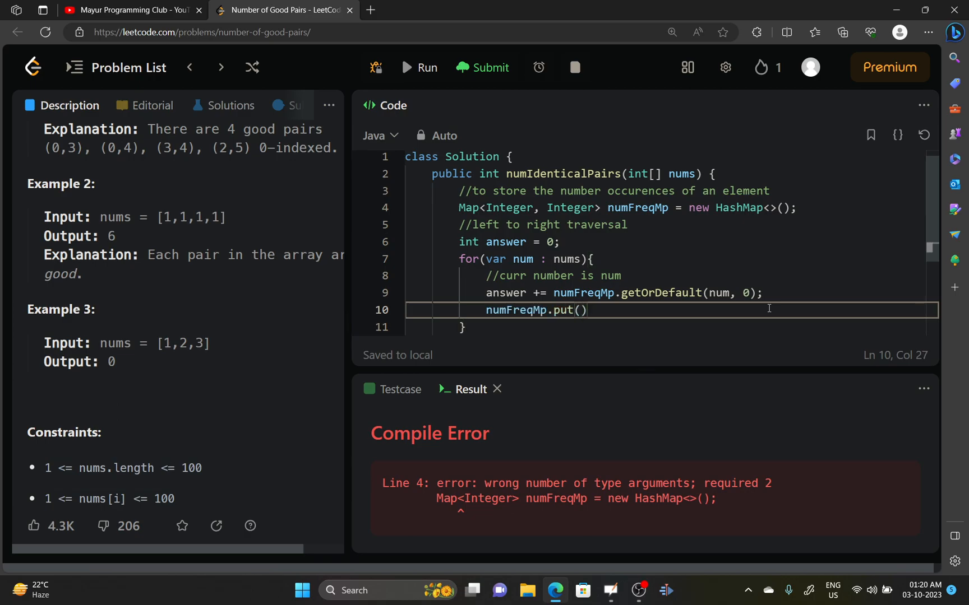
pyautogui.write('num,')
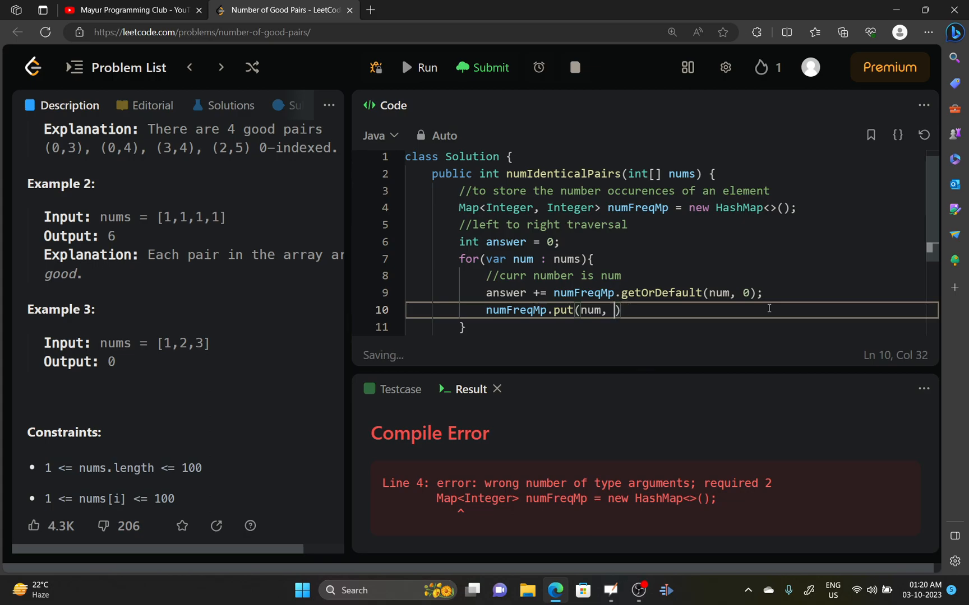
pyautogui.write('numFr')
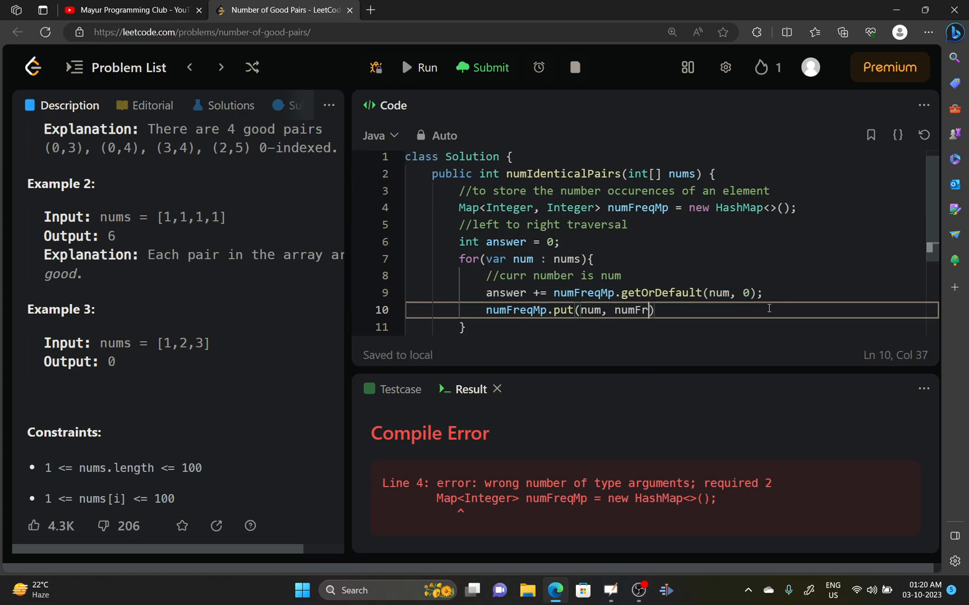
pyautogui.write('eqMp.')
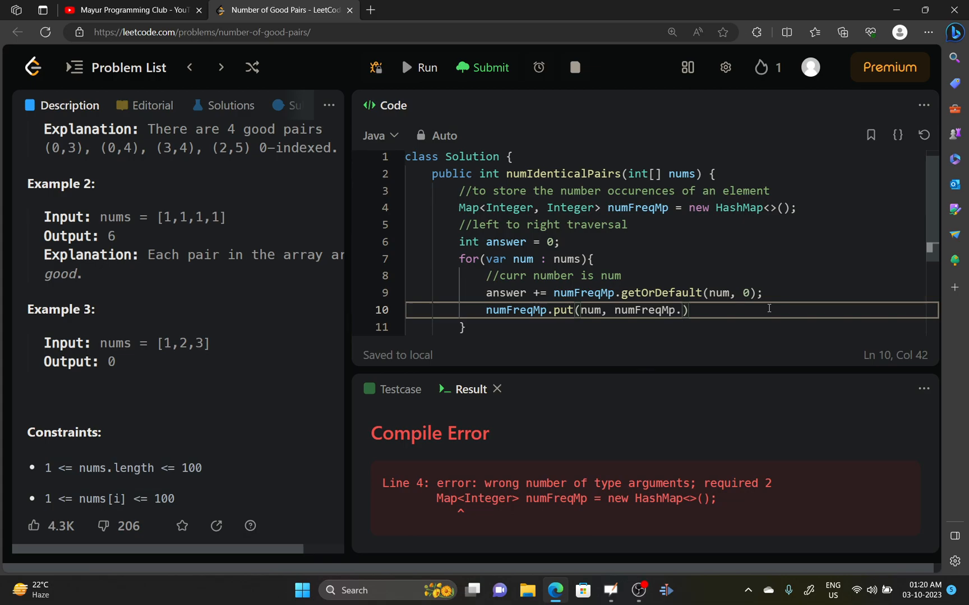
pyautogui.write('getOrDe')
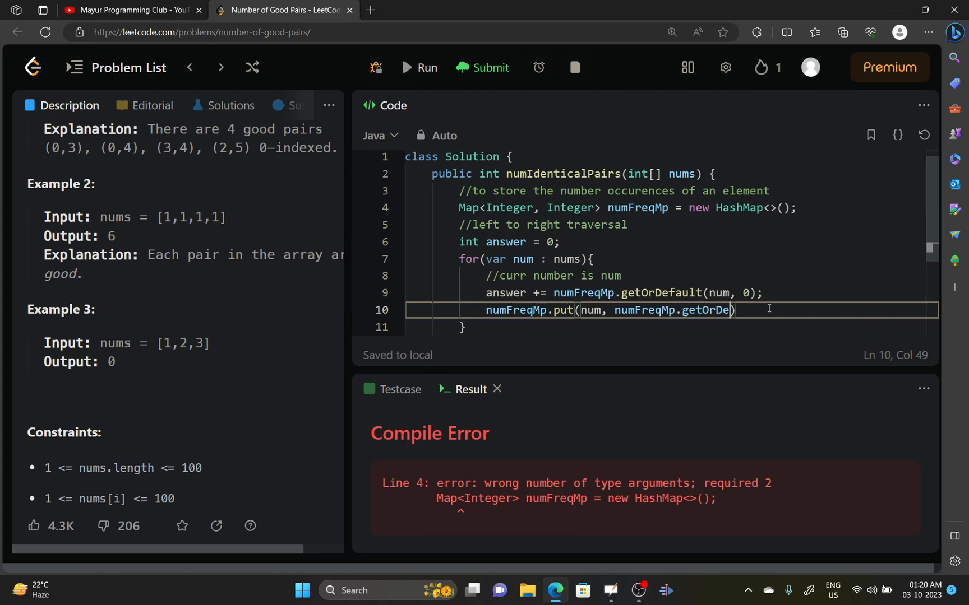
pyautogui.write('fault')
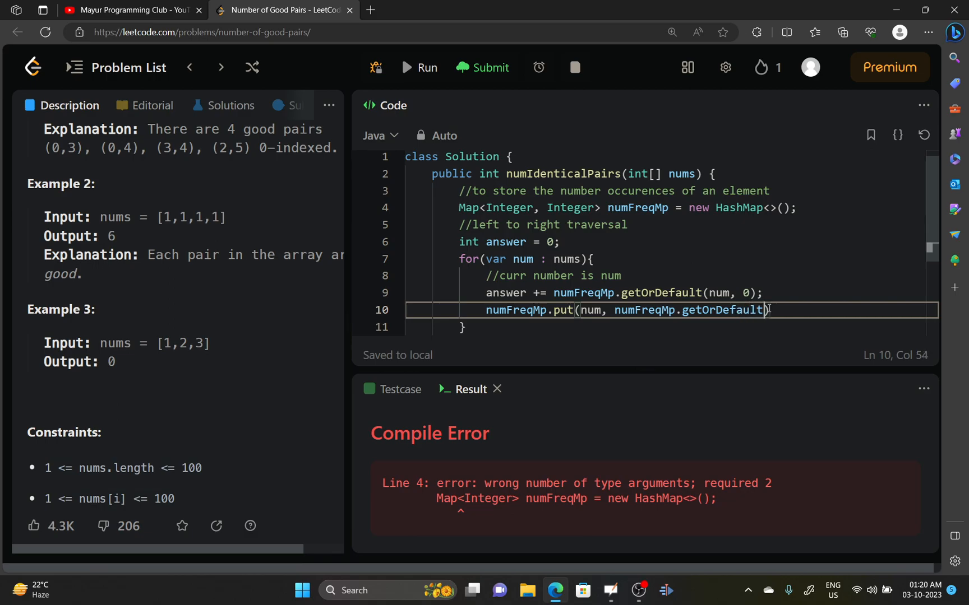
pyautogui.write('(num, 0')
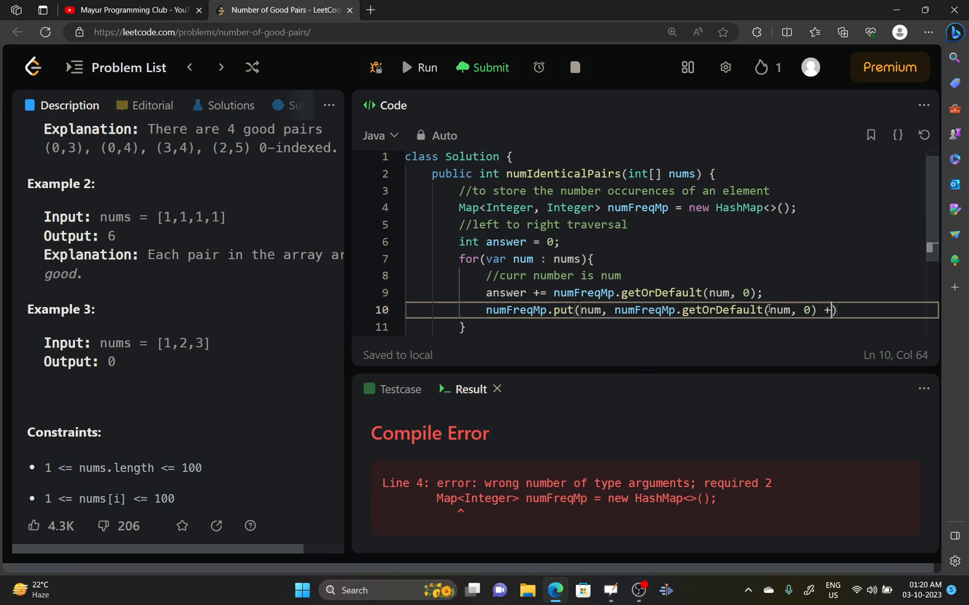
pyautogui.write('1')
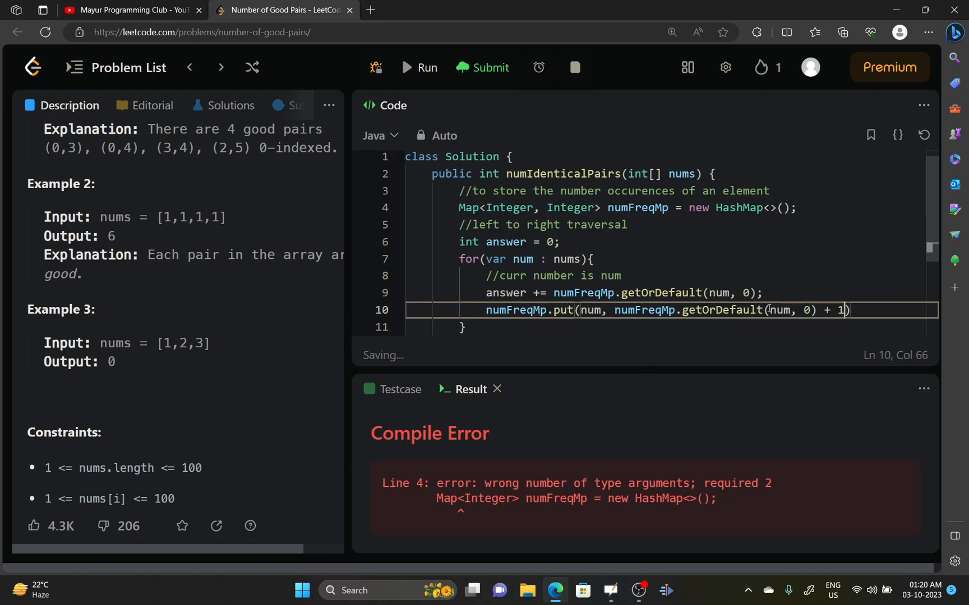
pyautogui.write(');')
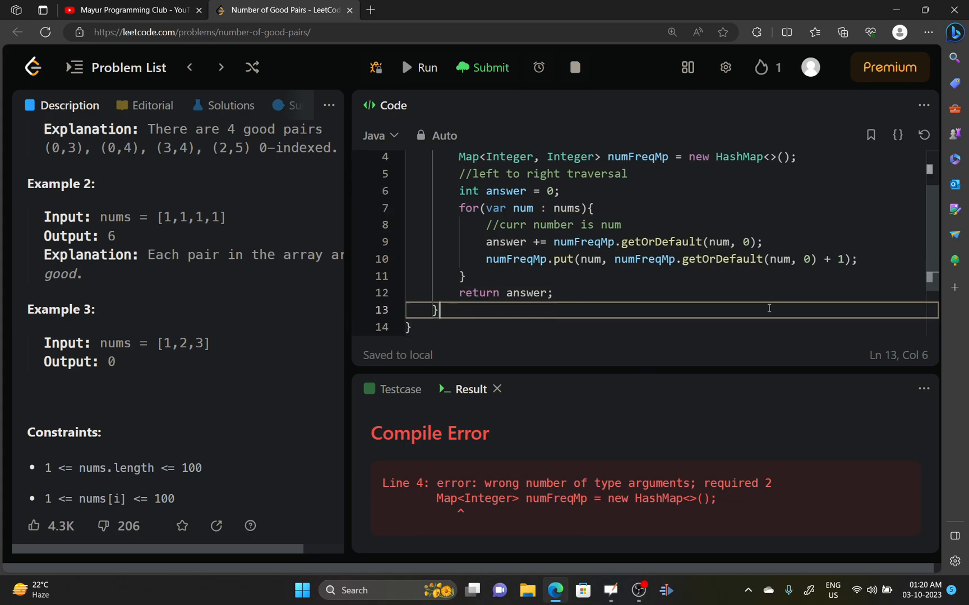
# - Run and submit the Java solution until Accepted, then dismiss the Daily Challenge completion popup
pyautogui.click(552, 294)
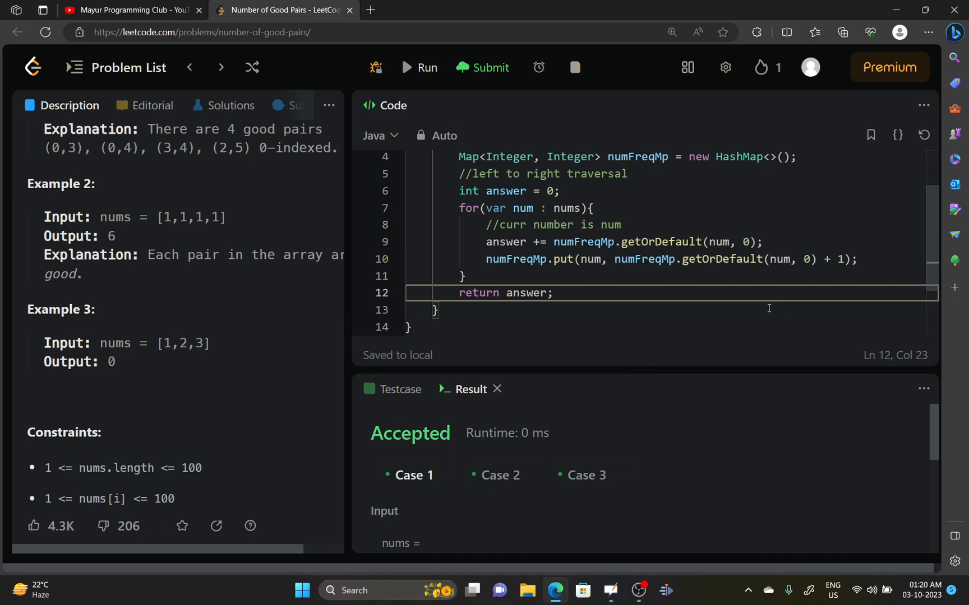
pyautogui.click(481, 67)
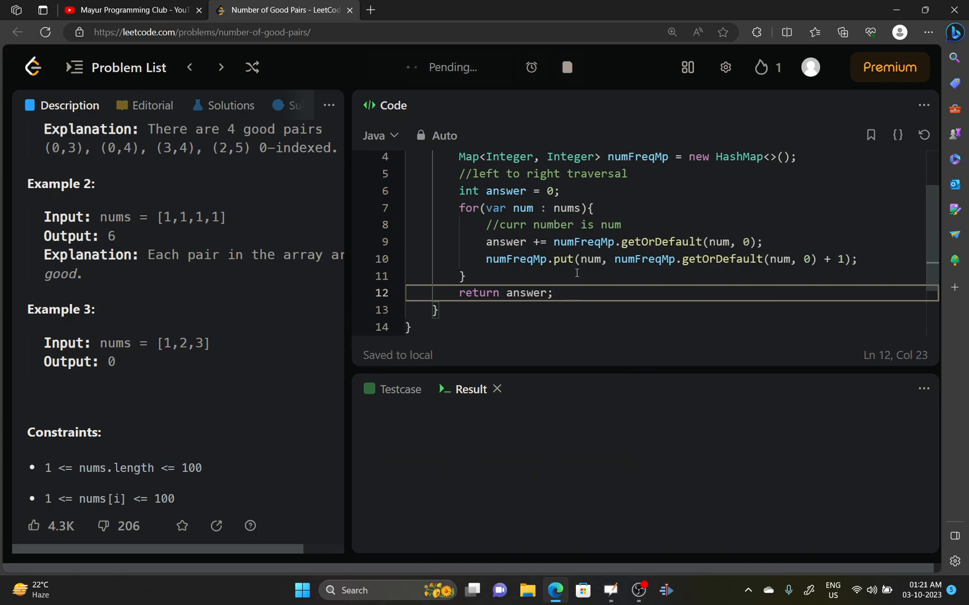
pyautogui.click(488, 67)
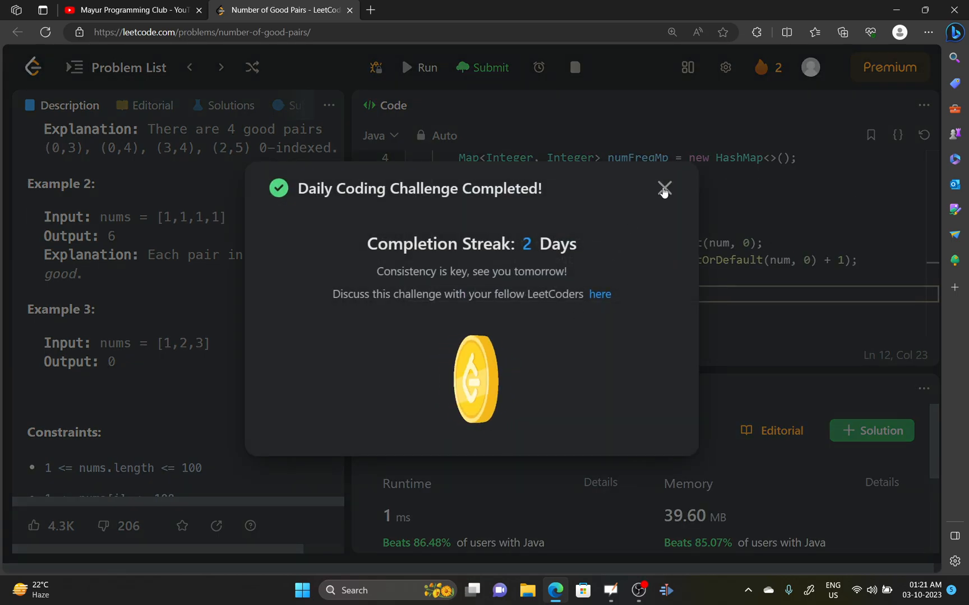
pyautogui.click(664, 186)
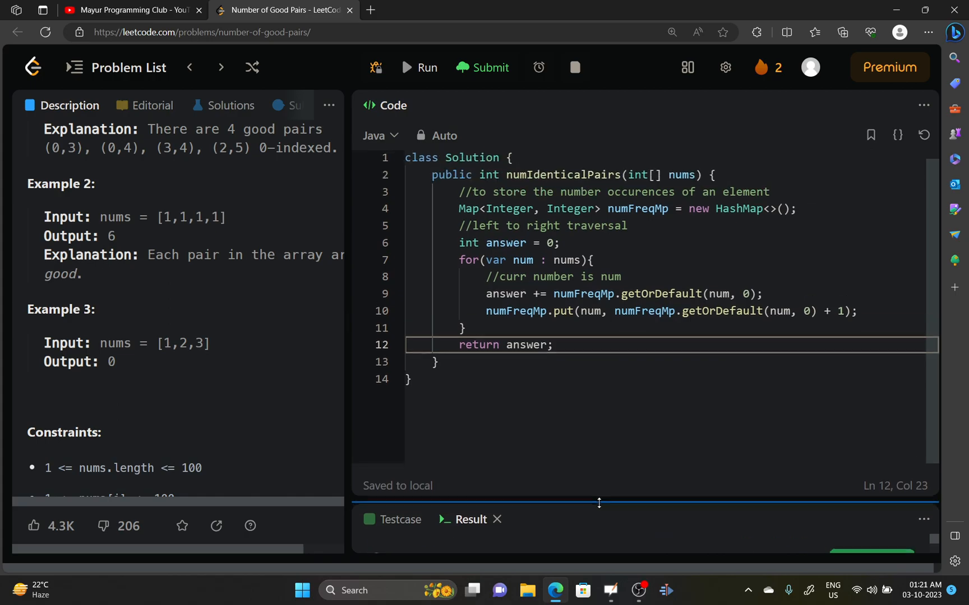
pyautogui.click(460, 197)
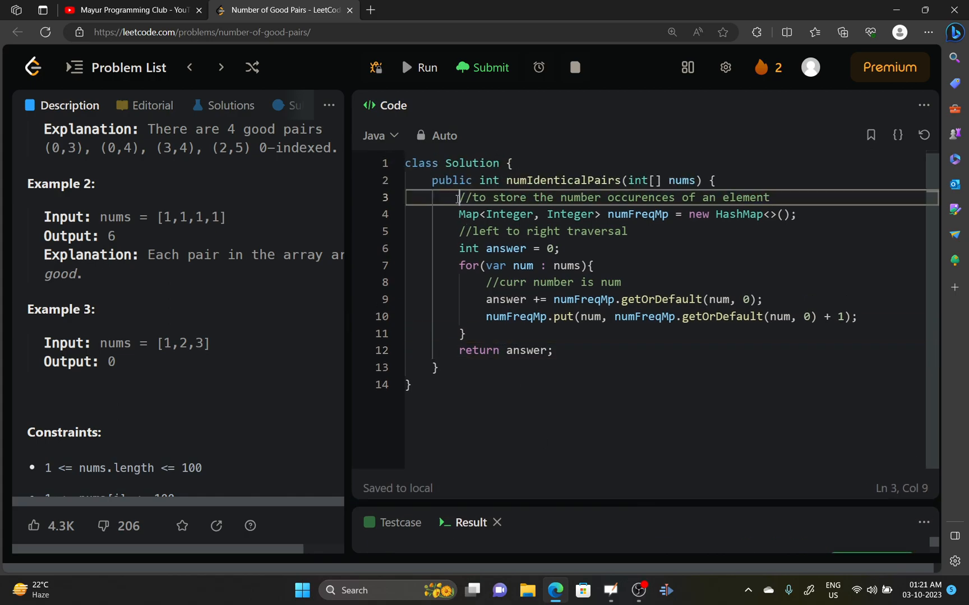
# - Copy the Java method body and paste it into the C++ language template
pyautogui.moveTo(457, 197); pyautogui.dragTo(553, 350)
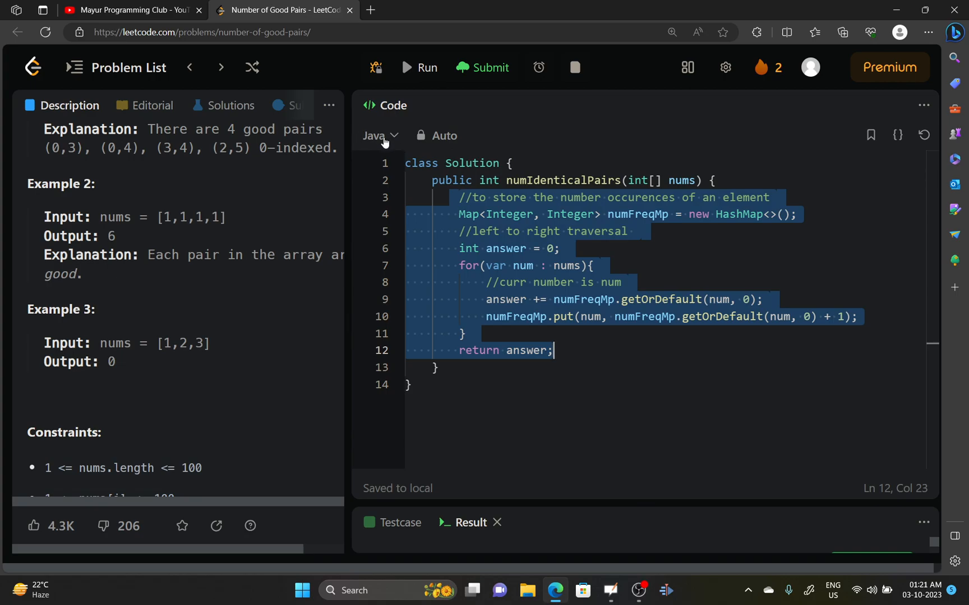
pyautogui.click(380, 136)
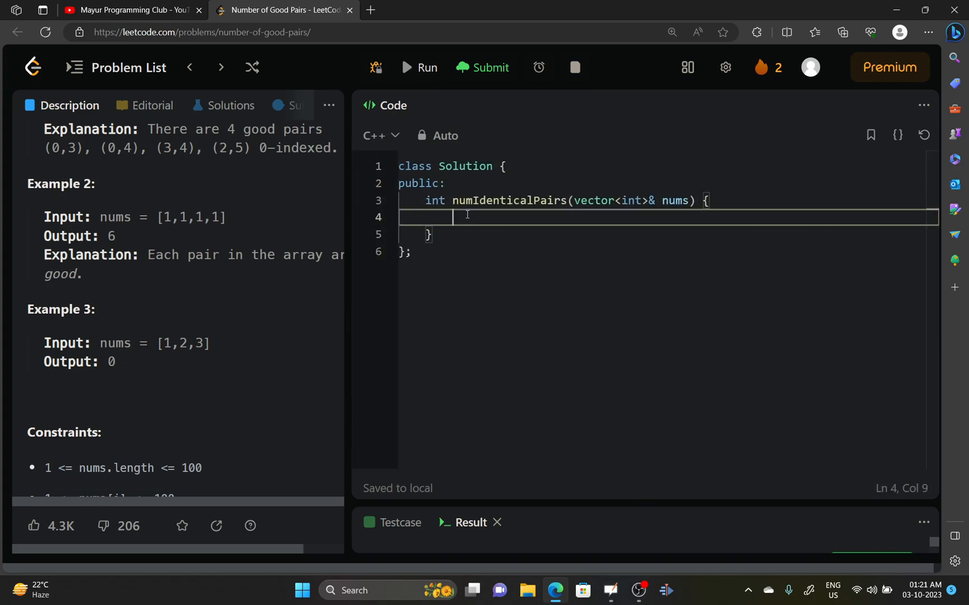
pyautogui.write('//to store the number occurences of an element')
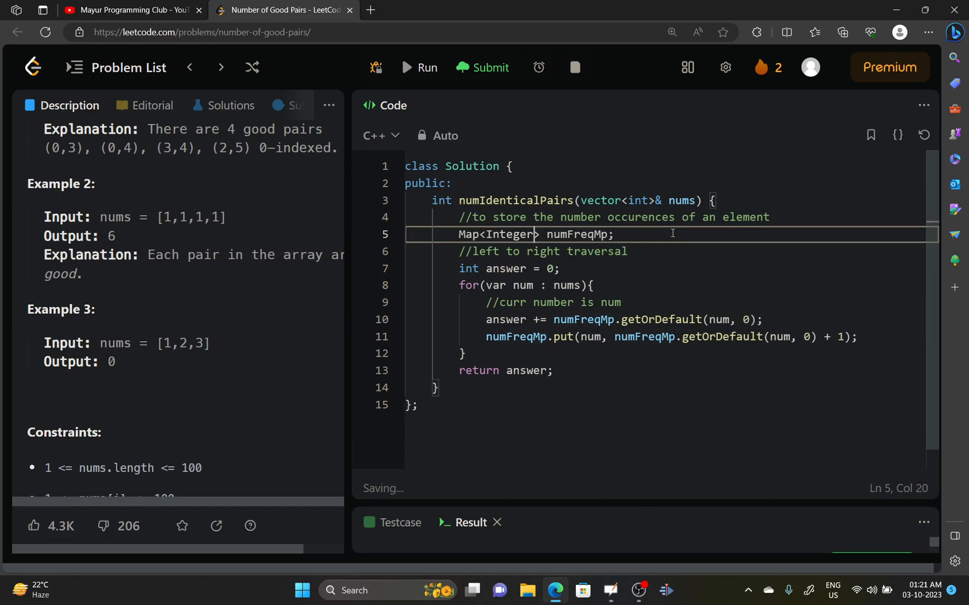
# - Change the map declaration from Map<Integer, Integer> to unordered_map<int, int> numFreqMp
pyautogui.press('Backspace')
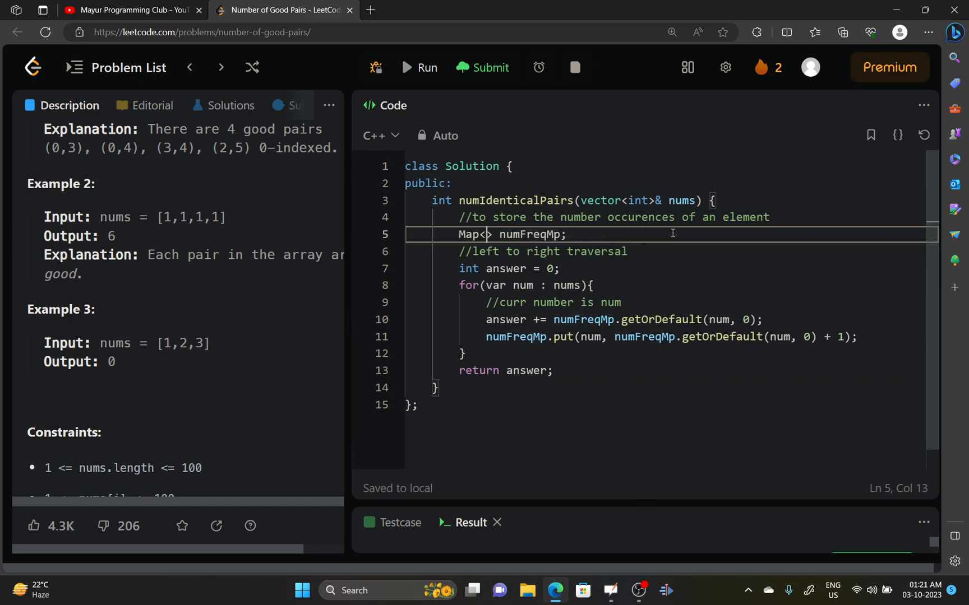
pyautogui.write('int, int')
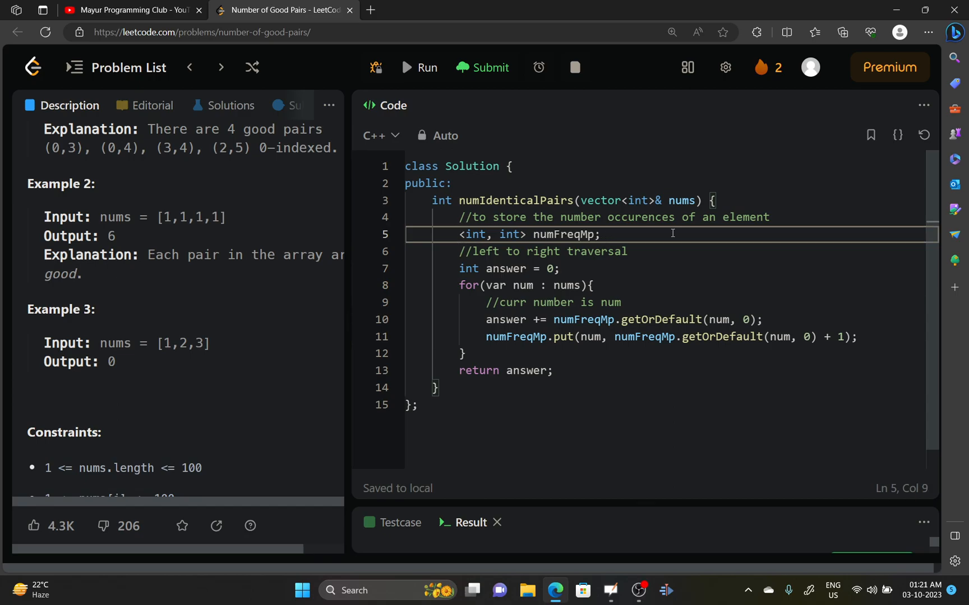
pyautogui.write('ordered')
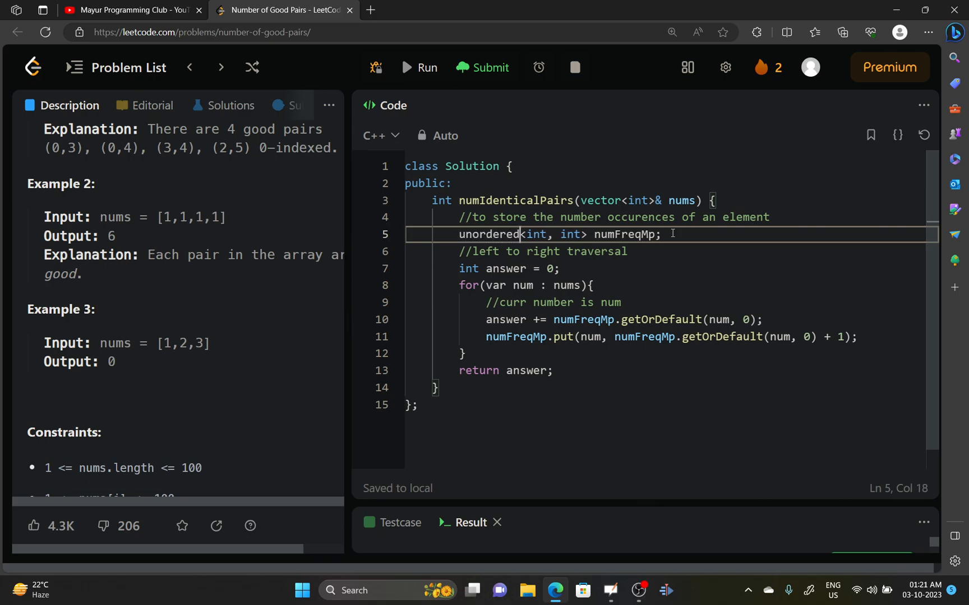
pyautogui.write('_map')
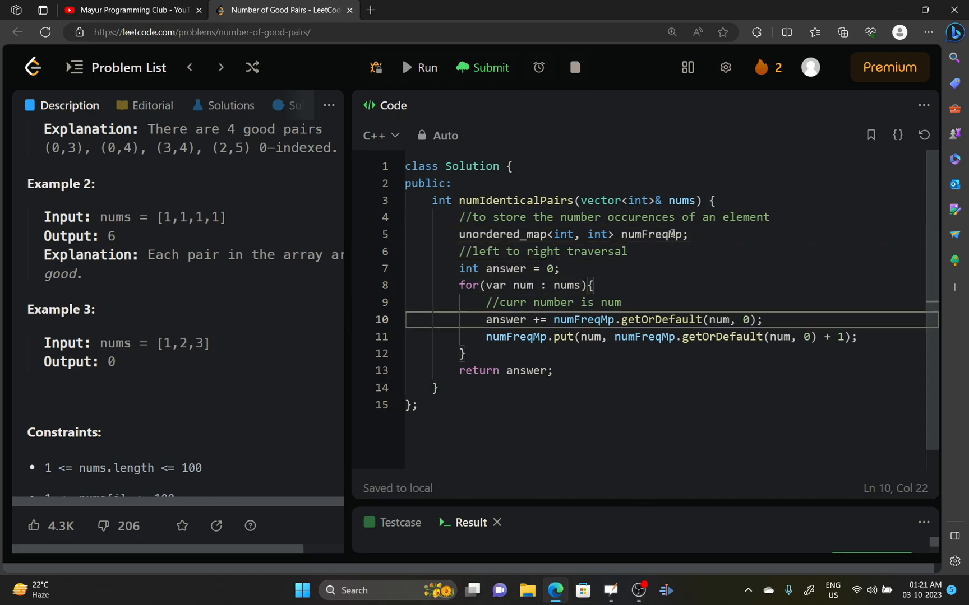
# - Replace getOrDefault and put with numFreqMp[num] and numFreqMp[num]++, use auto, and run it
pyautogui.click(695, 320)
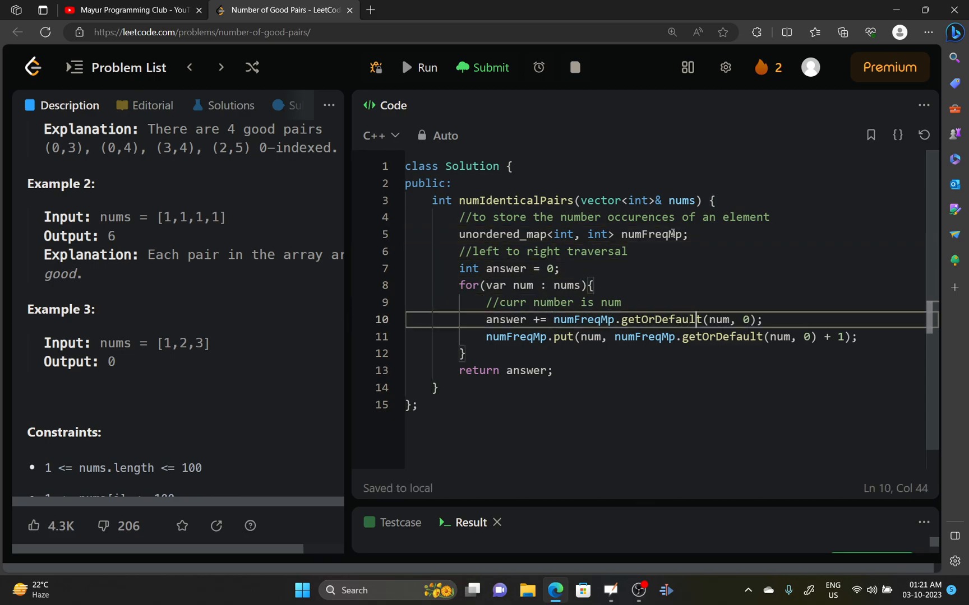
pyautogui.press('Backspace')
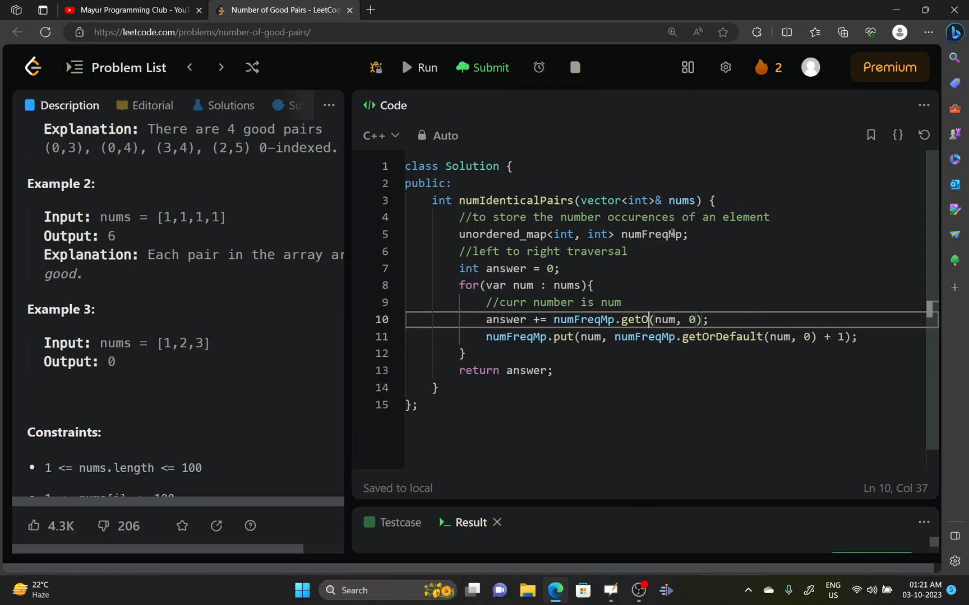
pyautogui.press('Backspace')
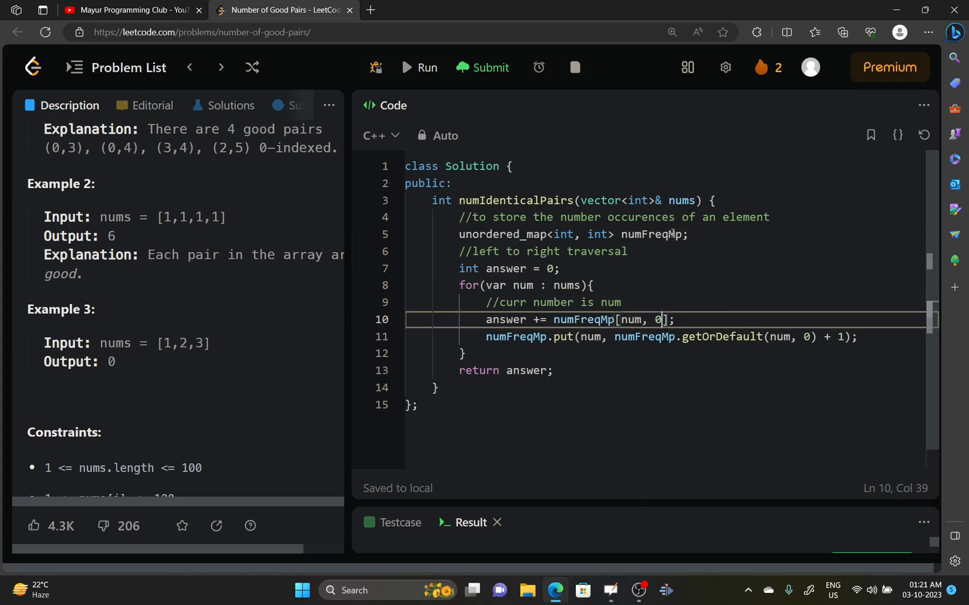
pyautogui.press('Backspace')
pyautogui.write('[')
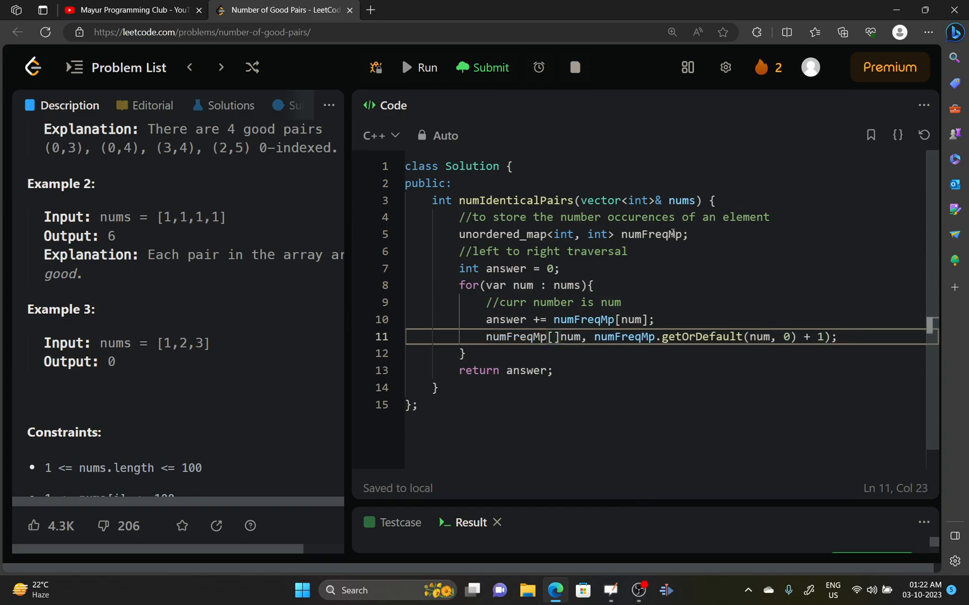
pyautogui.write('num')
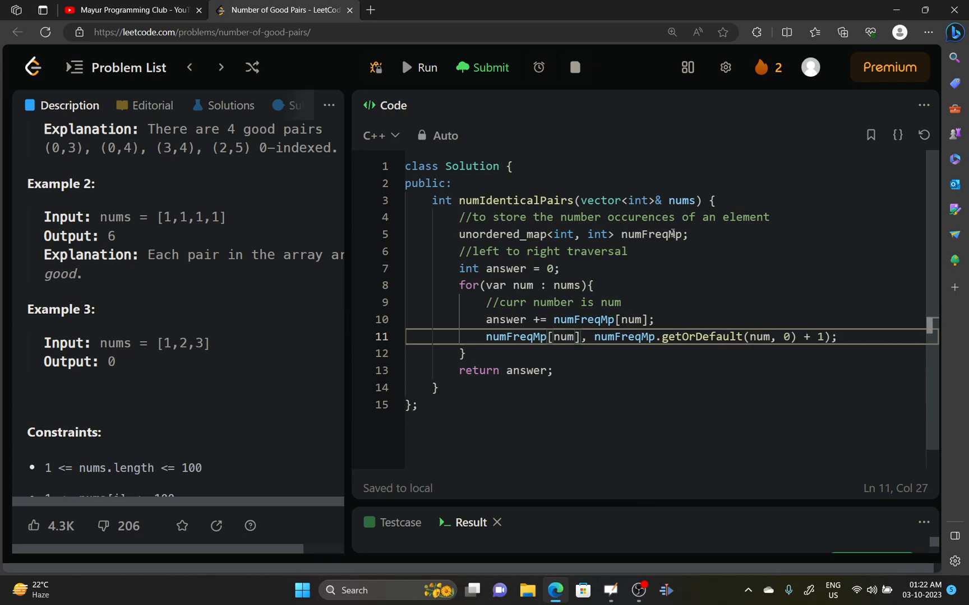
pyautogui.write('++;')
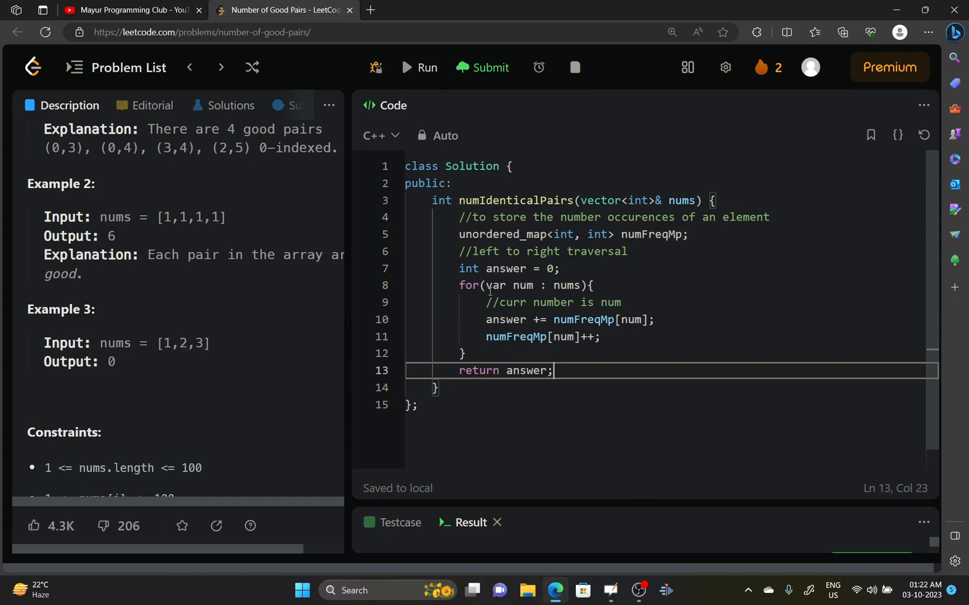
pyautogui.write('auto')
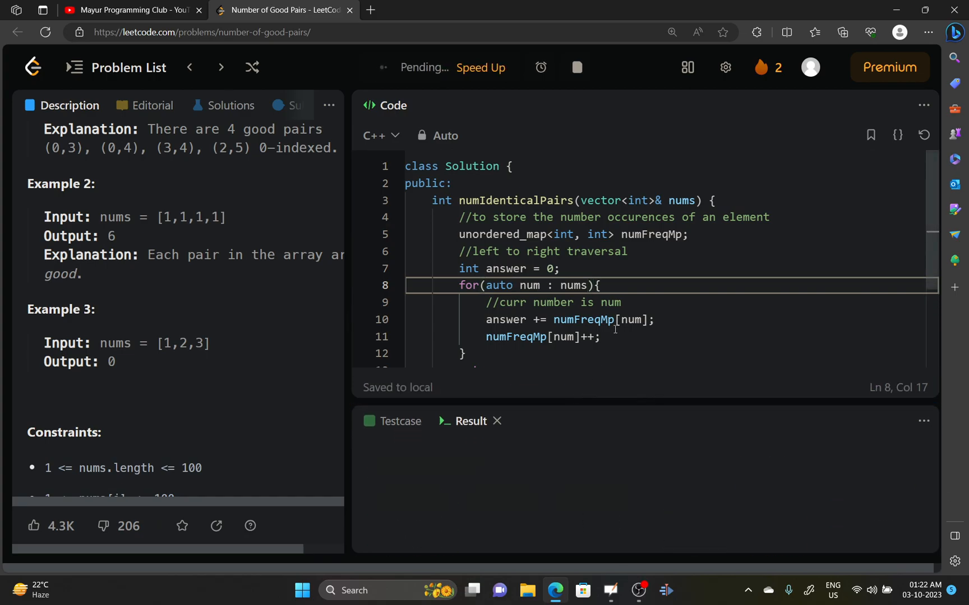
# - Submit the C++ solution to get Accepted, with the language list left open afterward
pyautogui.click(488, 67)
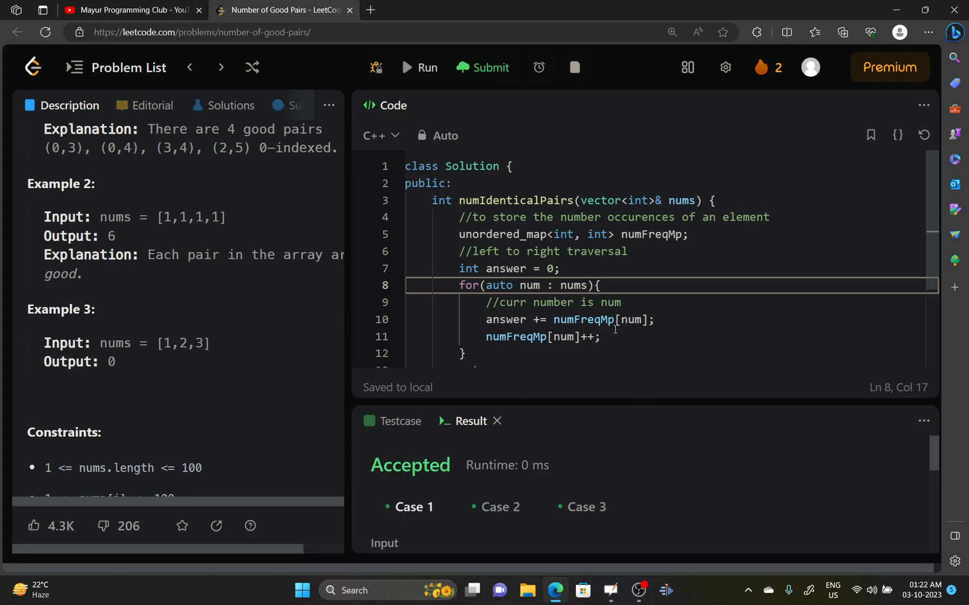
pyautogui.click(481, 68)
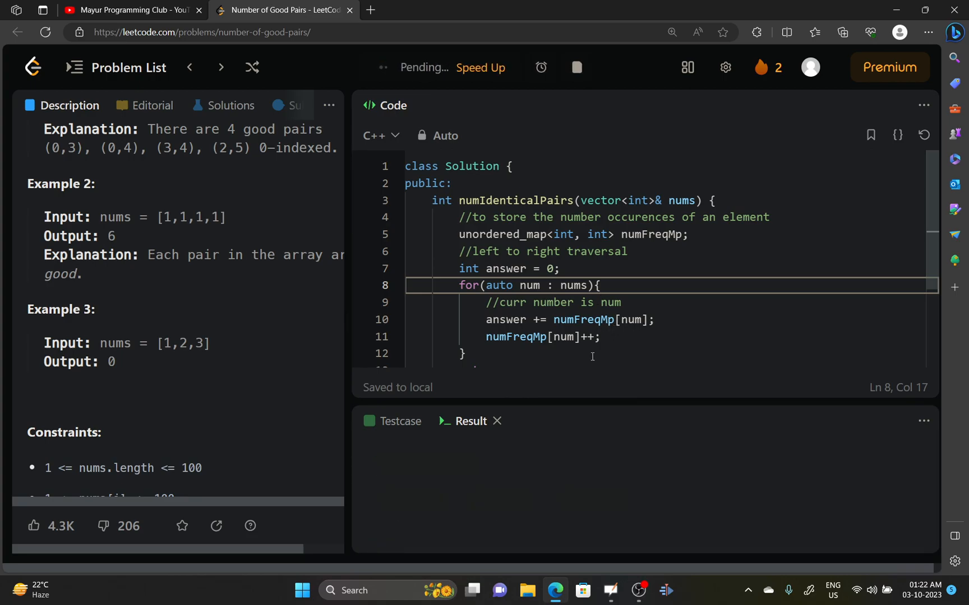
pyautogui.click(482, 67)
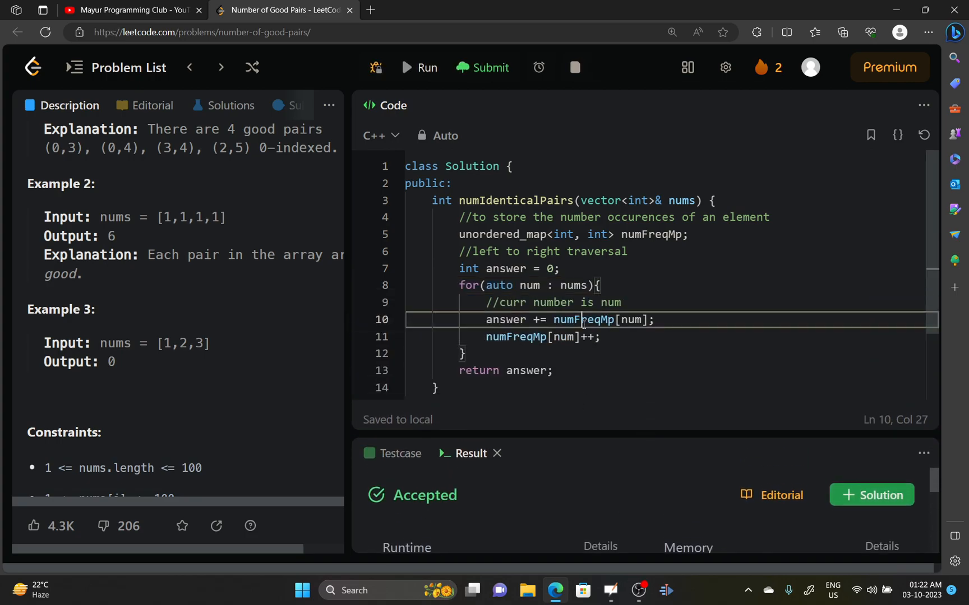
pyautogui.click(380, 136)
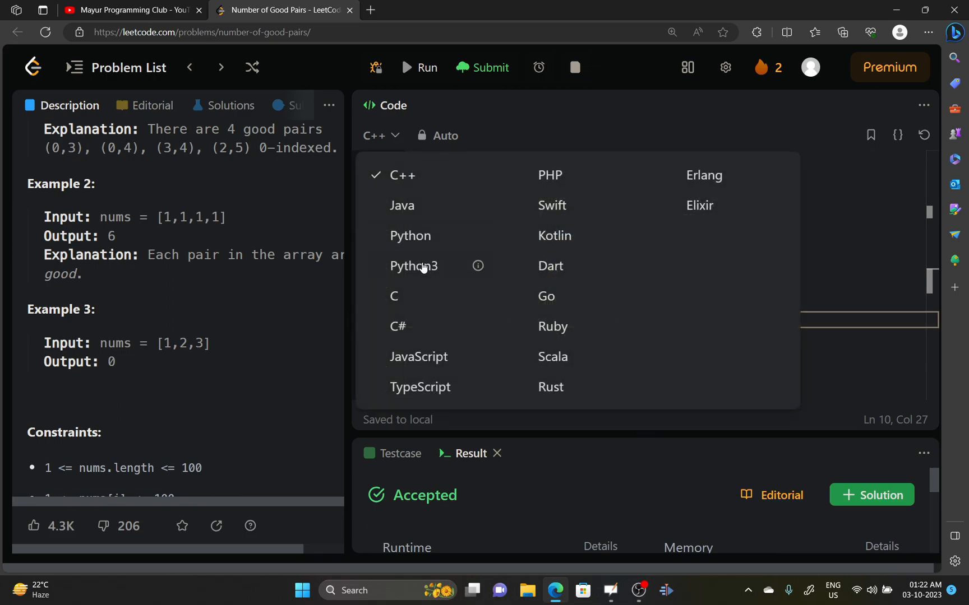
pyautogui.moveTo(425, 265)
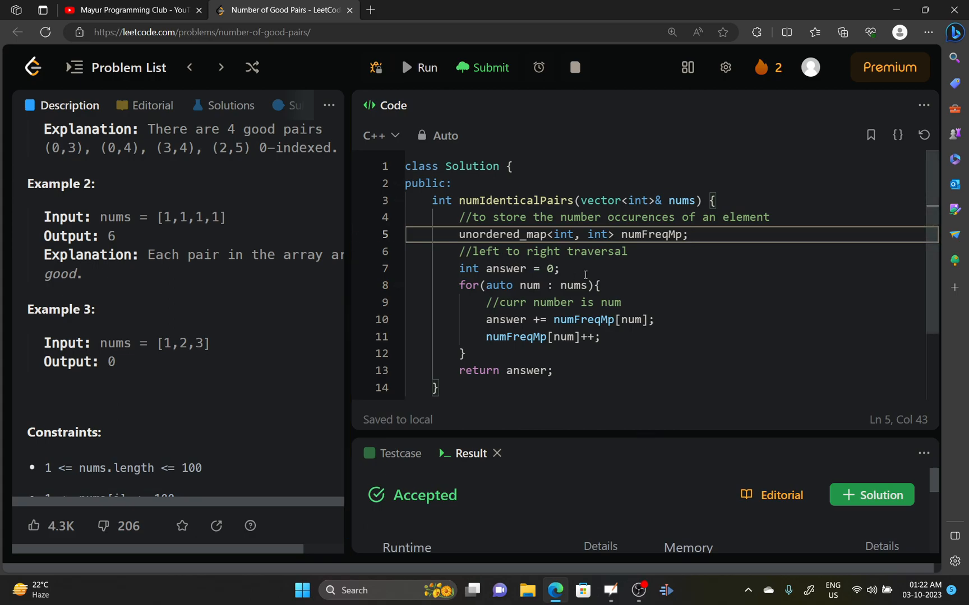
pyautogui.moveTo(566, 378)
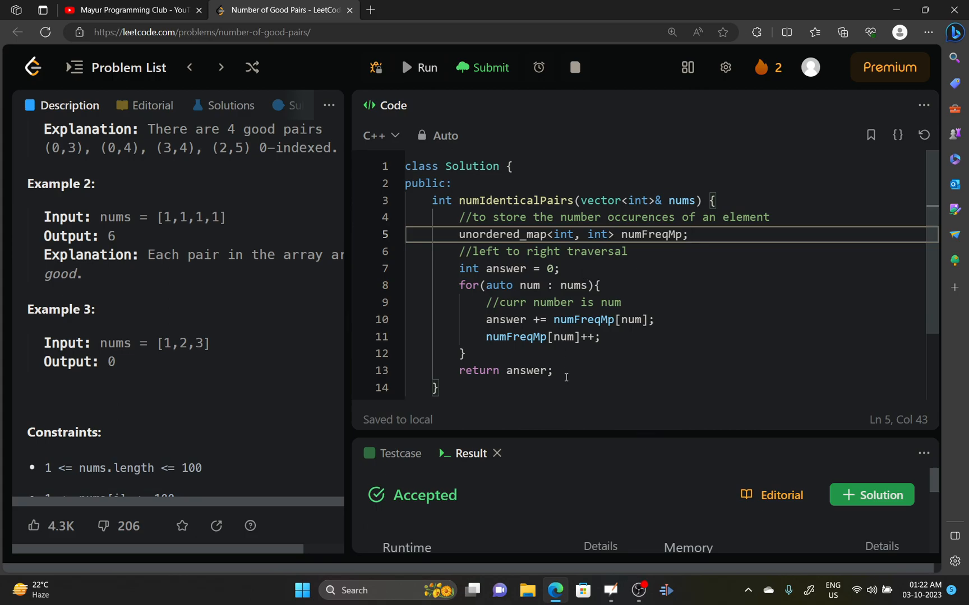